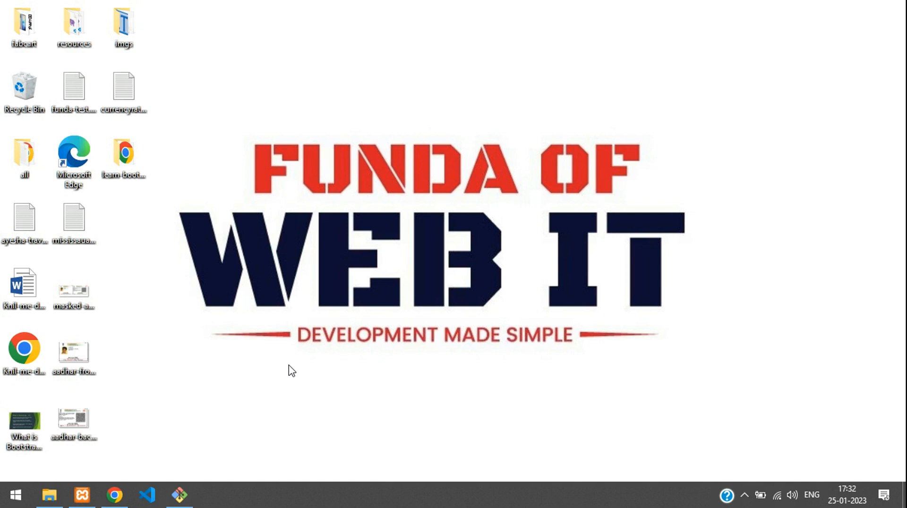
mouse_move(239, 388)
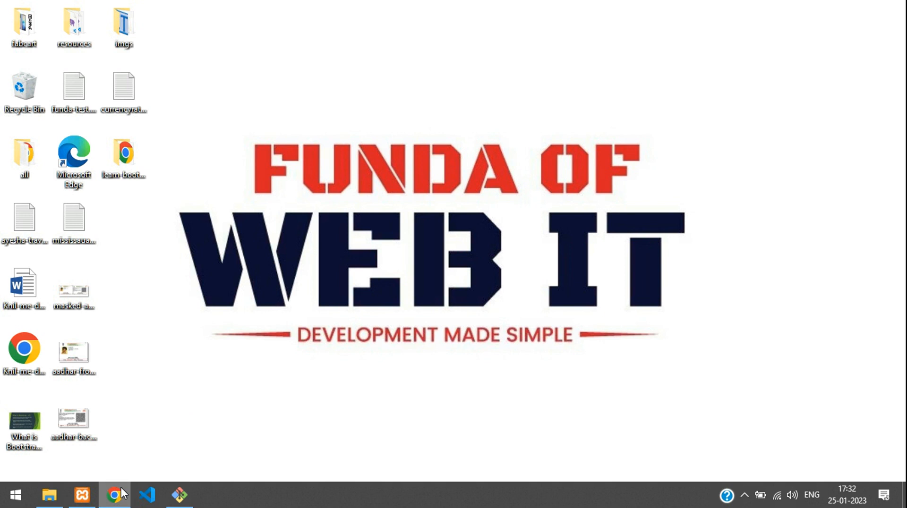
Check the localhost:8000/api/students response in Chrome, then return to the vuejs.org tab
click(114, 495)
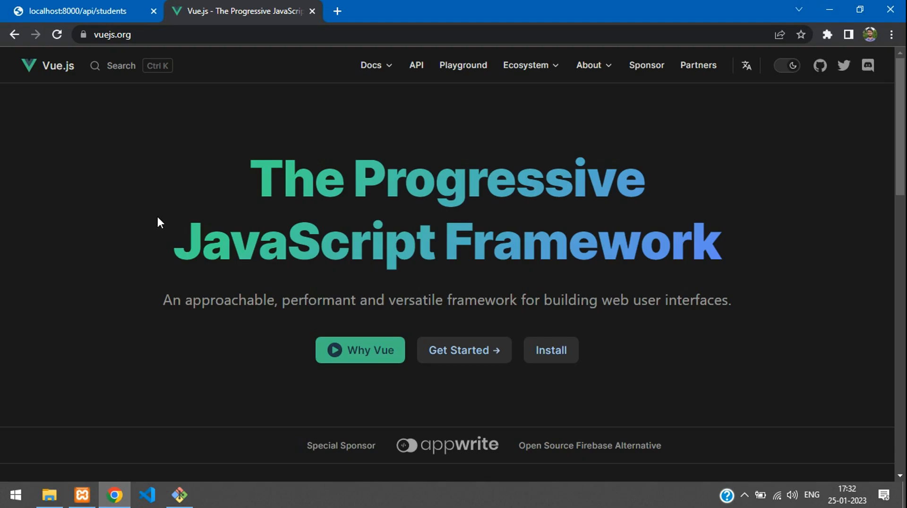
click(75, 11)
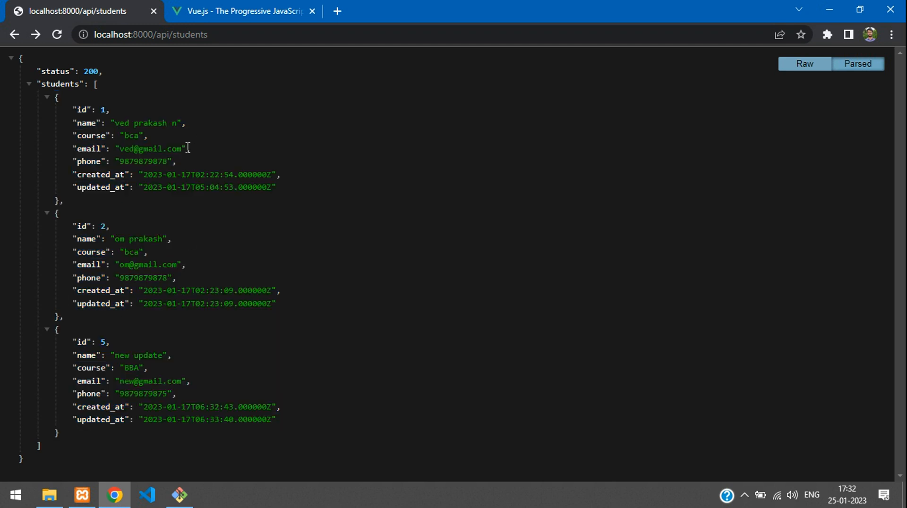
mouse_move(195, 96)
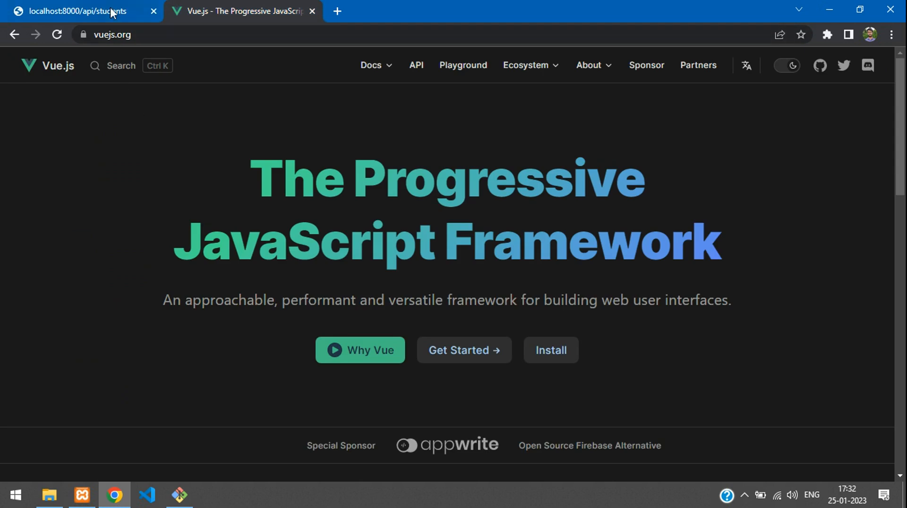
click(79, 11)
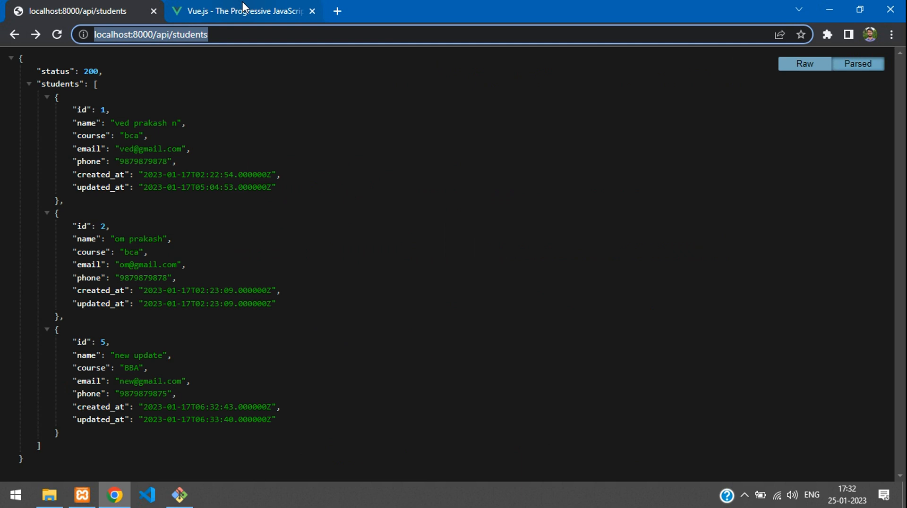
mouse_move(242, 10)
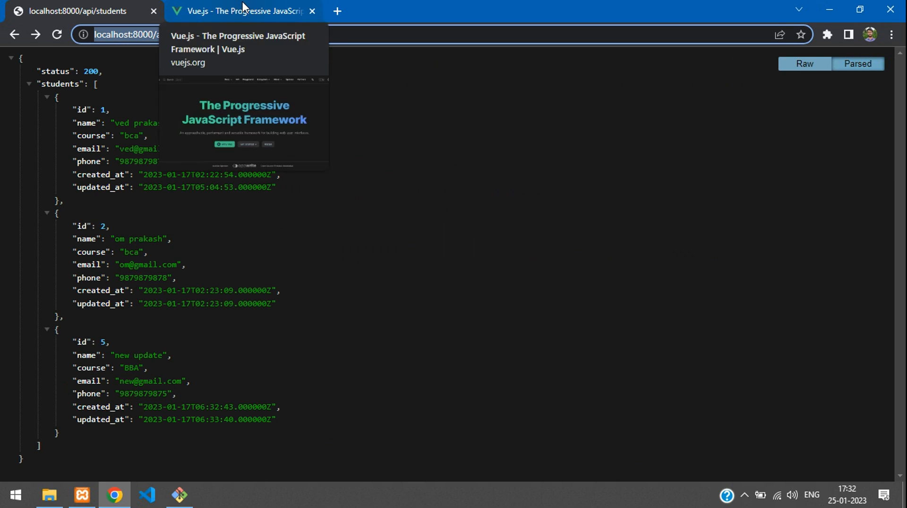
click(243, 12)
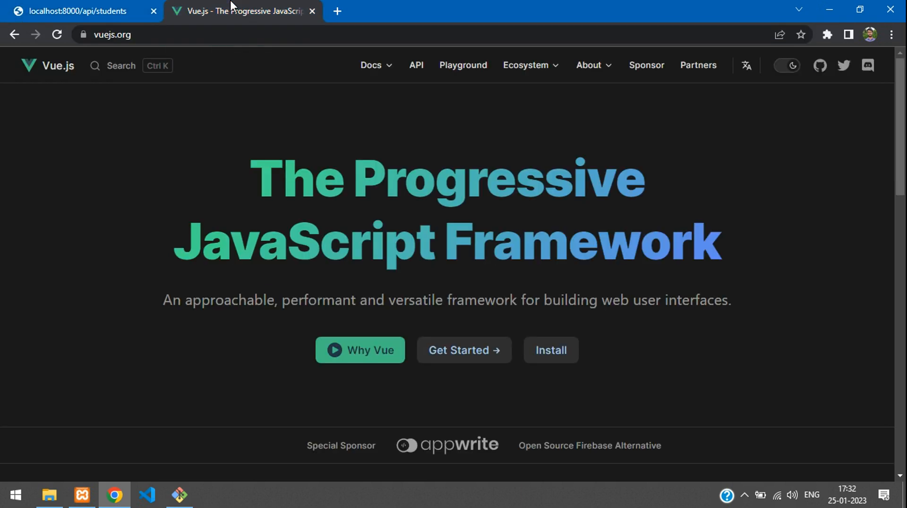
Navigate Docs > Quick Start to 'Creating a Vue Application' and select the npm init vue@latest command
click(372, 65)
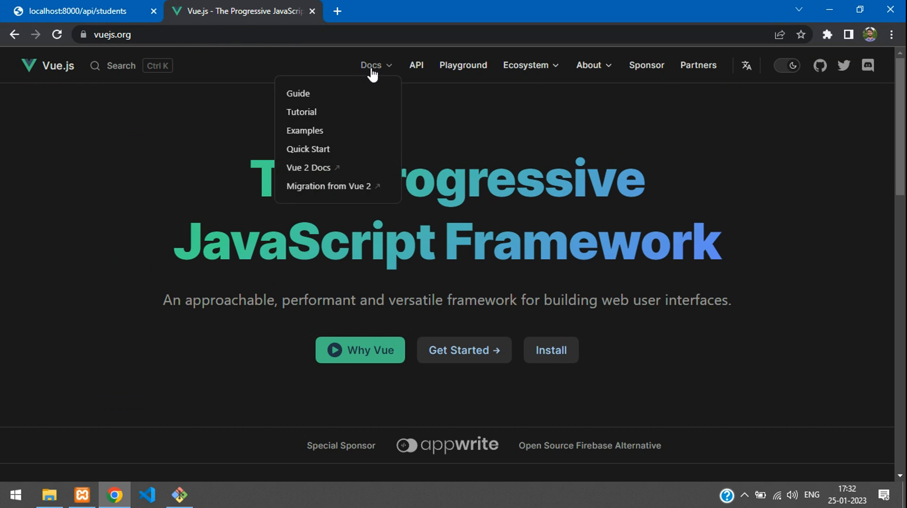
mouse_move(308, 149)
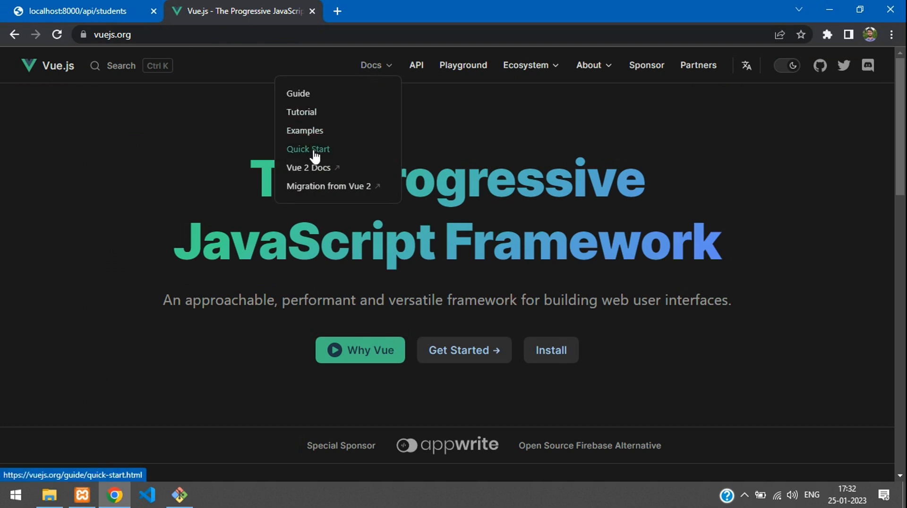
click(308, 149)
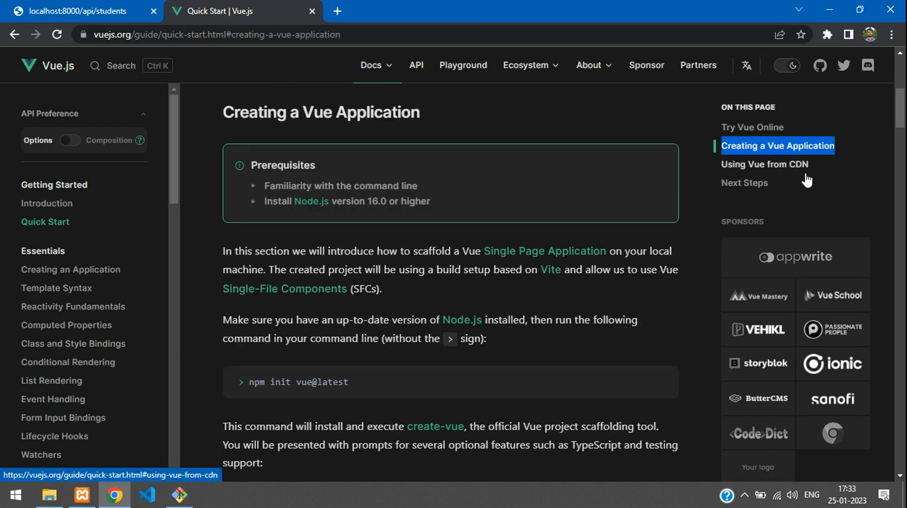
scroll(down, 3)
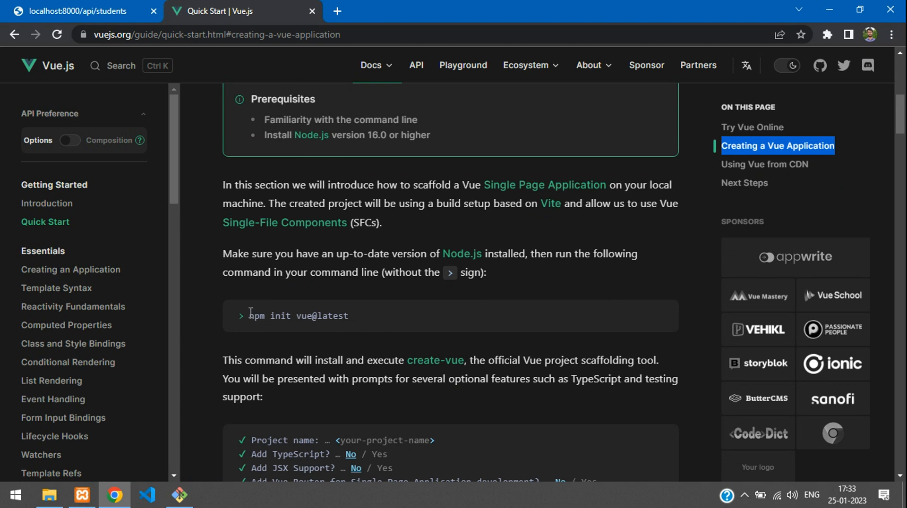
double_click(297, 316)
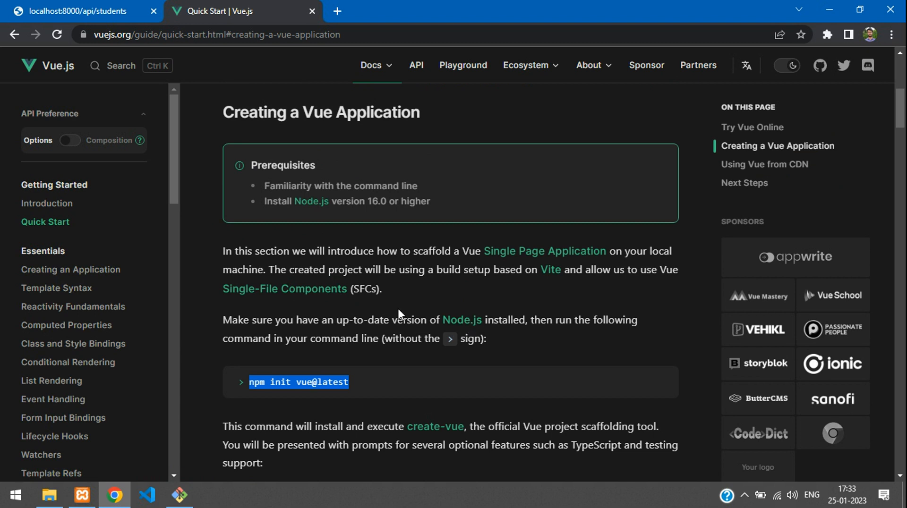
mouse_move(492, 353)
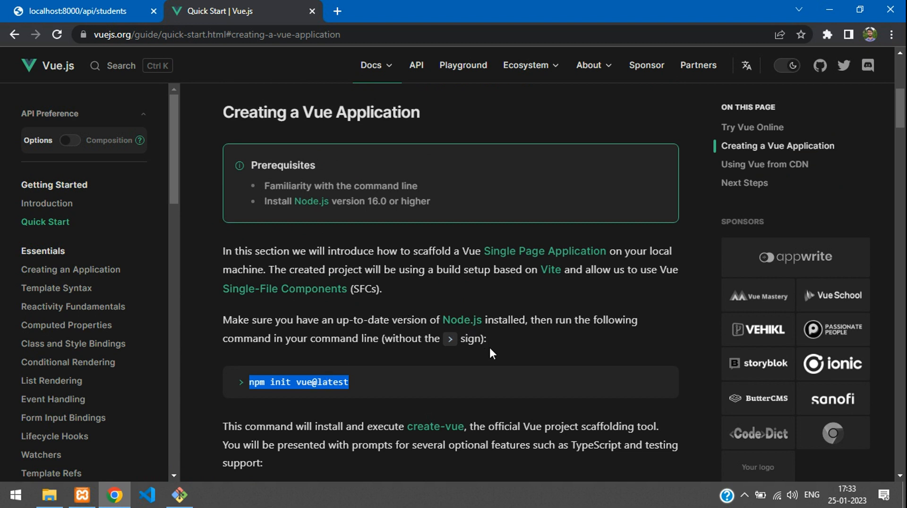
mouse_move(399, 319)
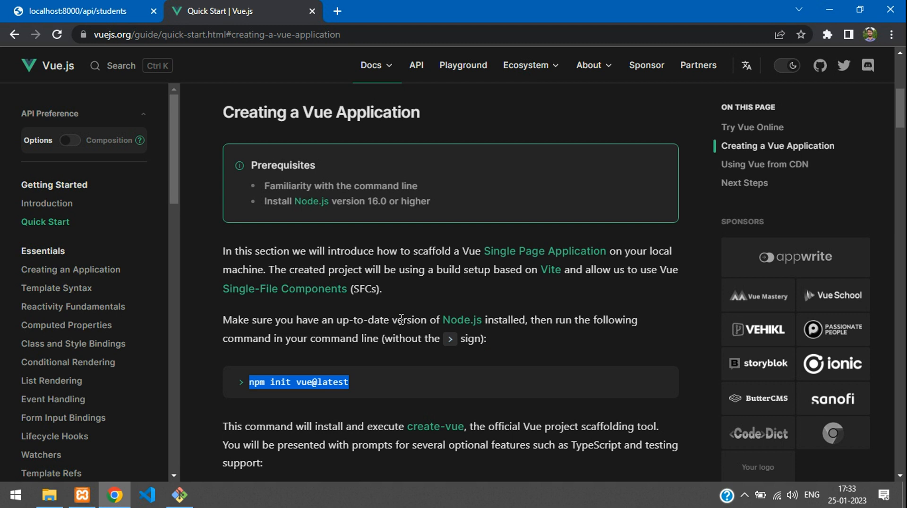
mouse_move(296, 219)
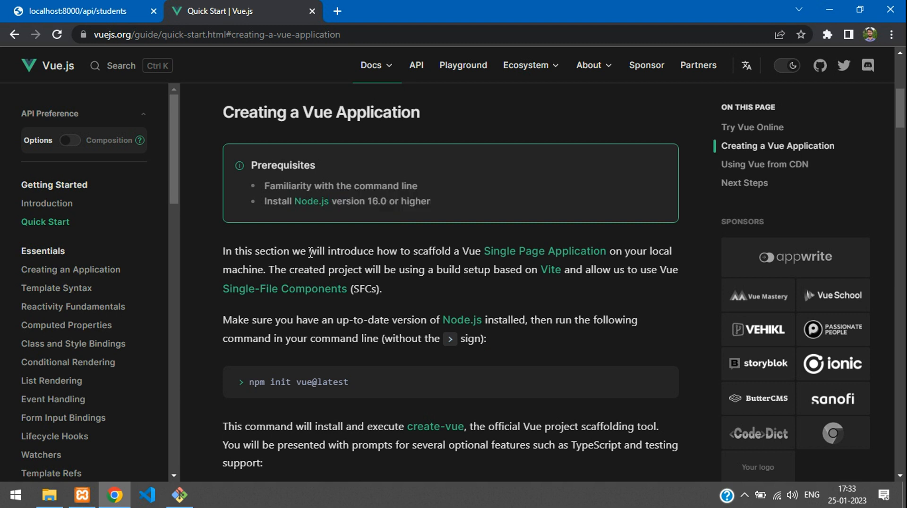
scroll(down, 3)
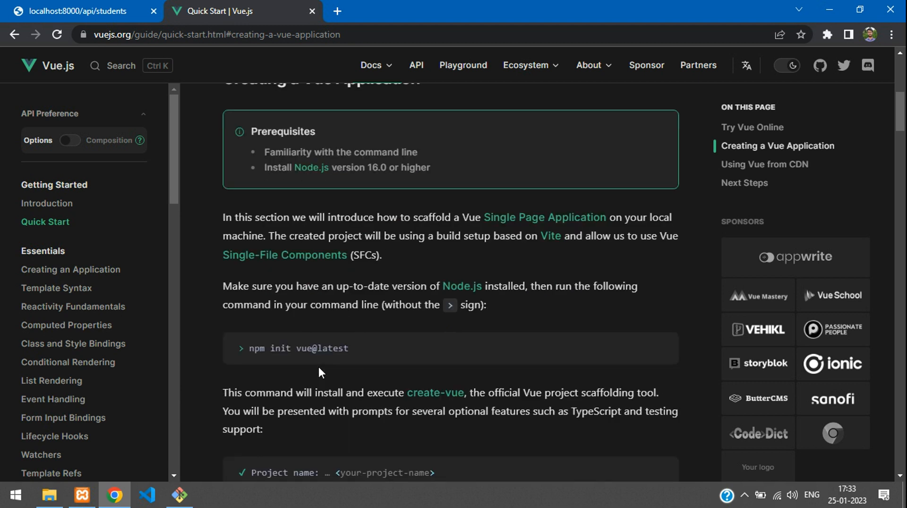
scroll(down, 3)
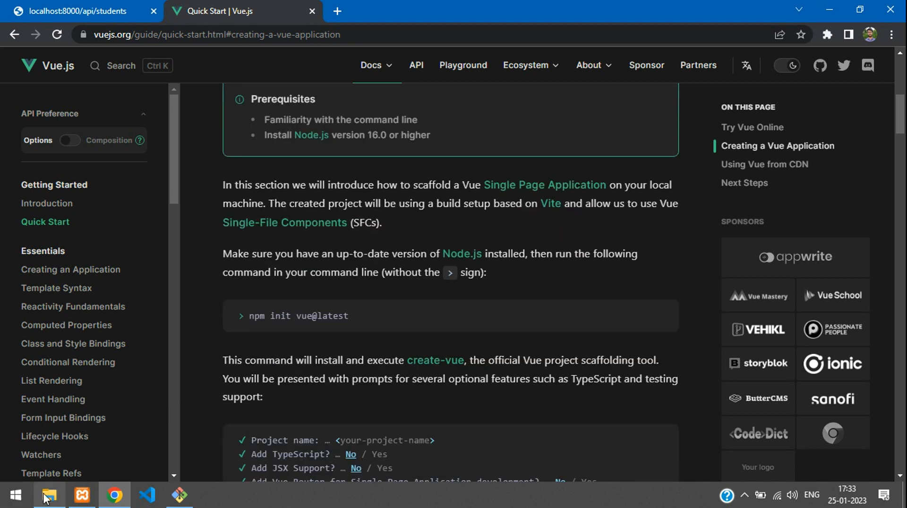
Create a new folder named vuecrud inside htdocs/fundaofwebit
click(48, 496)
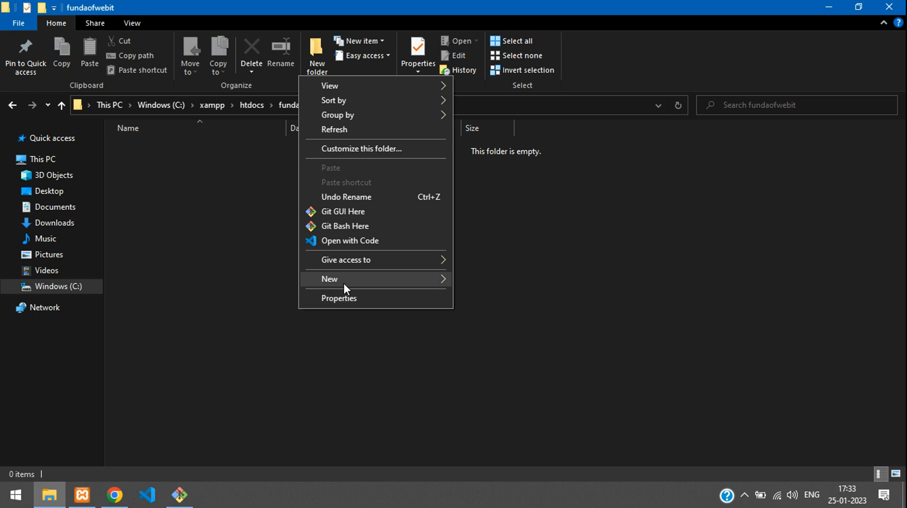
click(330, 280)
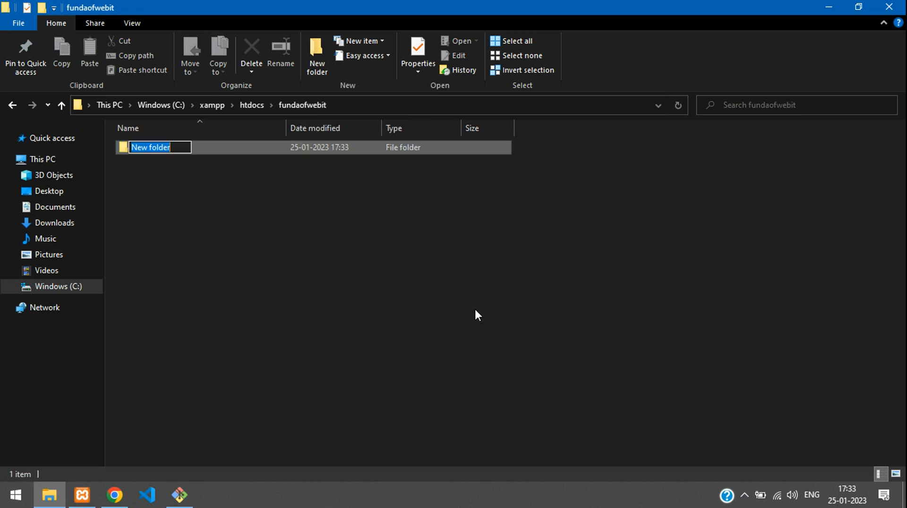
text(vue)
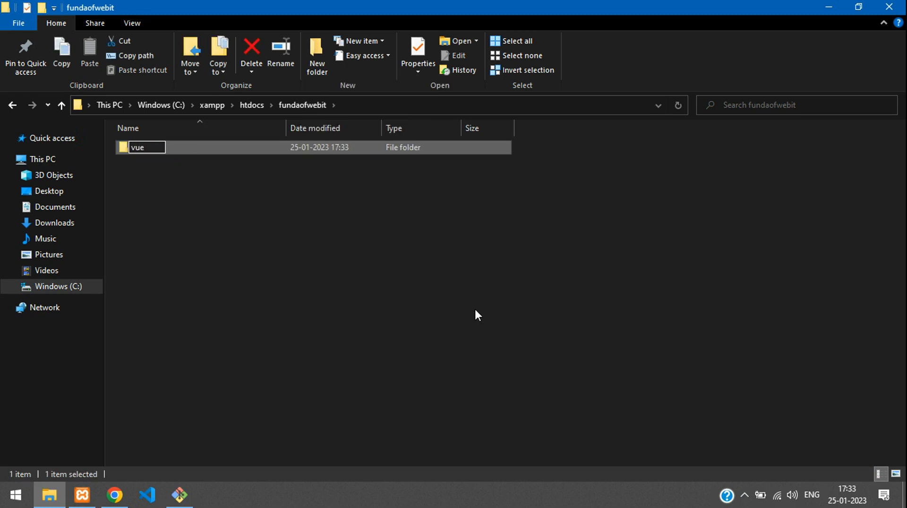
text(crud)
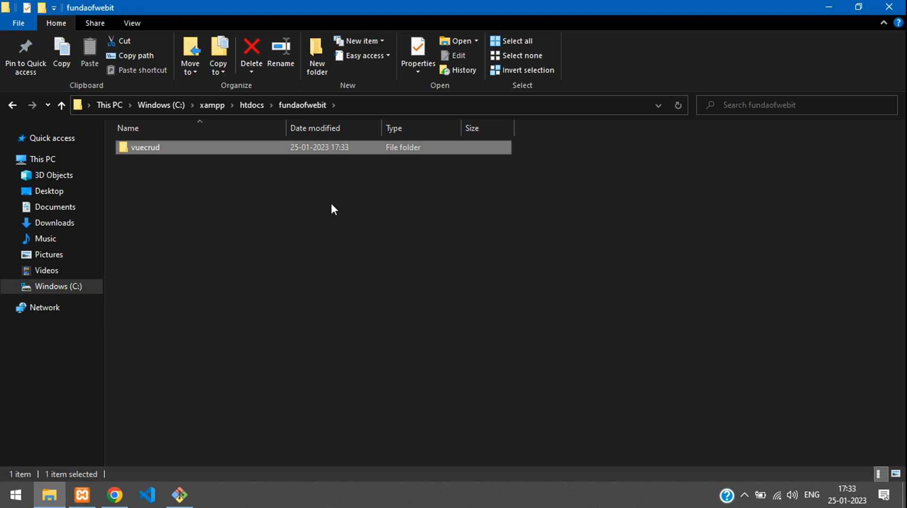
Launch the vuecrud folder in the code editor via Open with Code
right_click(146, 147)
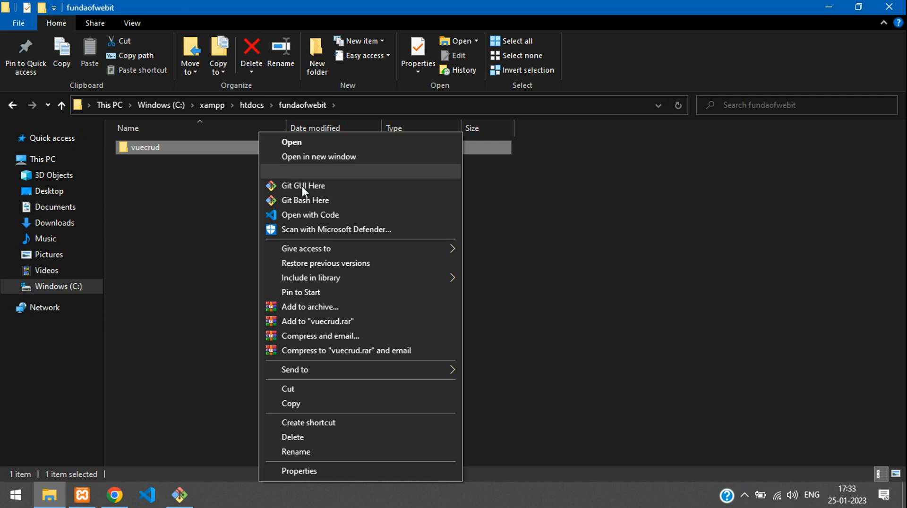
click(310, 214)
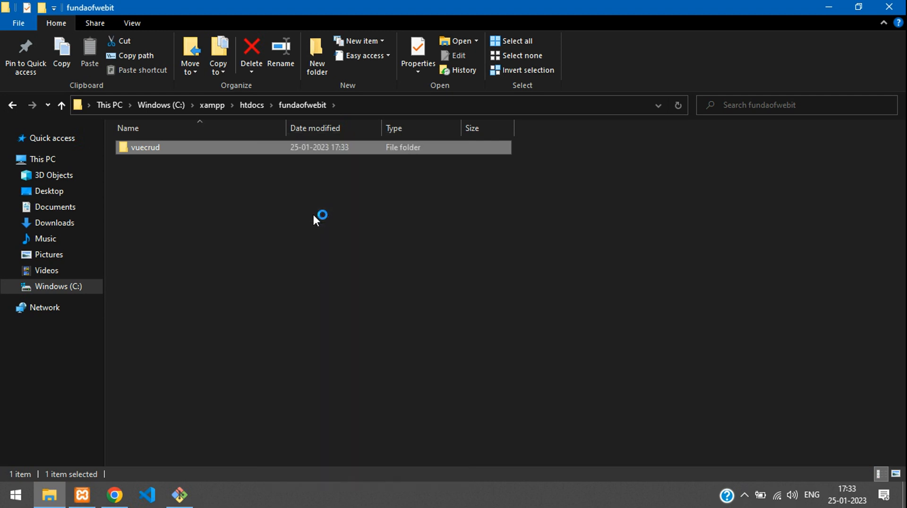
Start a new bash terminal in the vuecrud project via Terminal > New Terminal
click(147, 496)
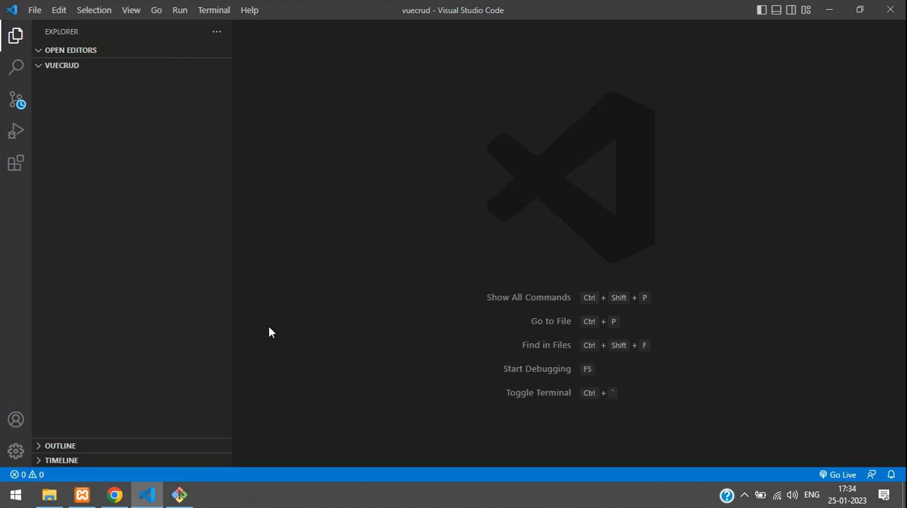
mouse_move(217, 38)
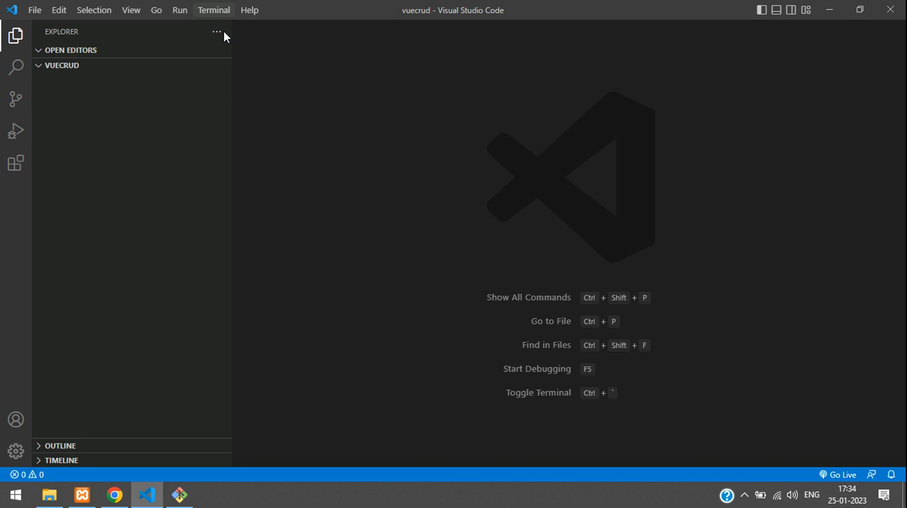
click(213, 9)
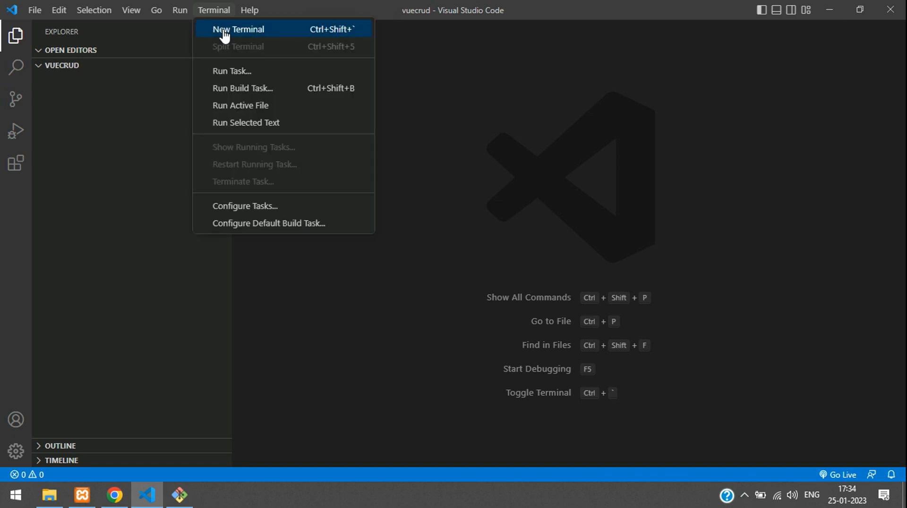
click(238, 29)
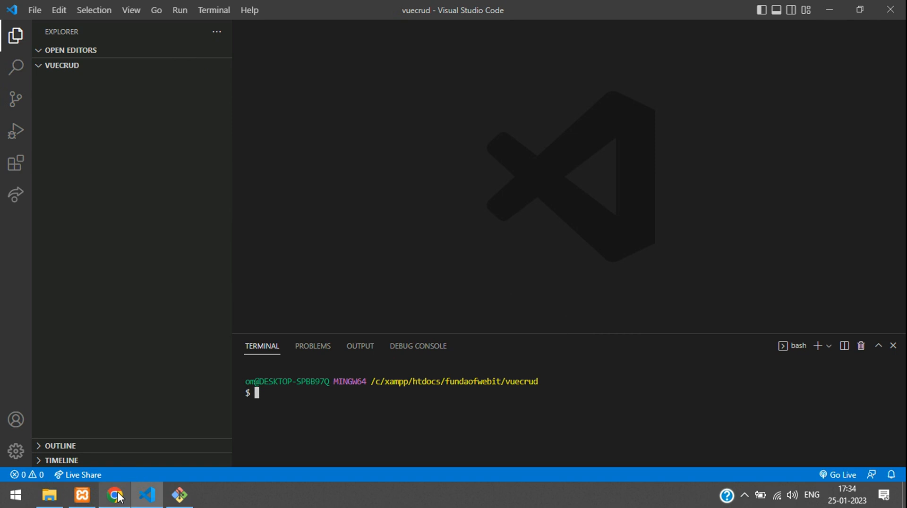
Copy the npm init vue@latest command from the Vue Quick Start page
click(114, 496)
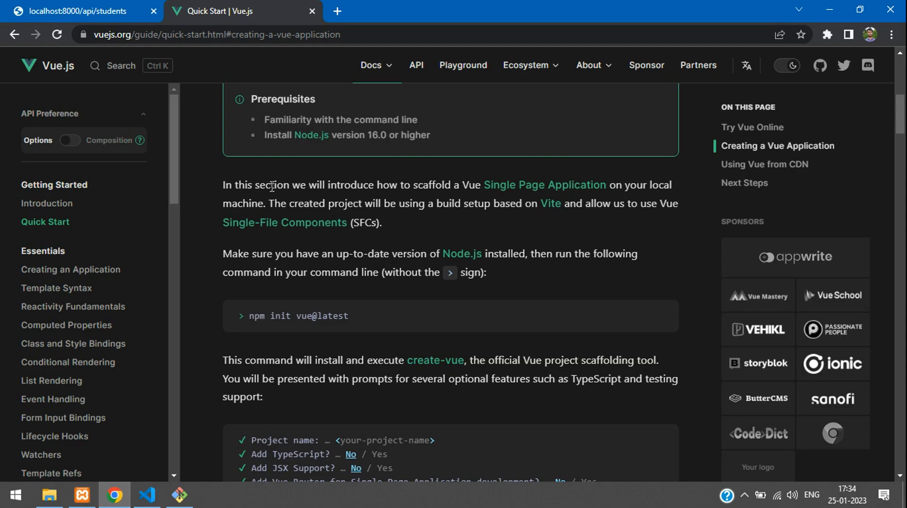
scroll(down, 3)
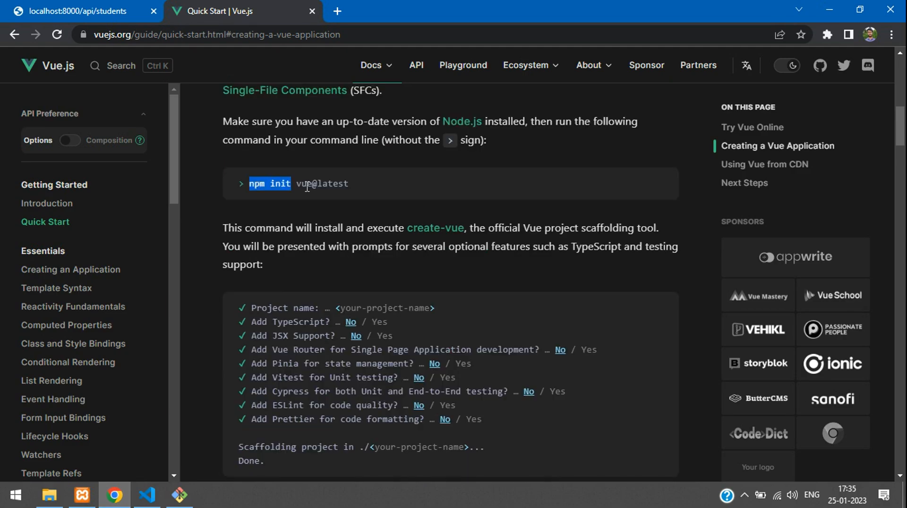
right_click(313, 185)
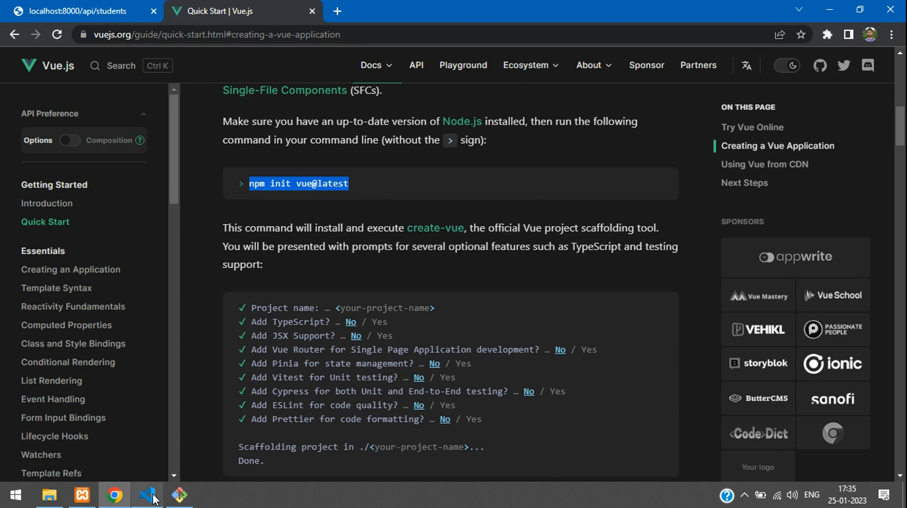
Run npm init vue@latest in the terminal with '.' as the project name
click(147, 496)
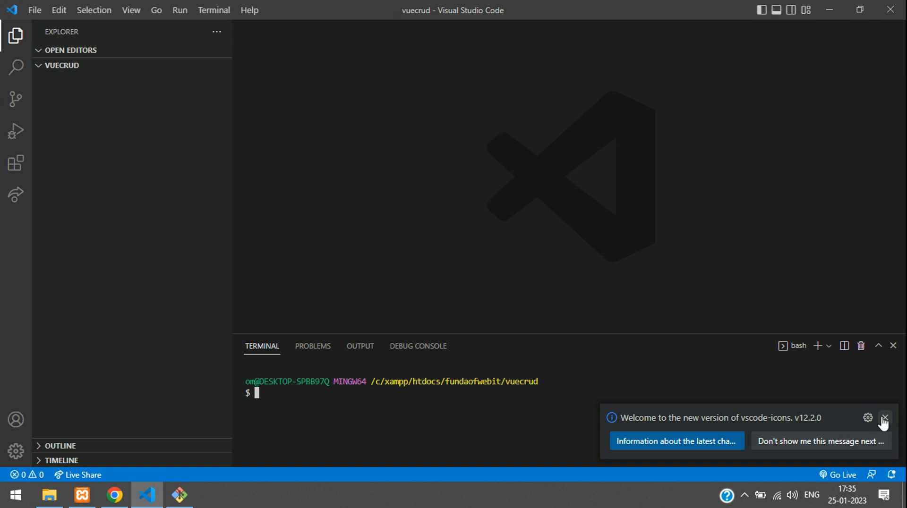
click(884, 418)
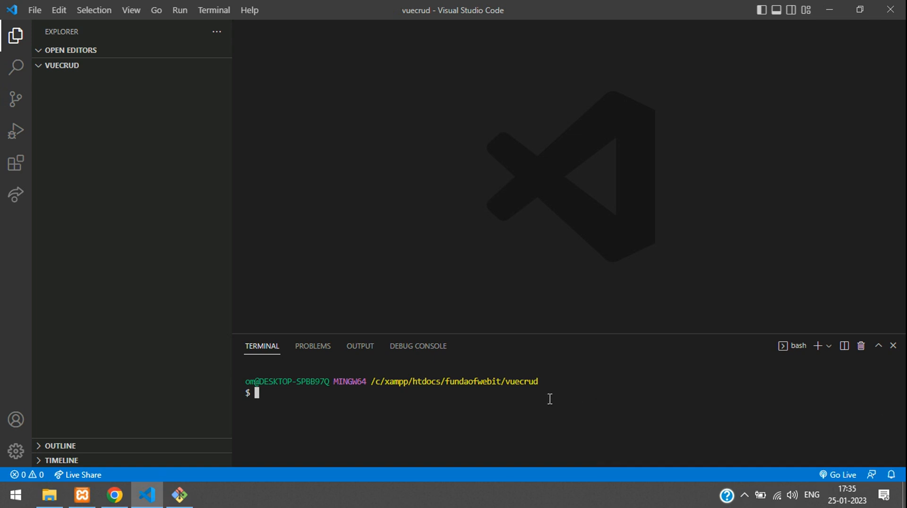
text(npm init vue@latest)
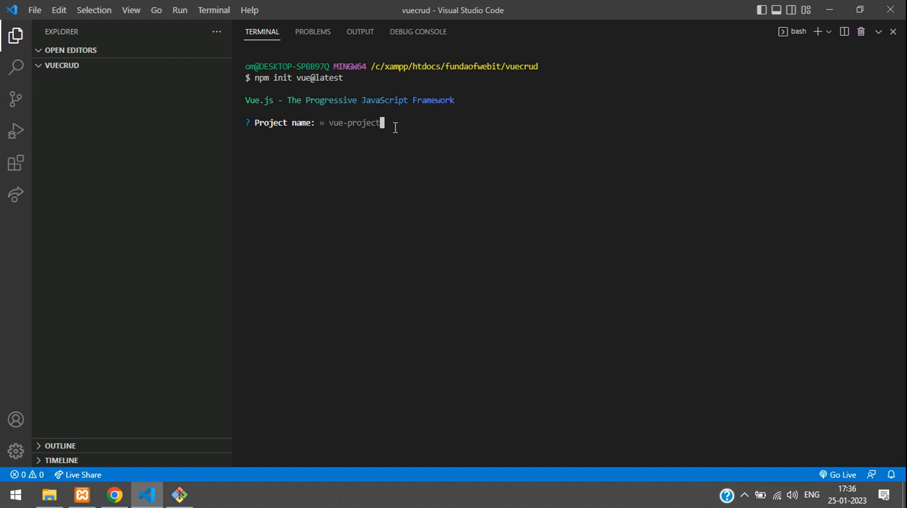
text(... .)
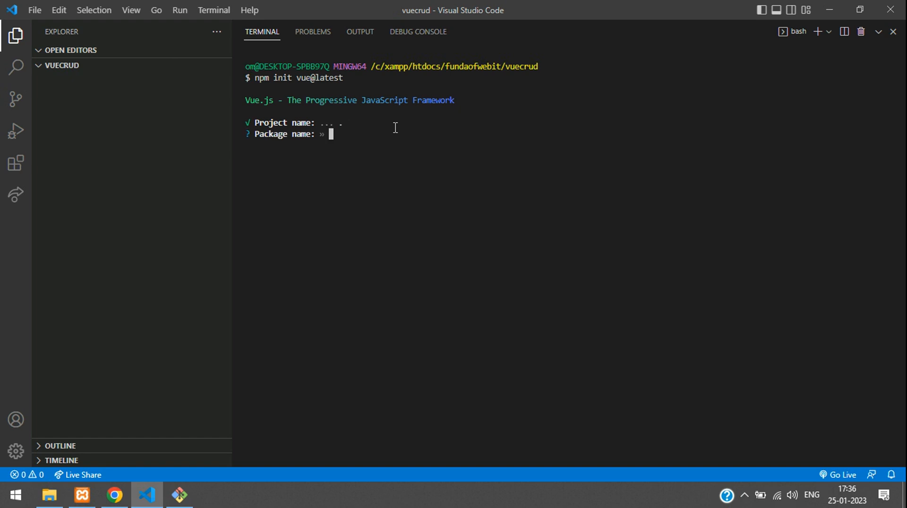
mouse_move(340, 154)
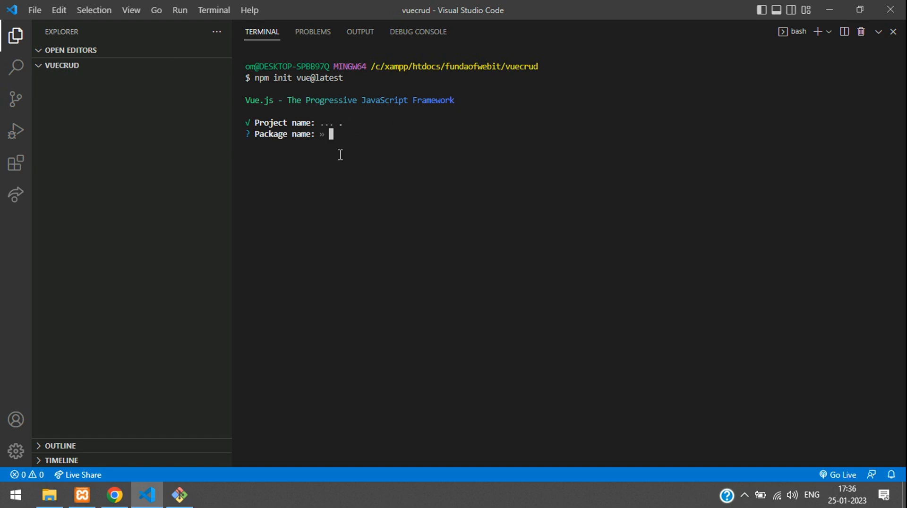
mouse_move(355, 145)
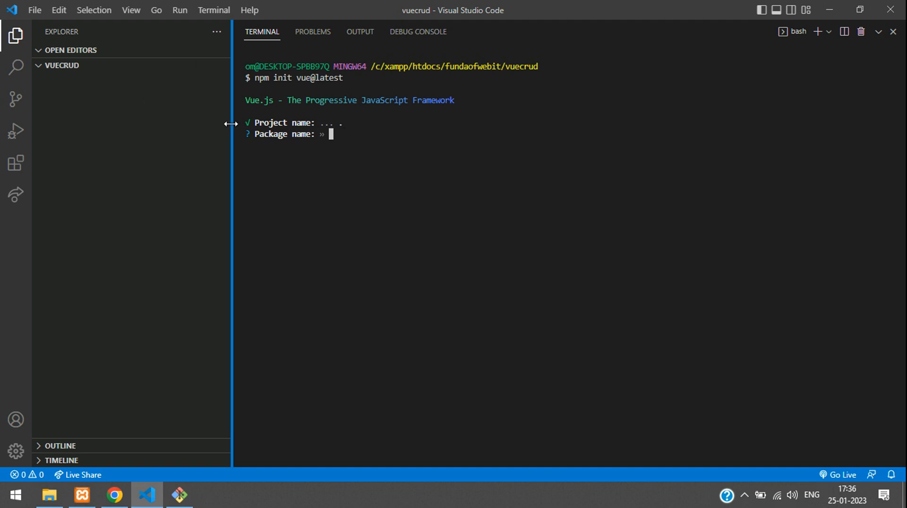
mouse_move(327, 147)
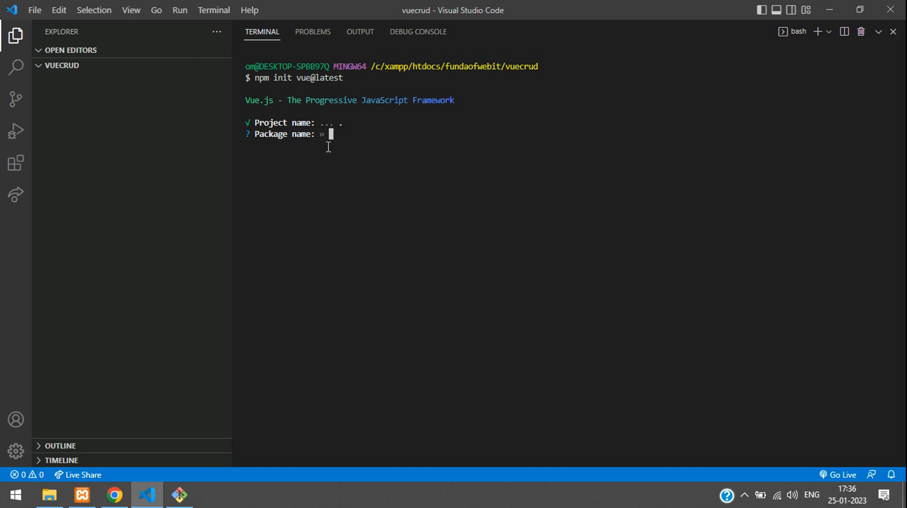
Set the package name to vuecrud and choose Yes for Vue Router to finish scaffolding
text(vun)
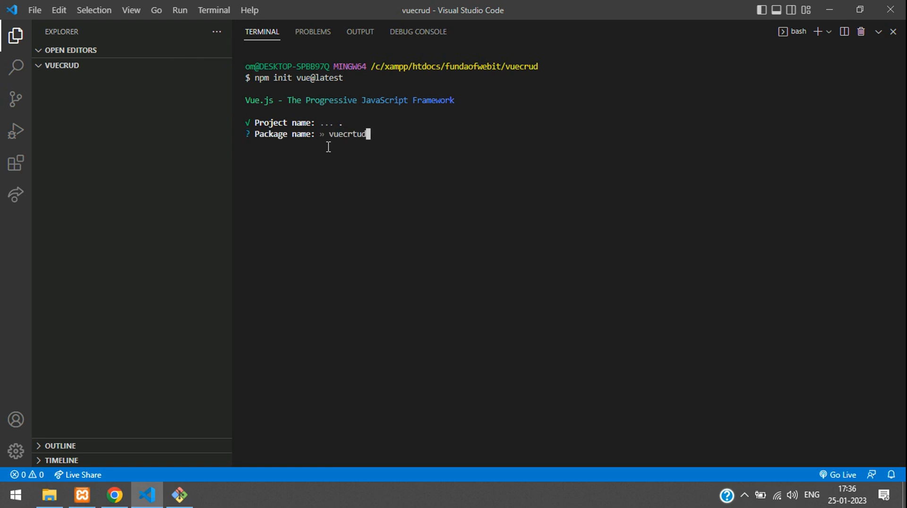
key(Backspace)
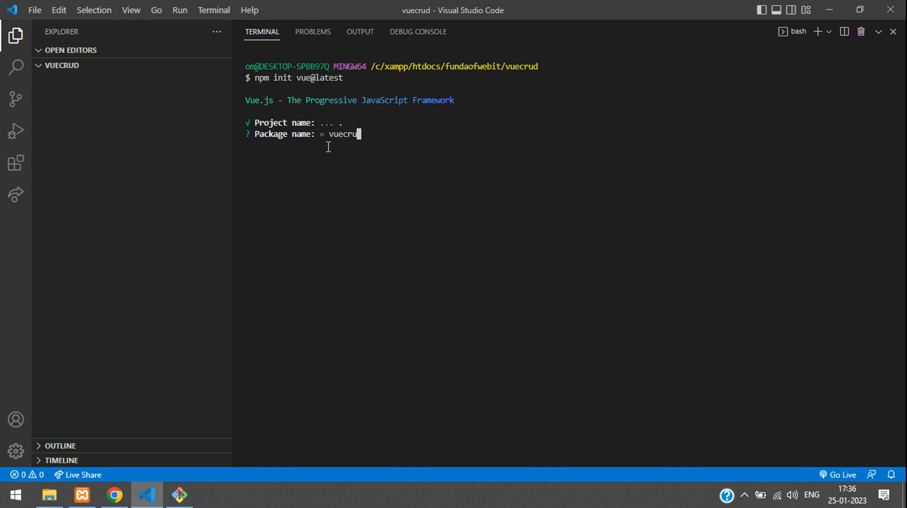
key(enter)
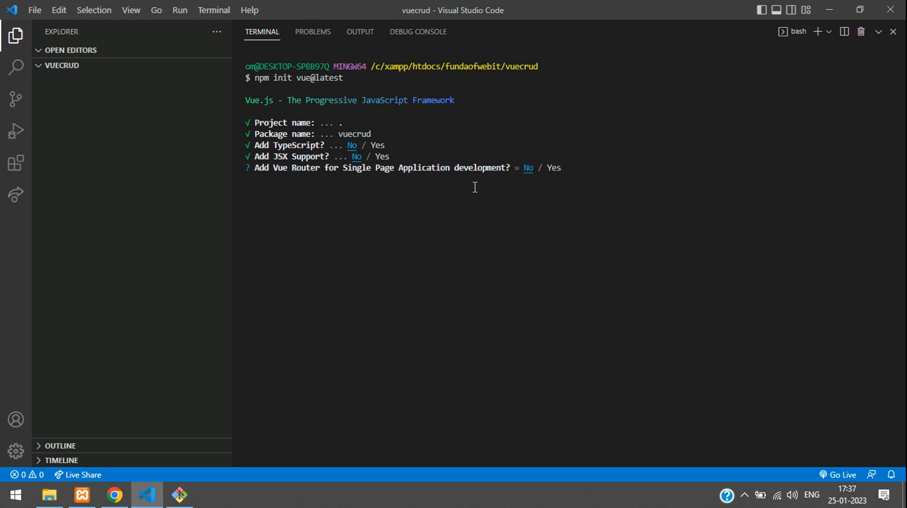
mouse_move(346, 169)
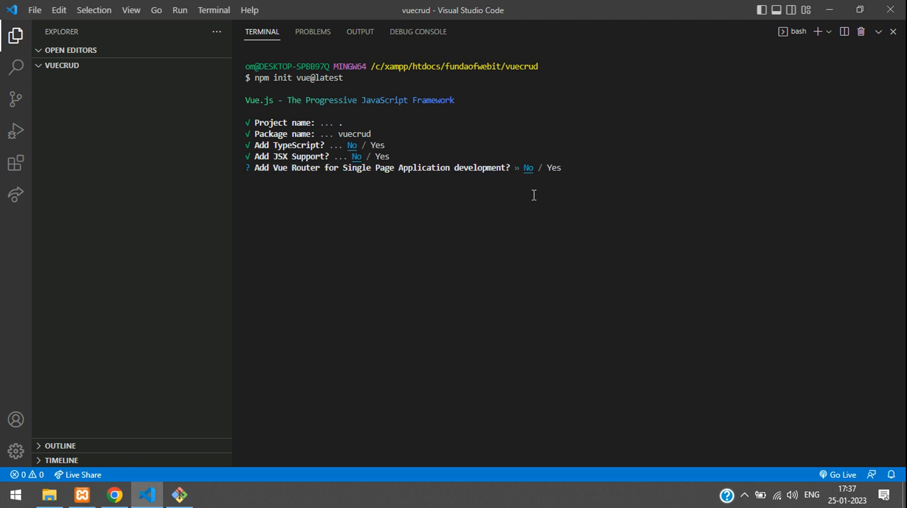
key(Right)
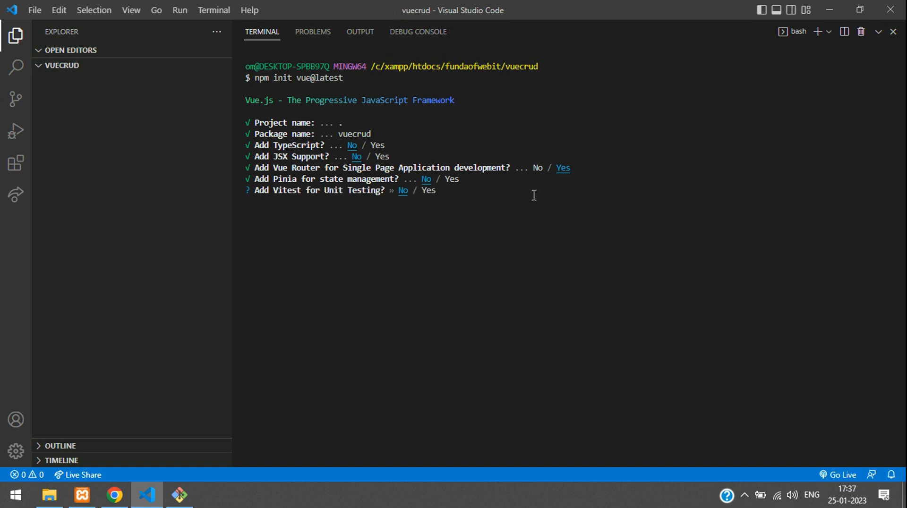
mouse_move(428, 200)
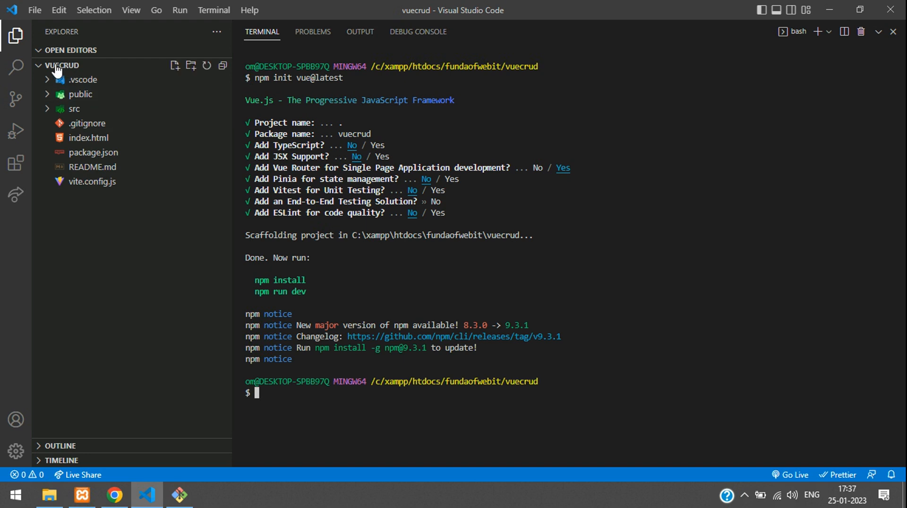
mouse_move(123, 231)
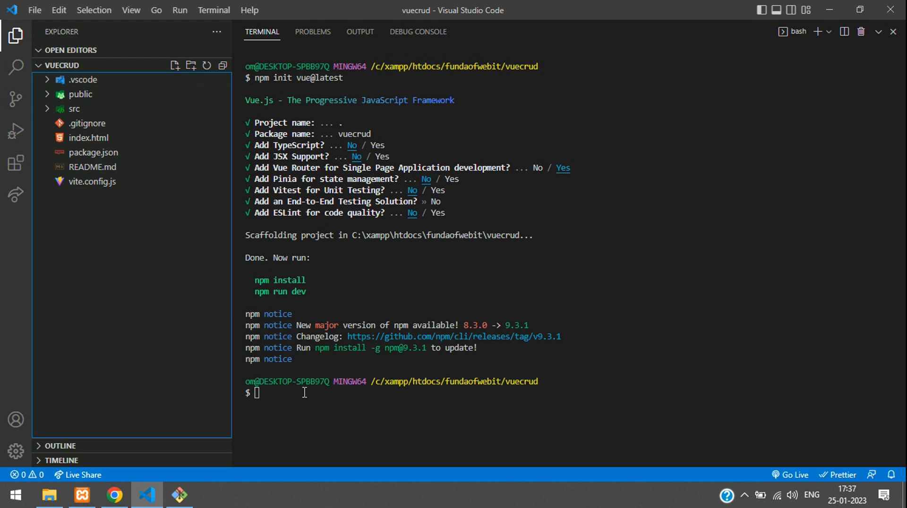
double_click(280, 281)
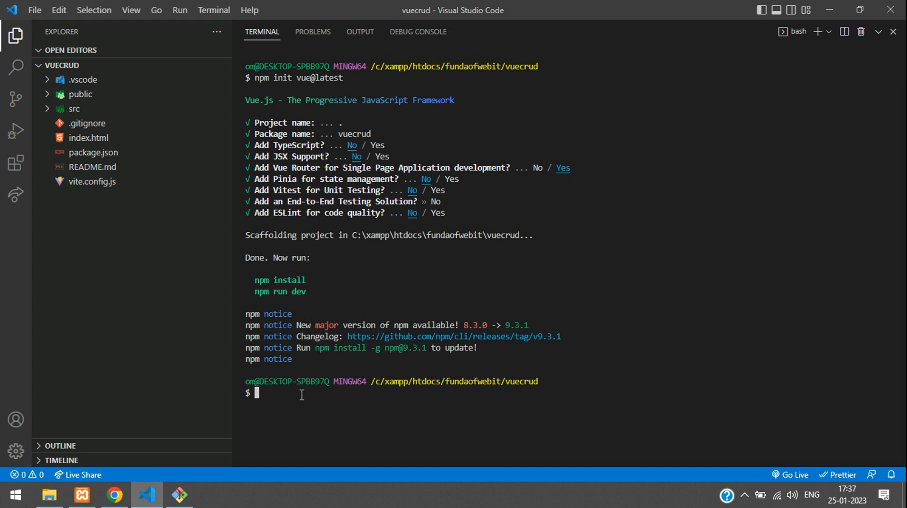
Run npm install so node_modules and package-lock.json appear in the project
text(npm install)
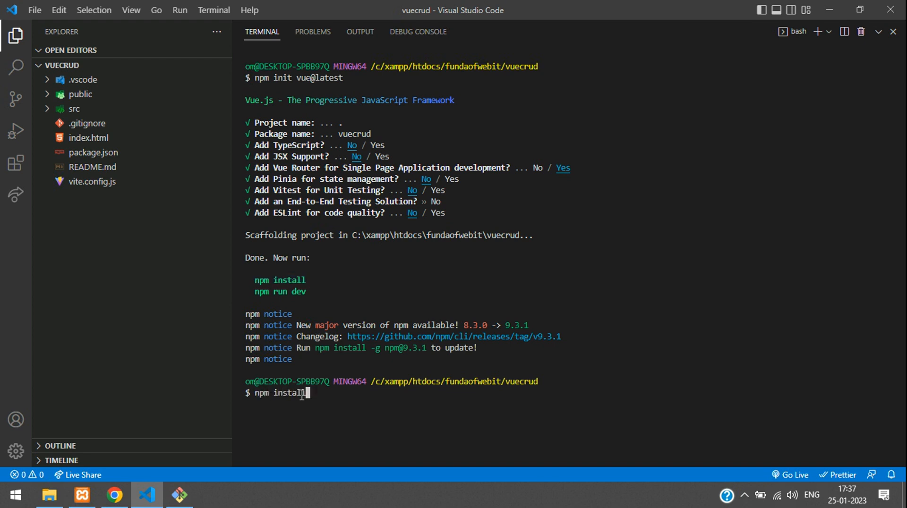
key(Enter)
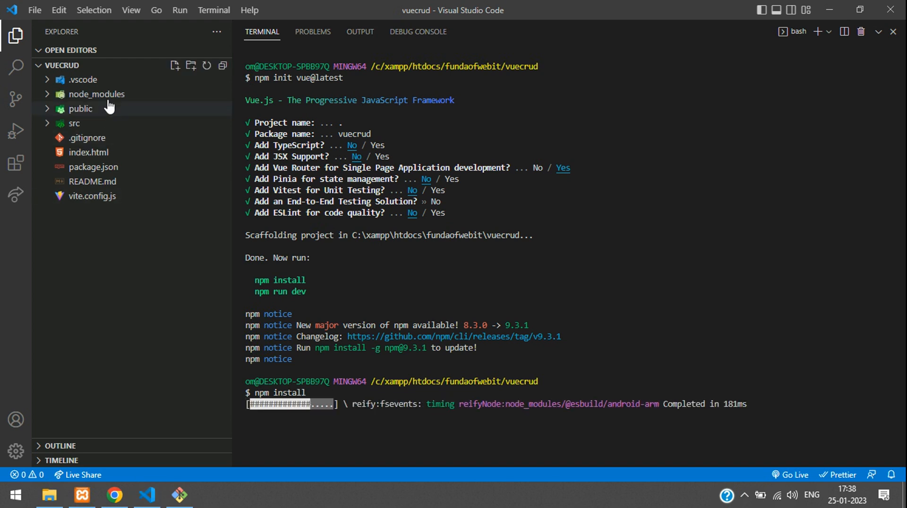
click(96, 93)
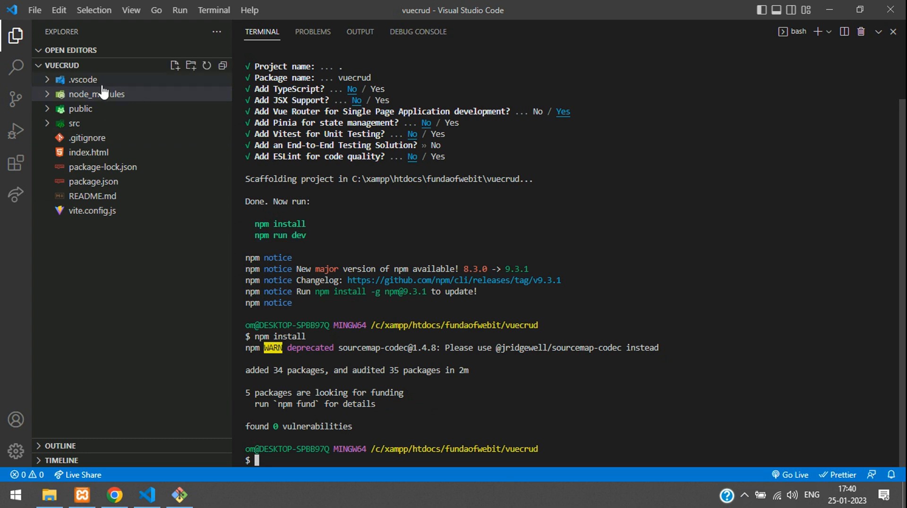
Inspect .vscode/extensions.json, then delete the .vscode folder to the Recycle Bin
click(83, 79)
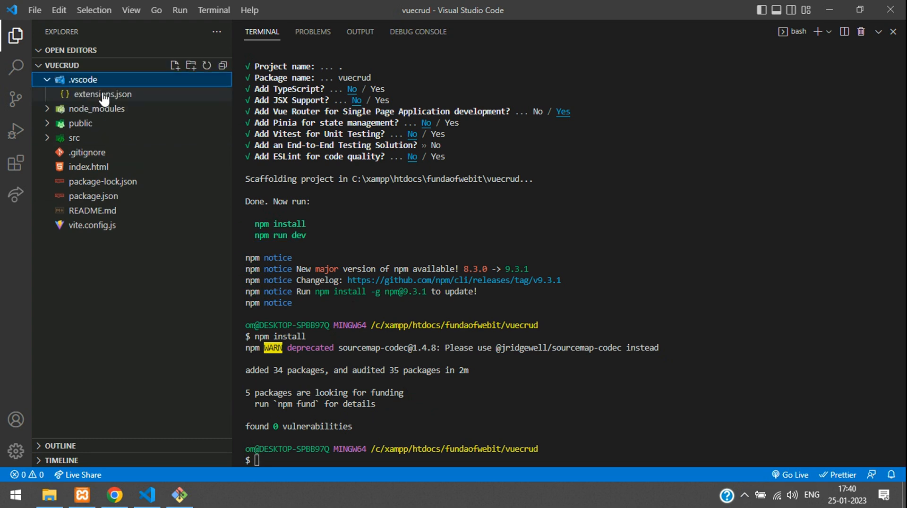
mouse_move(204, 92)
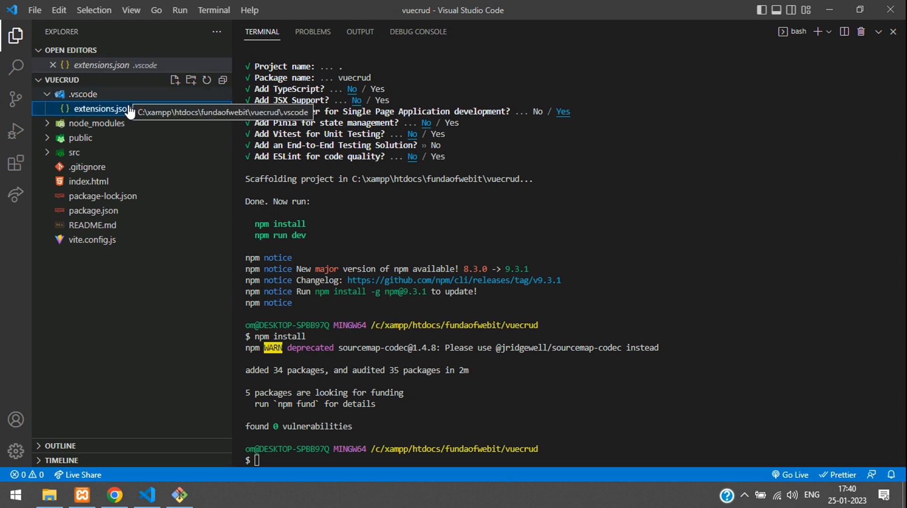
double_click(102, 109)
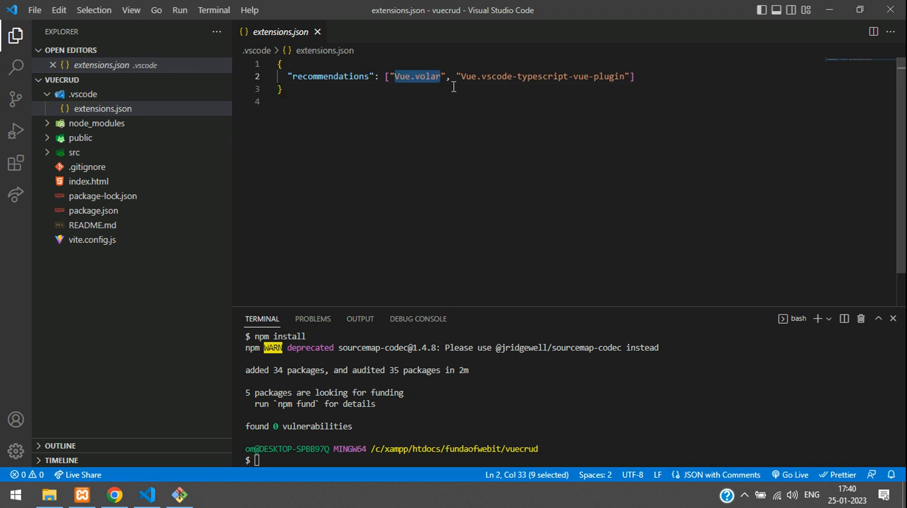
mouse_move(317, 32)
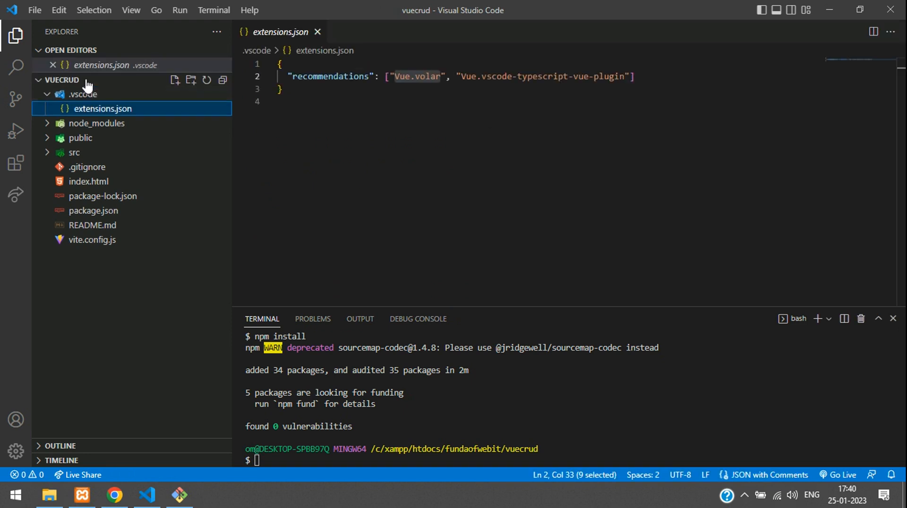
click(82, 94)
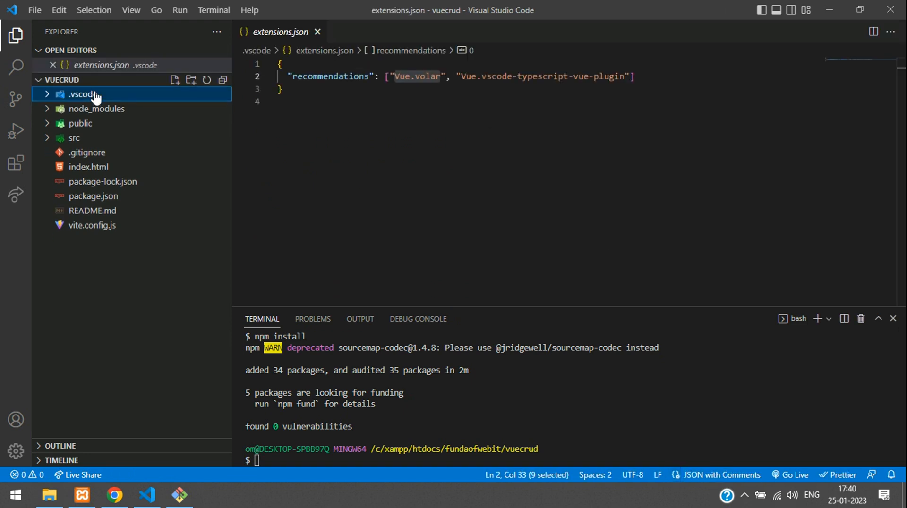
key(Delete)
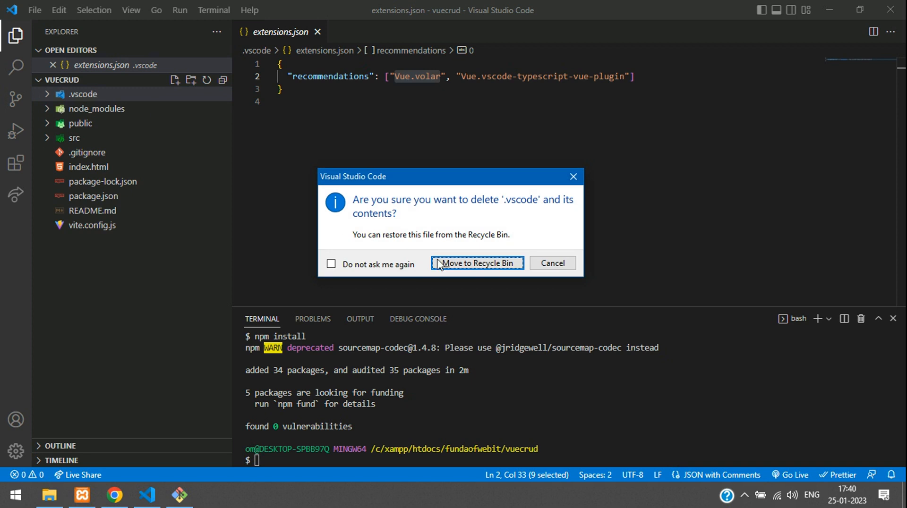
click(476, 263)
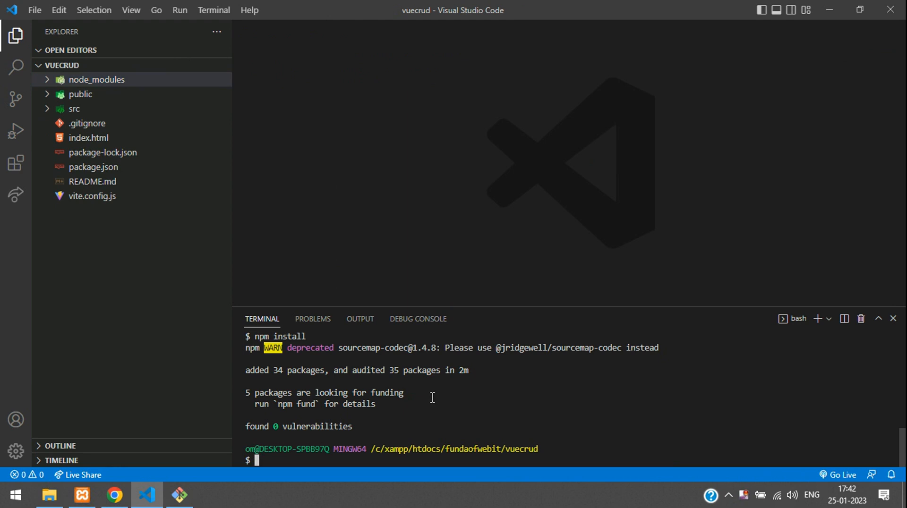
Run npm run dev to launch the Vite development server
text(npm run dev)
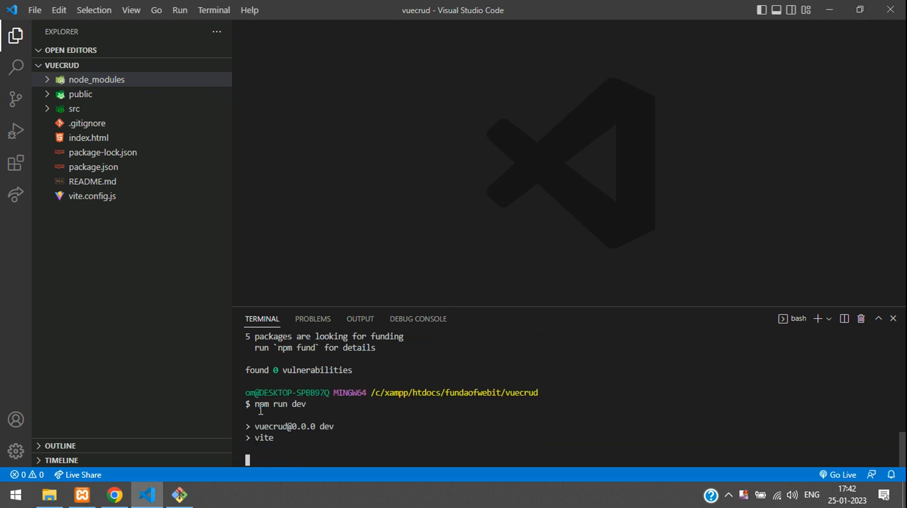
drag(254, 404, 285, 437)
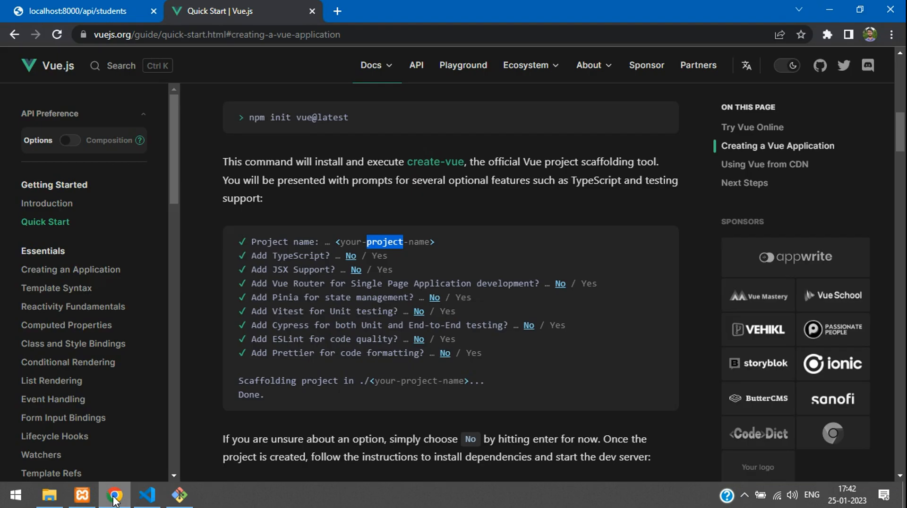
View the Vite App tab at localhost:5173 showing the Vue 3 welcome page
click(337, 11)
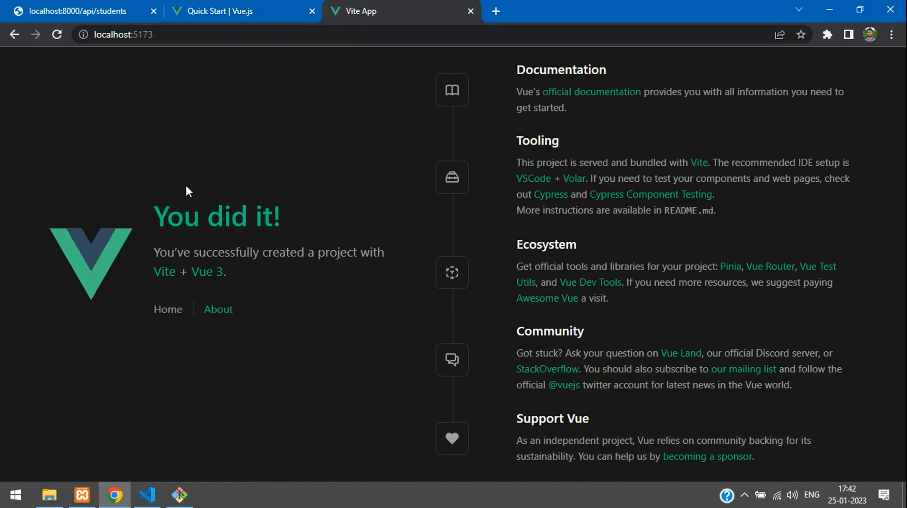
mouse_move(225, 424)
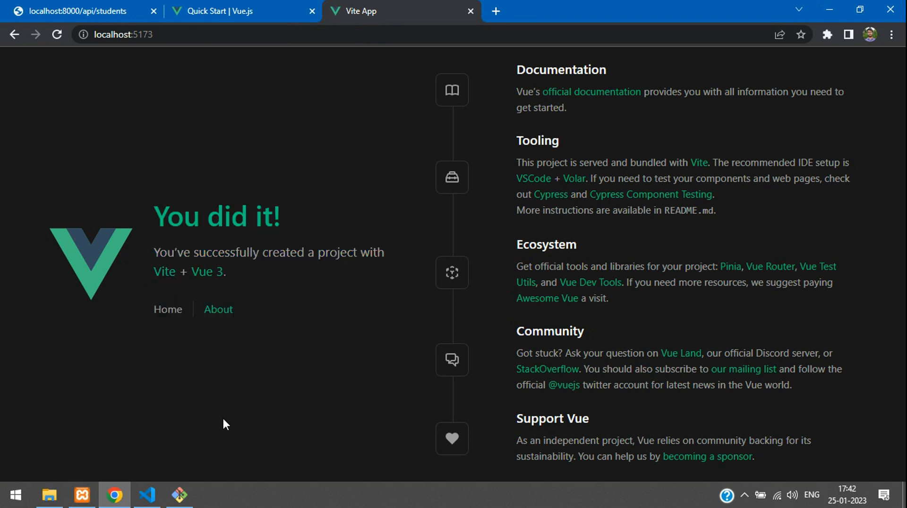
mouse_move(146, 496)
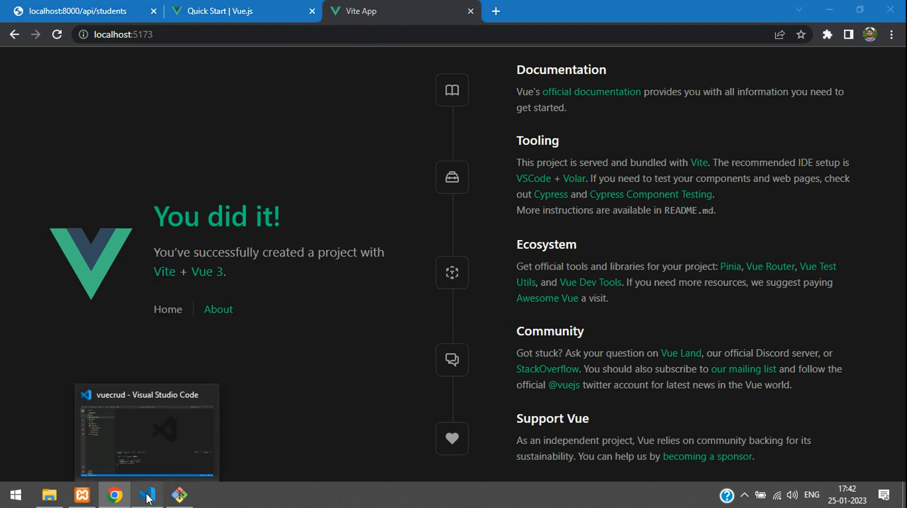
Add a 'Welcome to Funda of web IT' h1 in HomeView.vue and confirm it shows in the browser
click(146, 496)
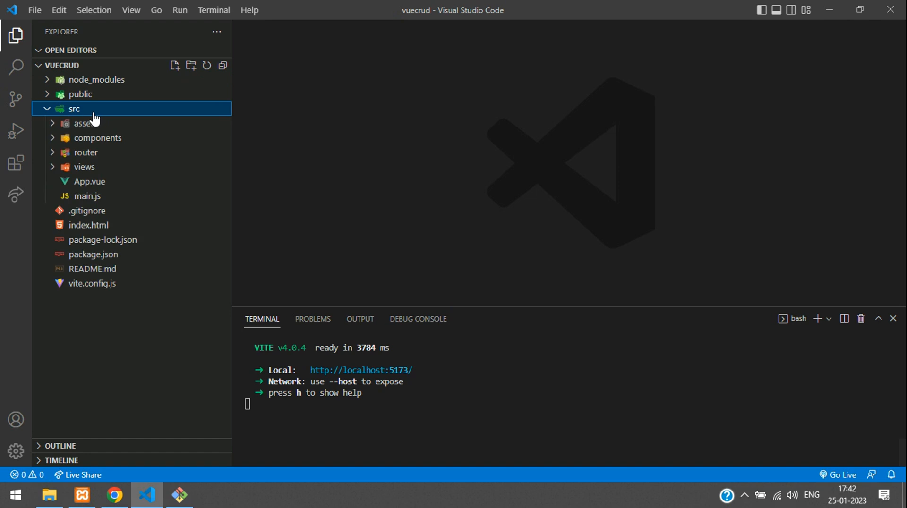
click(84, 167)
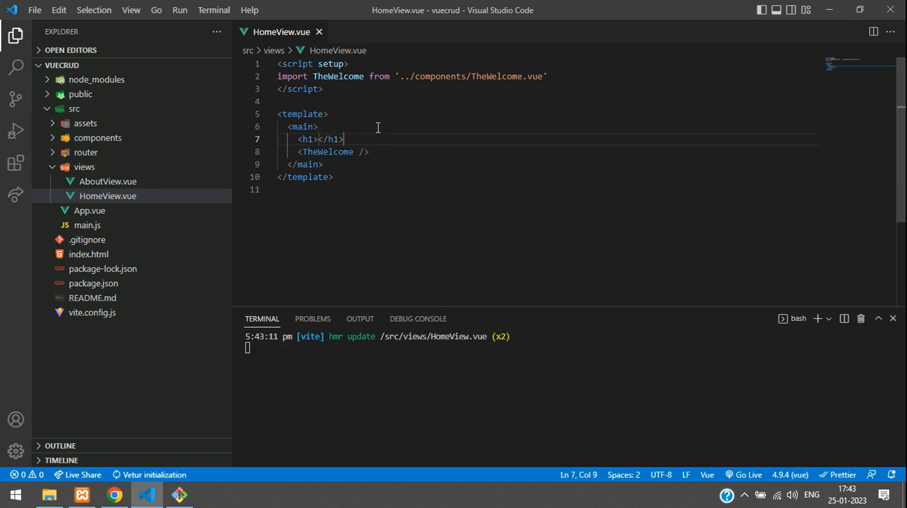
text(Welcome to)
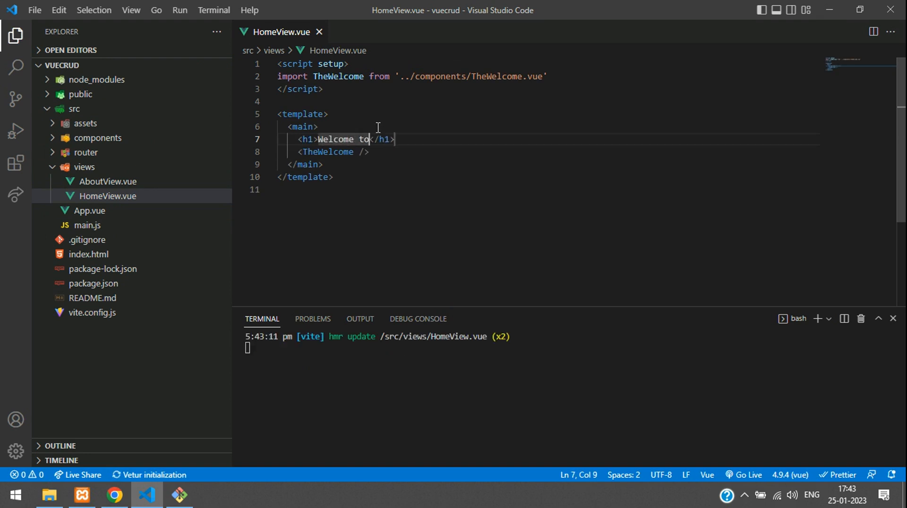
text(Funda of web)
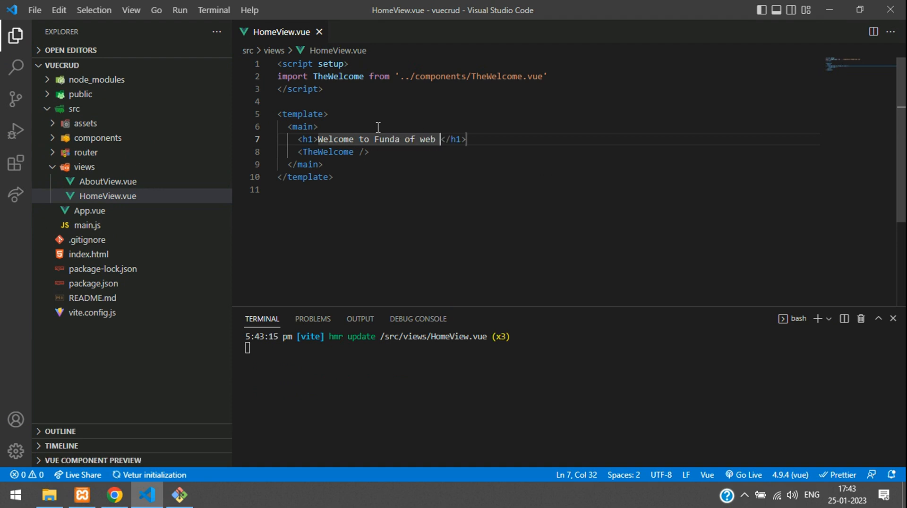
text(T)
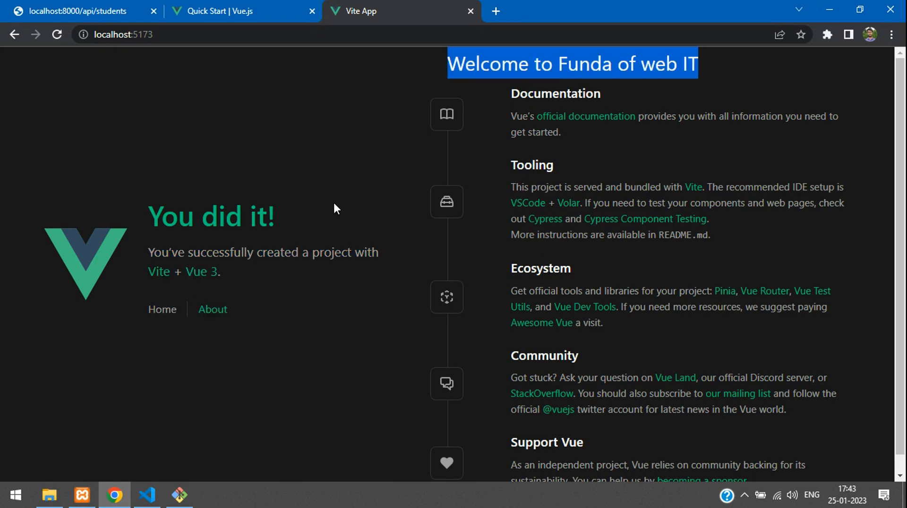
click(192, 433)
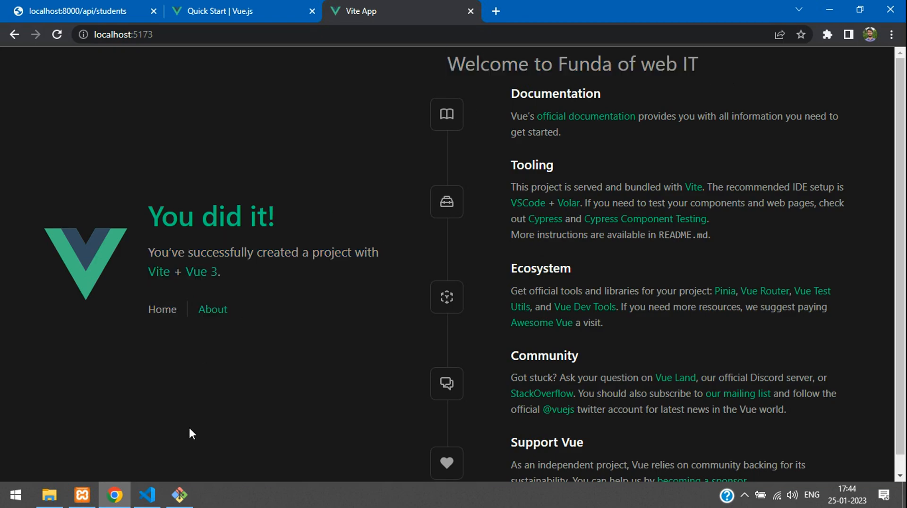
click(146, 496)
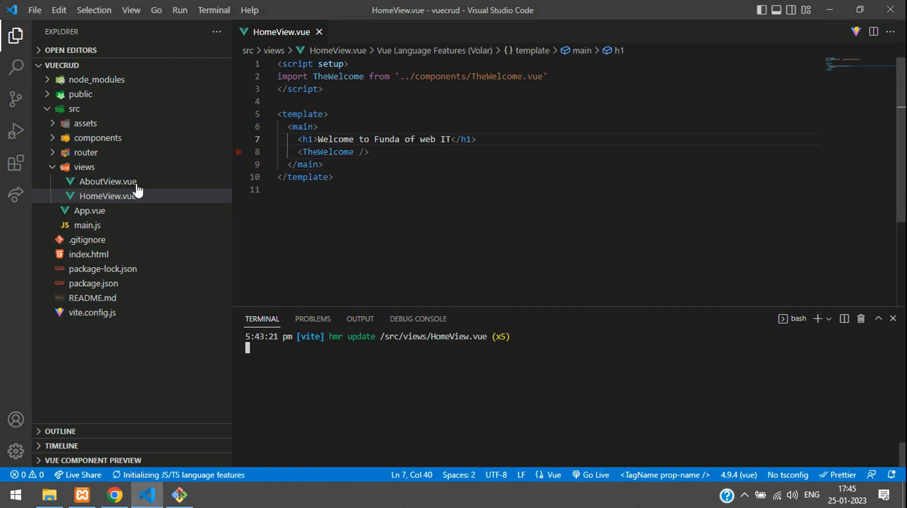
Remove the HelloWorld markup from App.vue and TheWelcome plus the h1 text from HomeView.vue
click(90, 211)
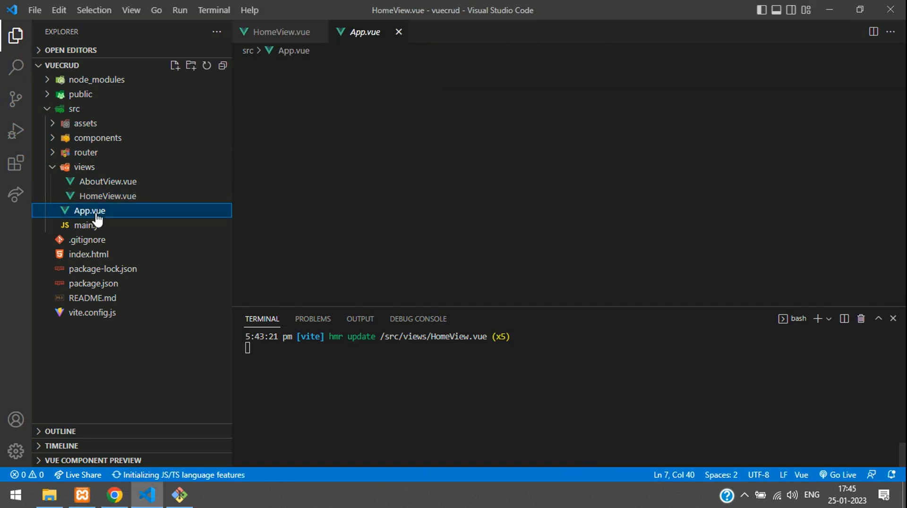
double_click(90, 210)
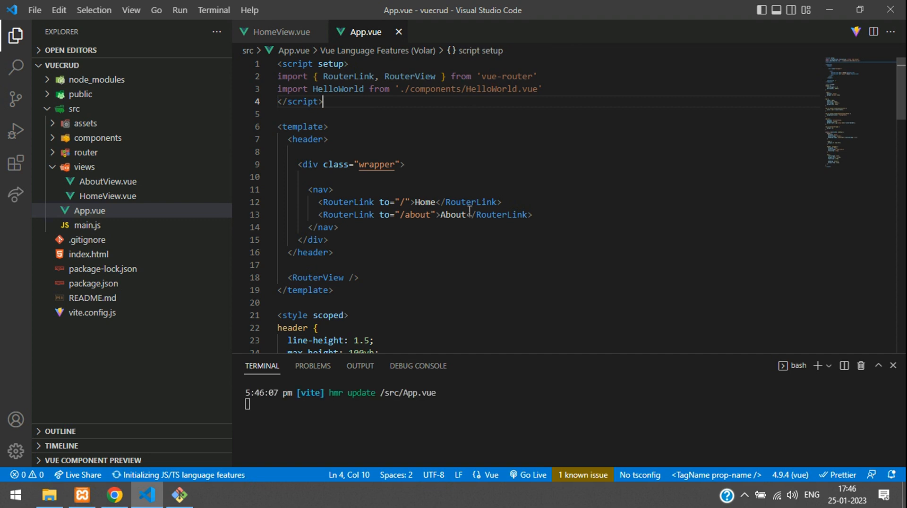
scroll(down, 3)
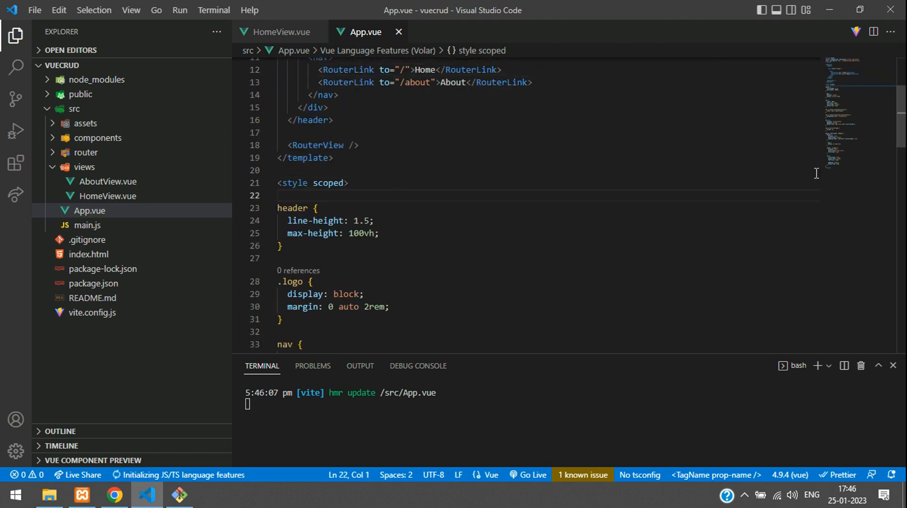
scroll(down, 3)
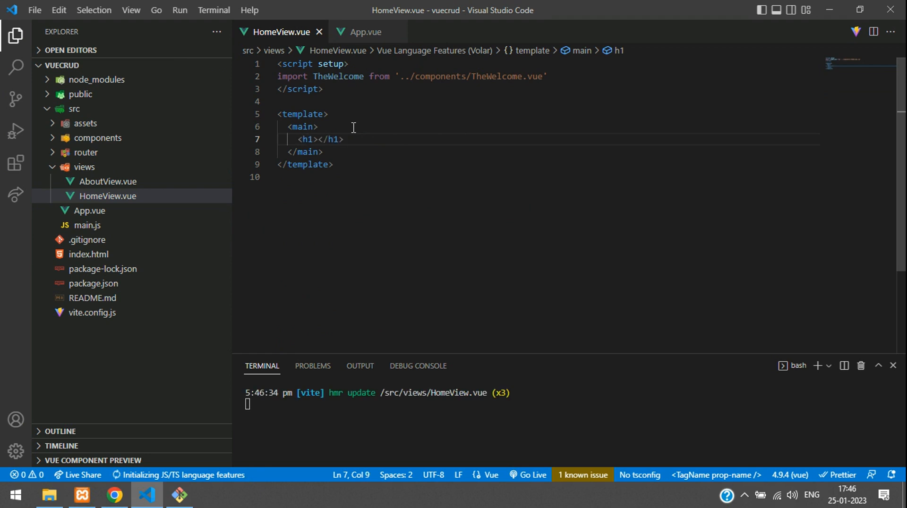
Make HomeView.vue read 'This is home Page' and delete its script block
text(This is home Page)
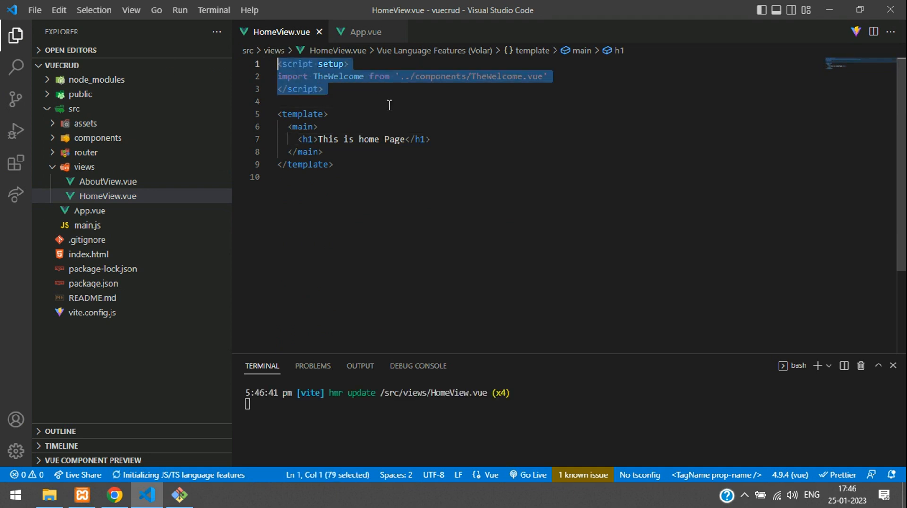
key(Delete)
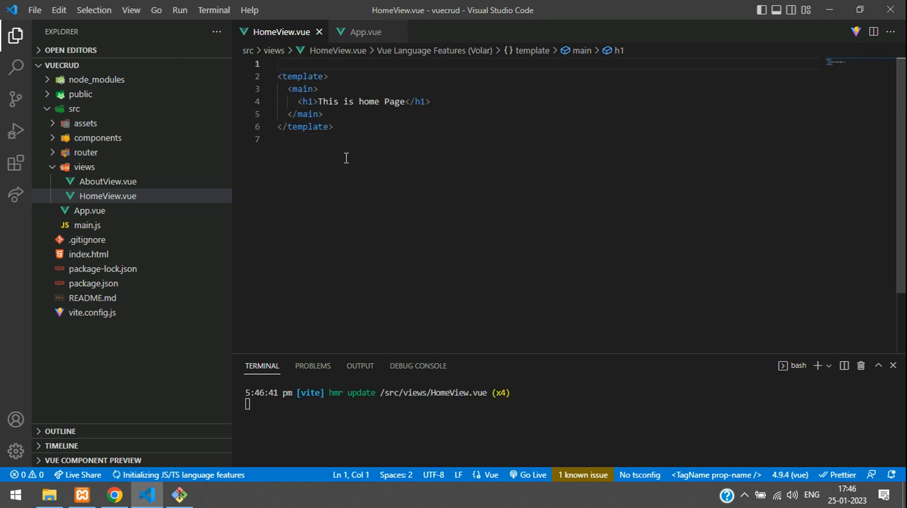
key(ctrl+a)
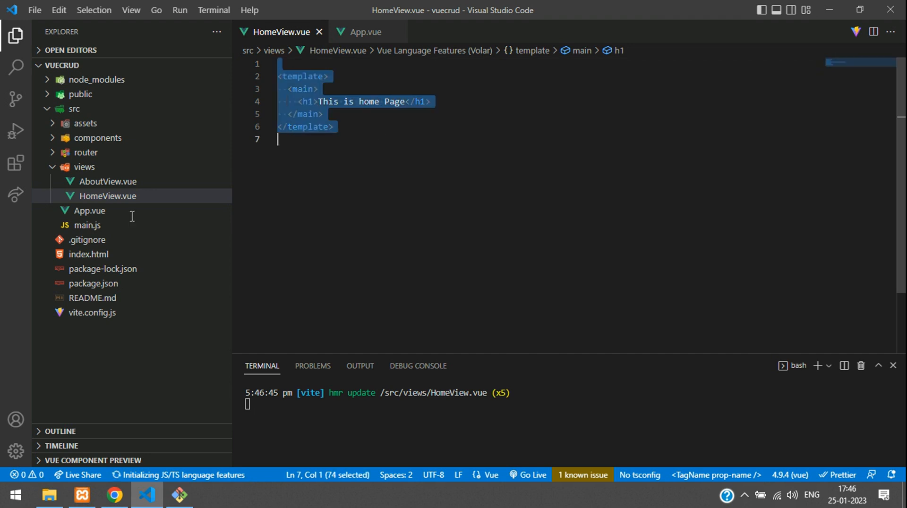
Replace AboutView.vue's contents with the same template reading 'This is About Us Page'
click(106, 182)
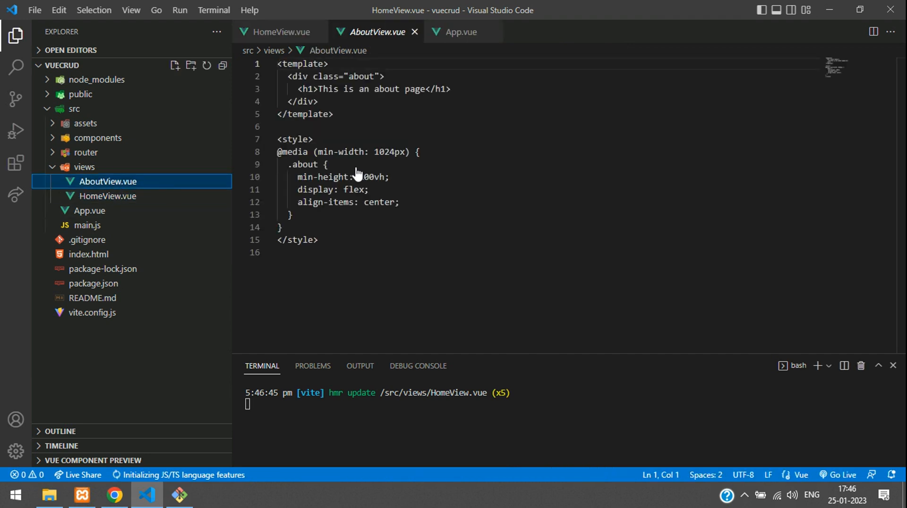
click(329, 165)
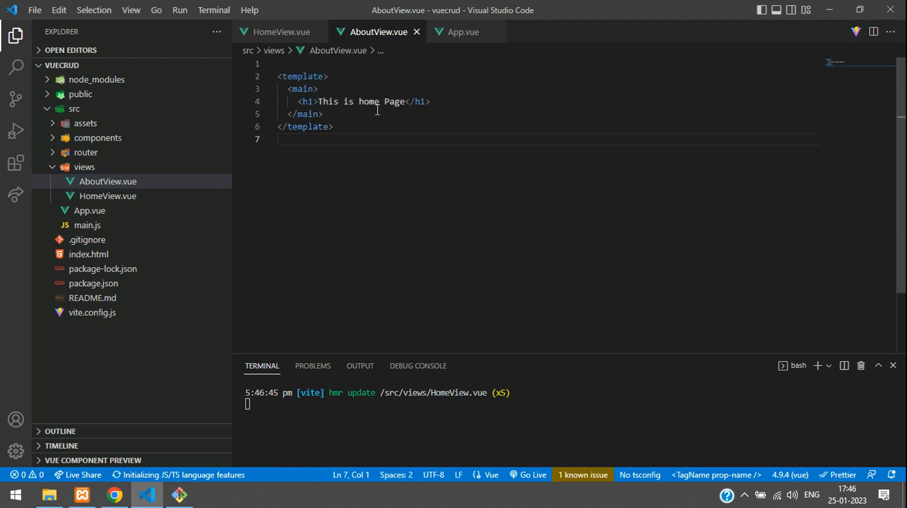
text(About Us)
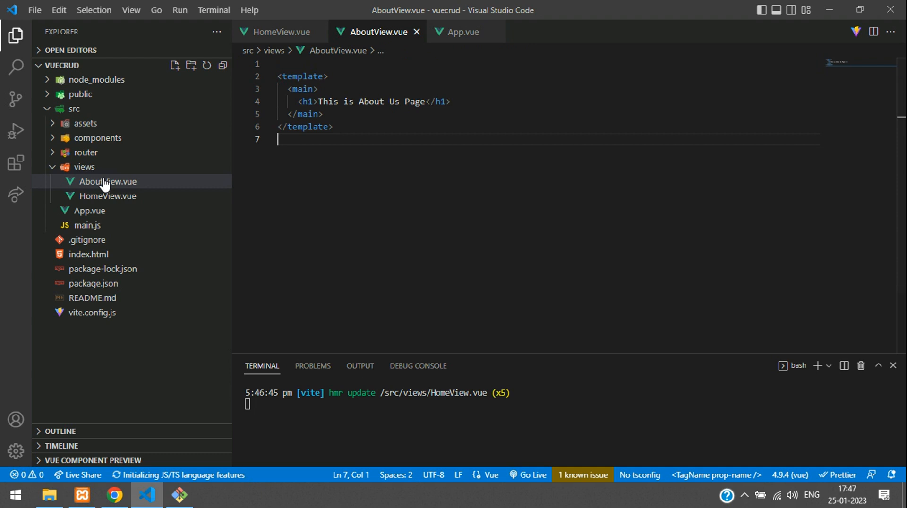
Review the components and router folders and confirm the app shows 'This is home Page' with Home and About links
click(97, 138)
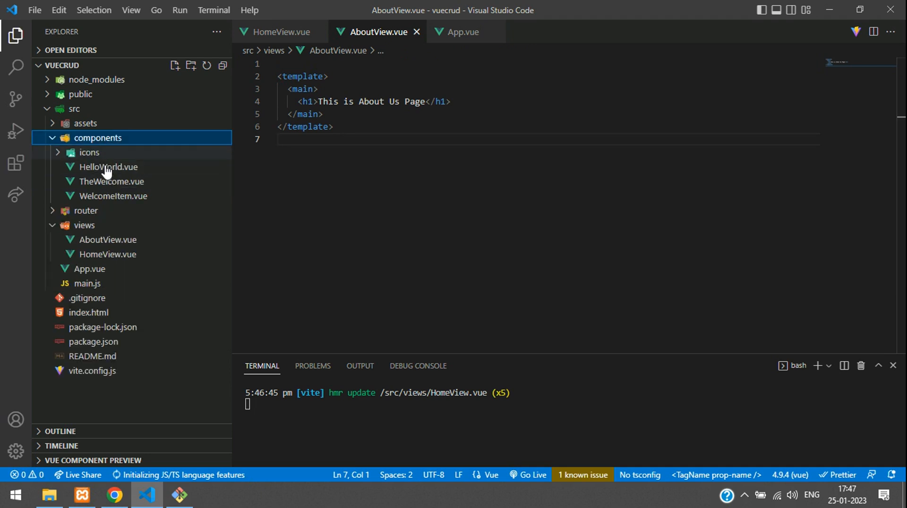
mouse_move(99, 172)
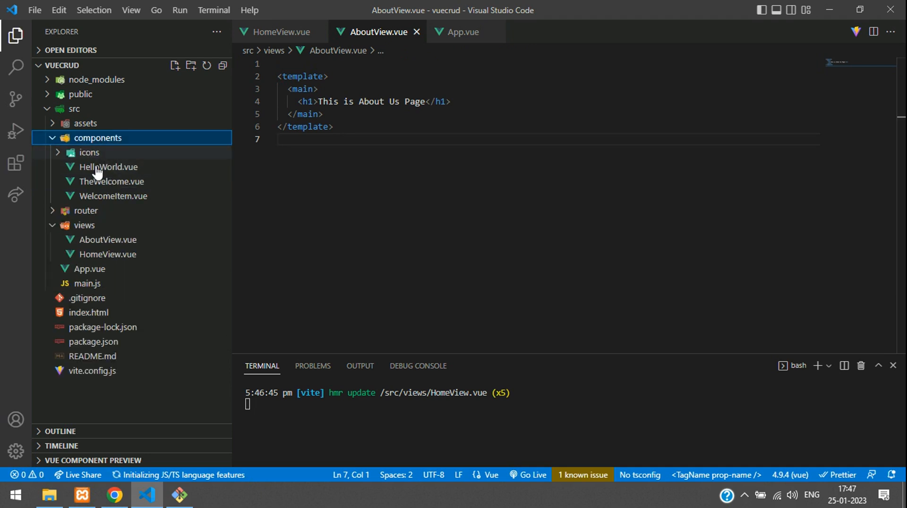
mouse_move(107, 146)
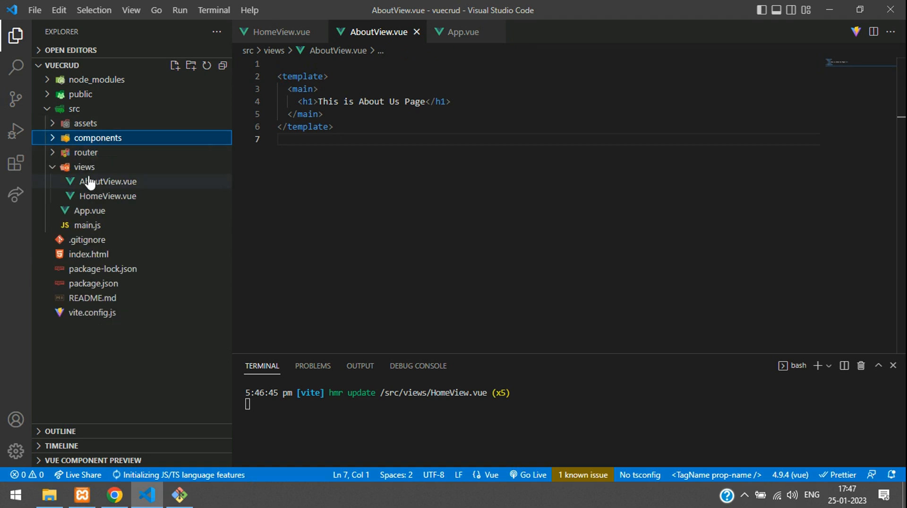
click(86, 152)
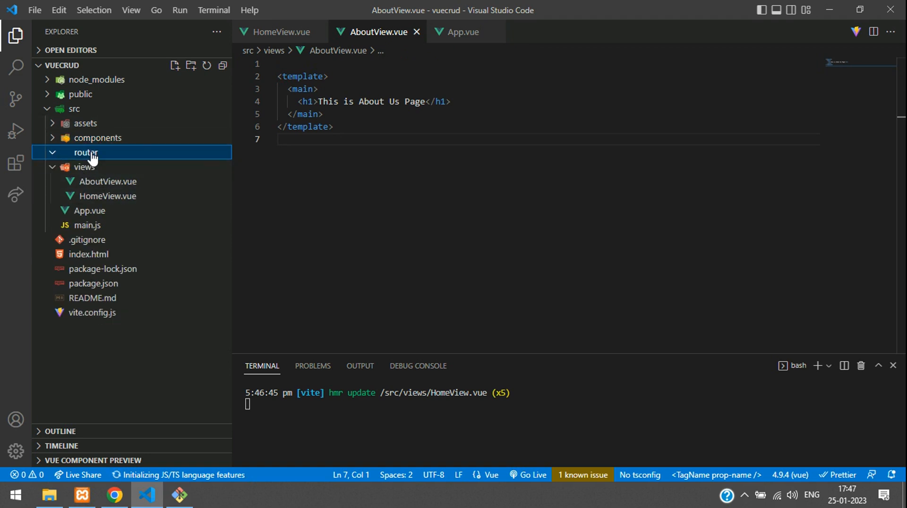
click(85, 152)
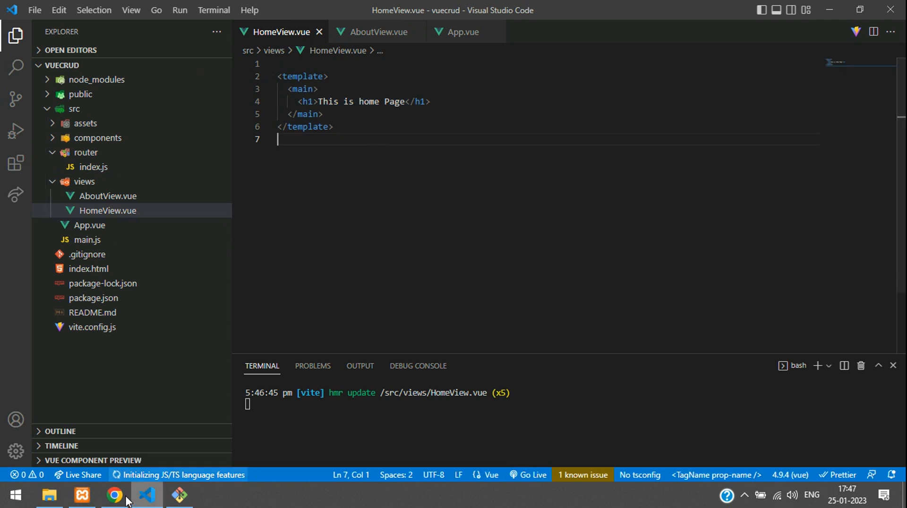
click(114, 496)
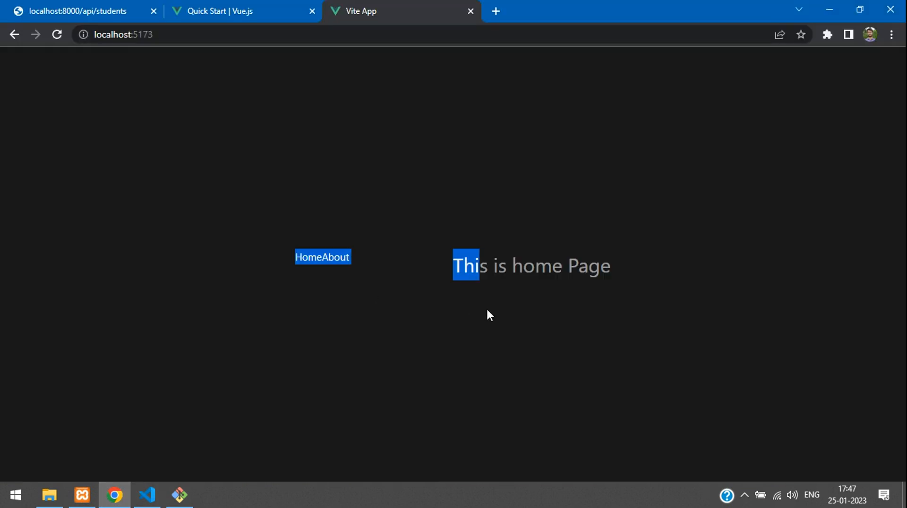
click(249, 425)
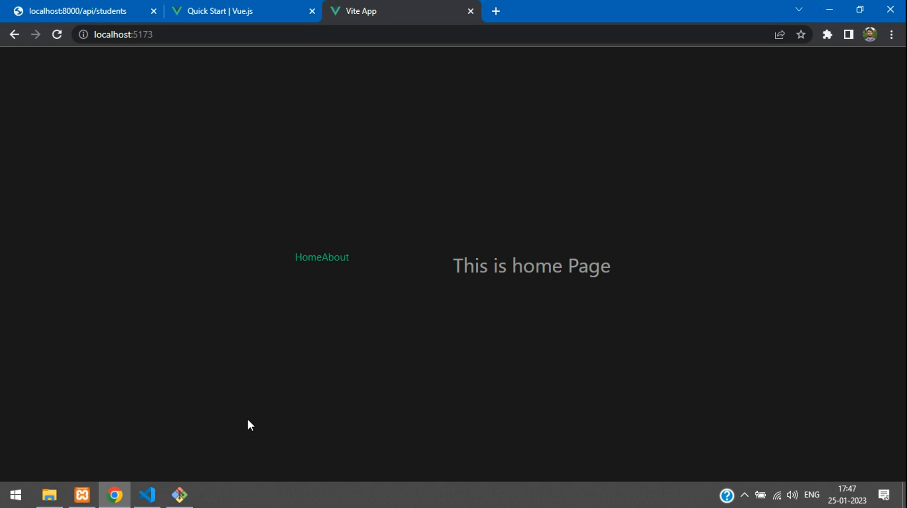
click(146, 496)
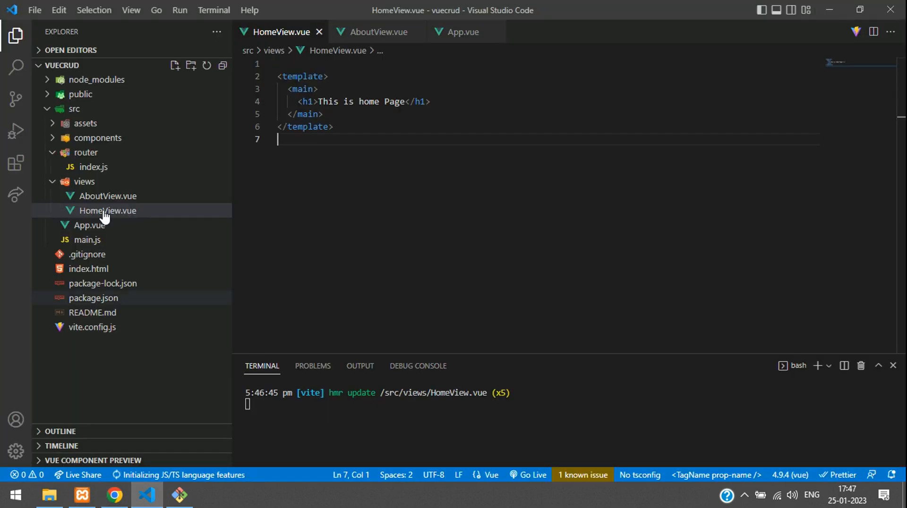
Trim main.css down to just the base.css import and save it
click(84, 123)
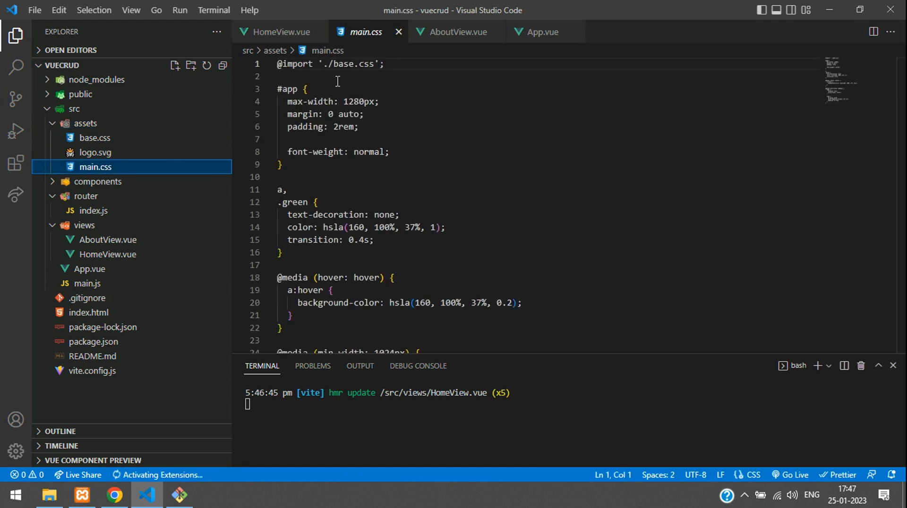
click(336, 76)
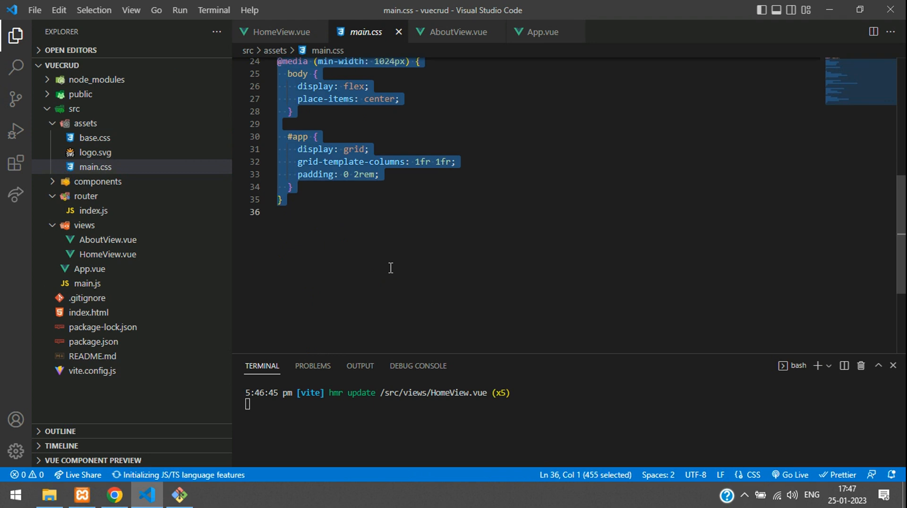
key(Delete)
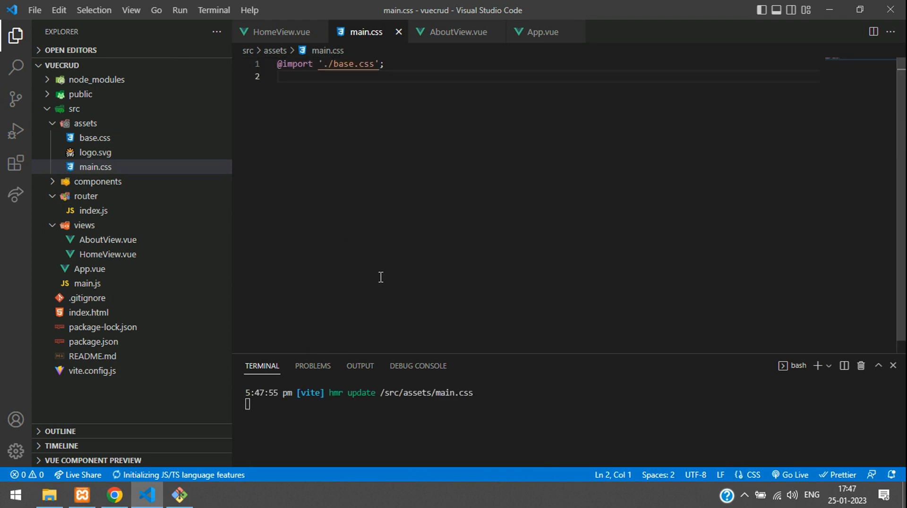
key(enter)
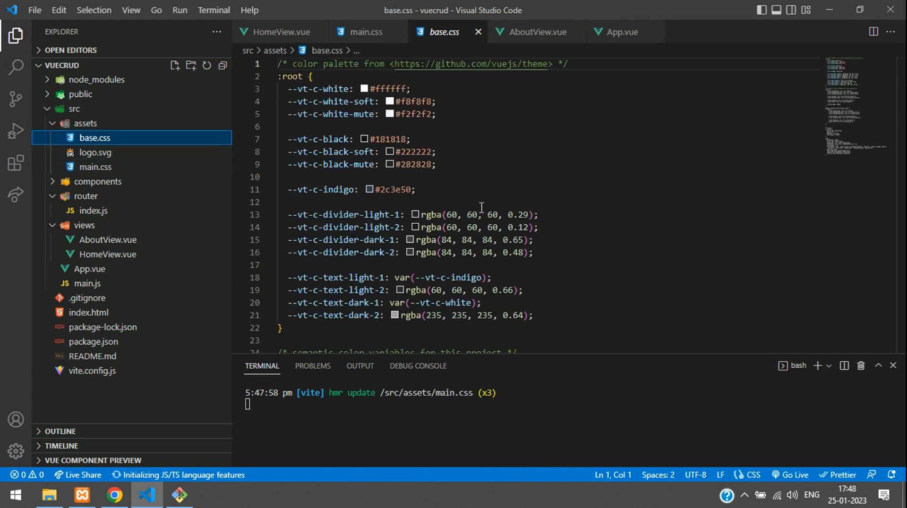
scroll(down, 3)
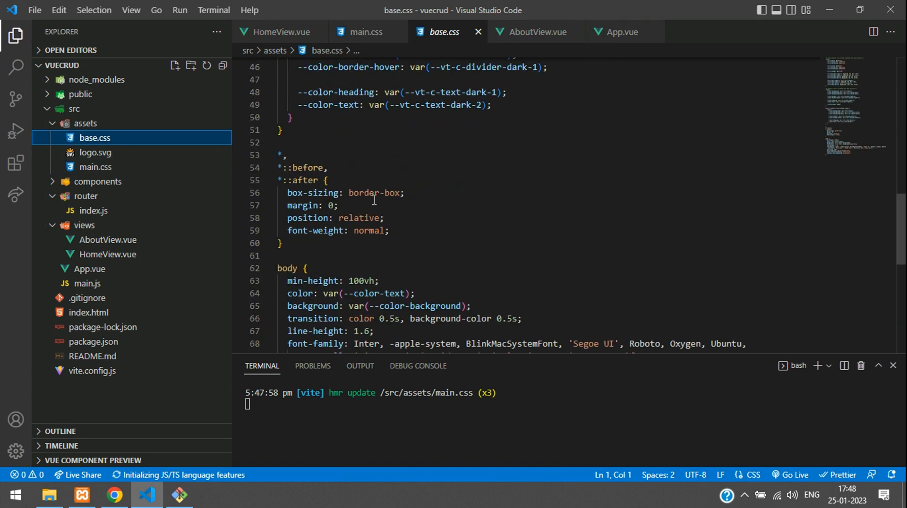
scroll(down, 3)
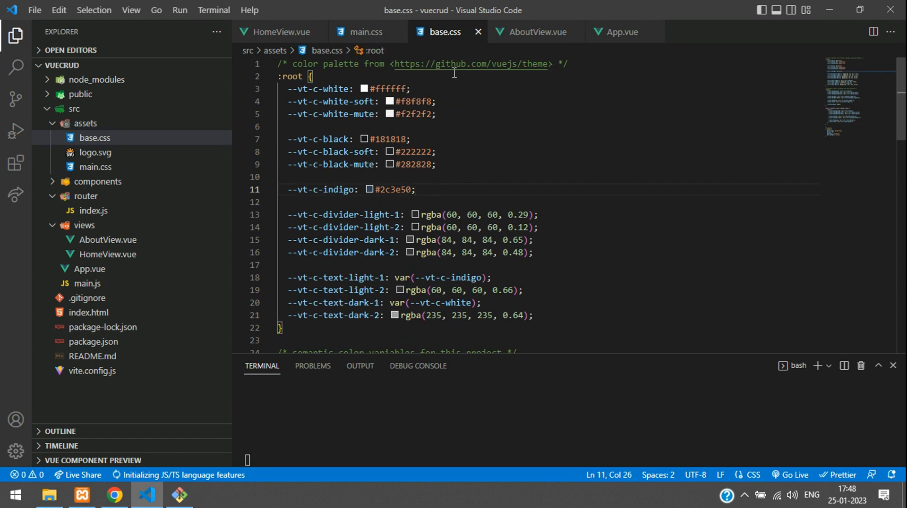
Close the base.css and main.css tabs and view the unstyled app in the browser
click(478, 33)
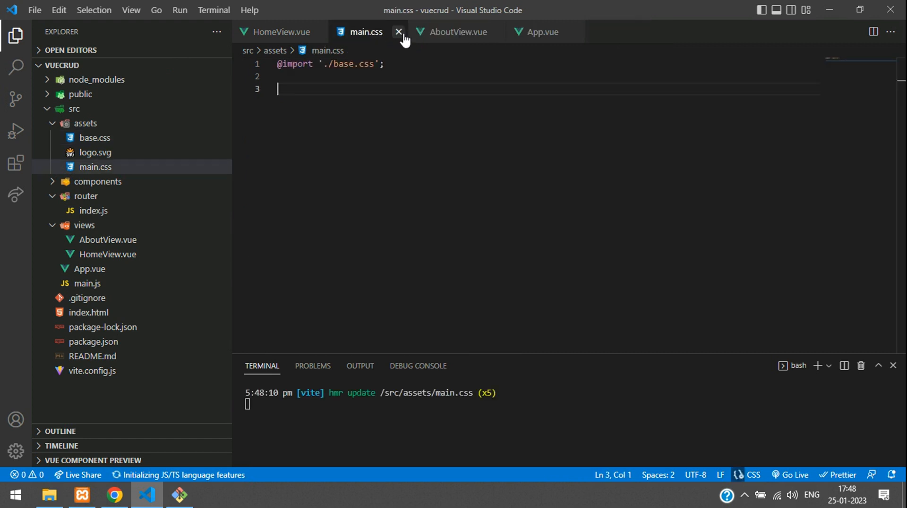
click(399, 32)
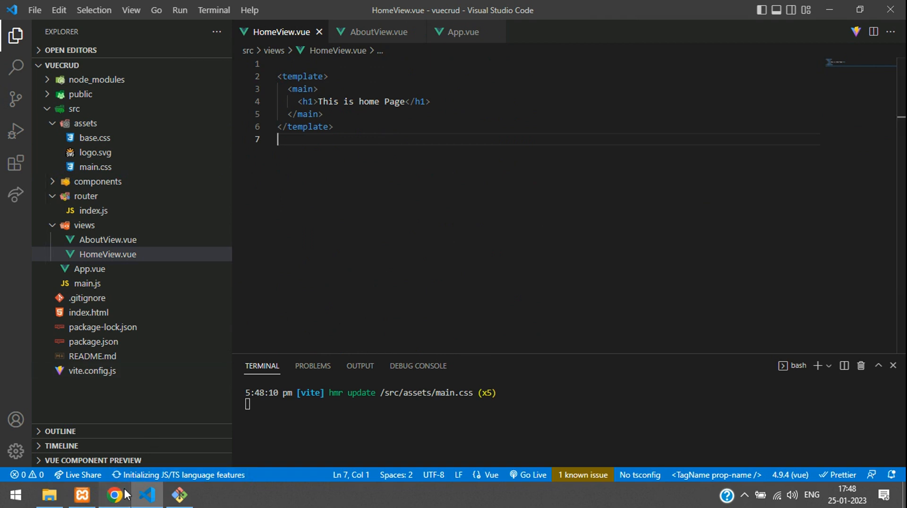
click(115, 496)
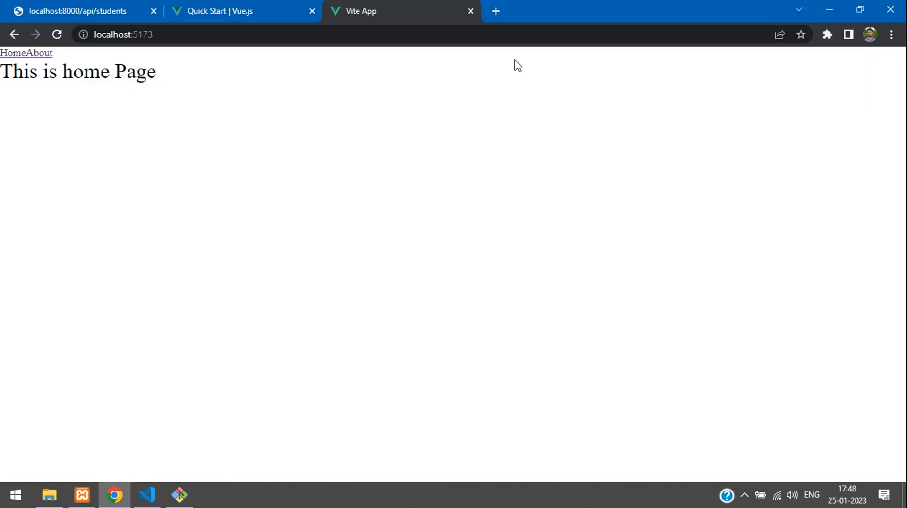
mouse_move(495, 10)
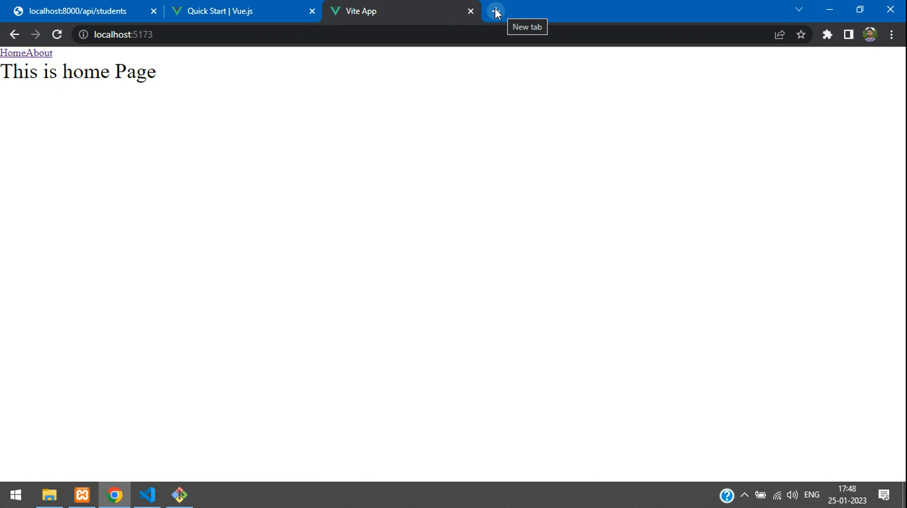
click(495, 11)
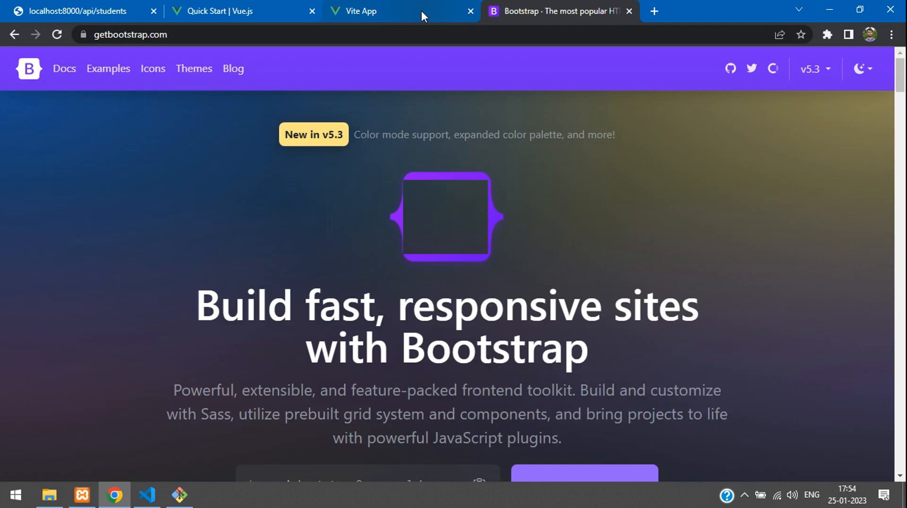
scroll(down, 3)
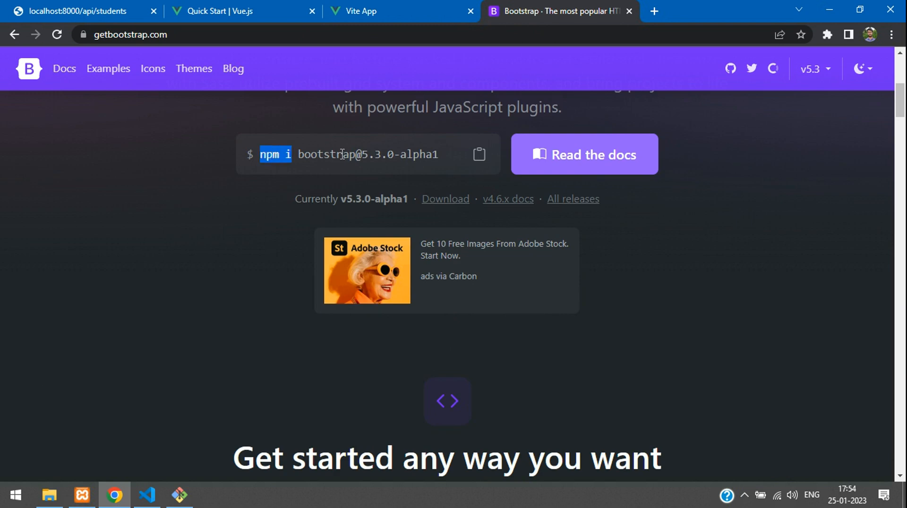
mouse_move(479, 154)
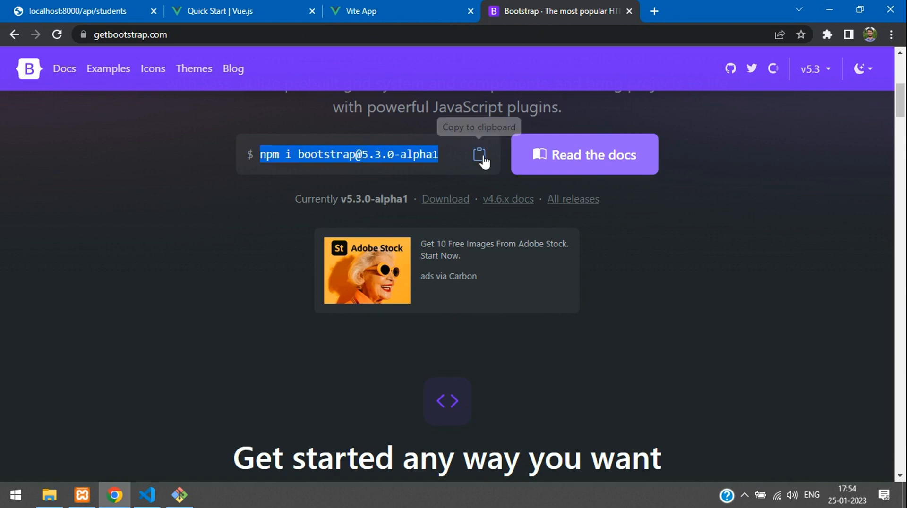
scroll(down, 3)
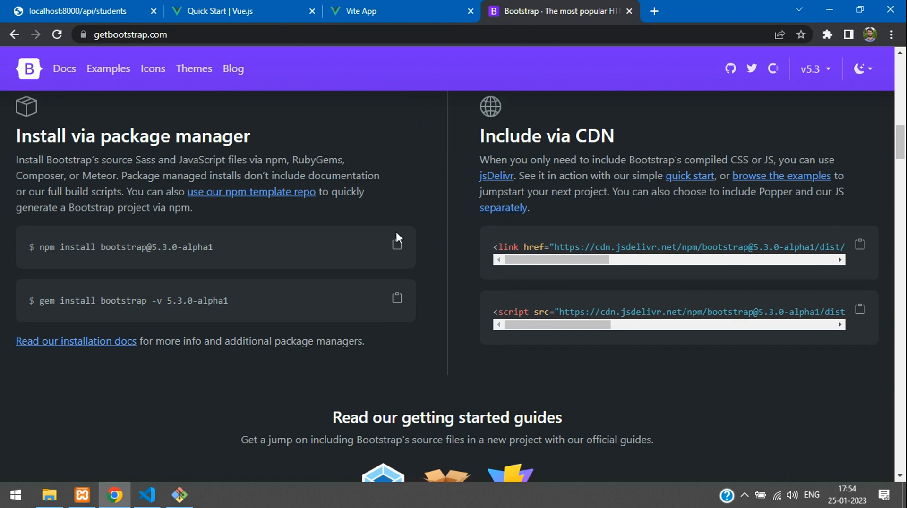
drag(40, 247, 177, 246)
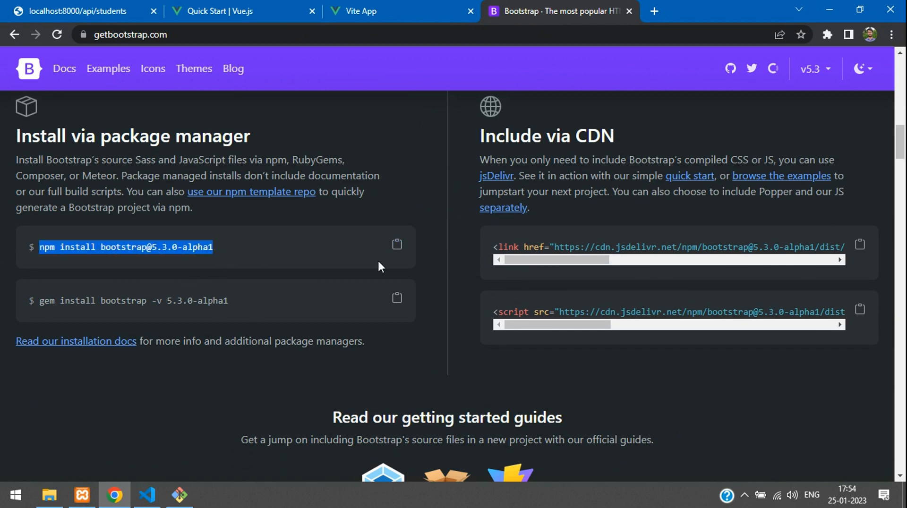
click(396, 244)
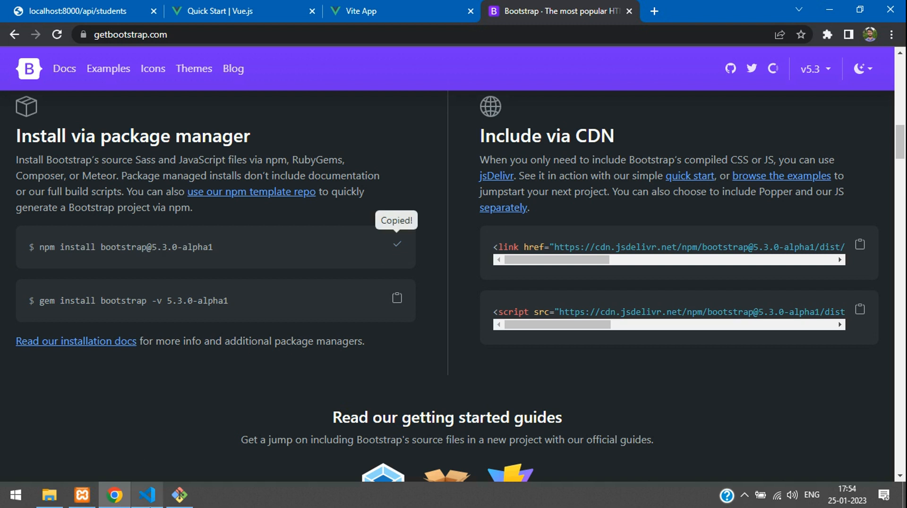
click(147, 496)
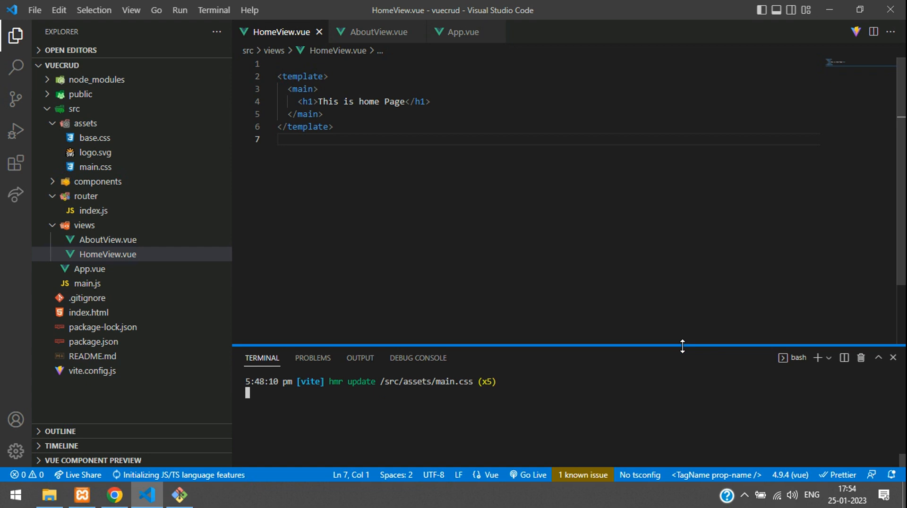
mouse_move(819, 358)
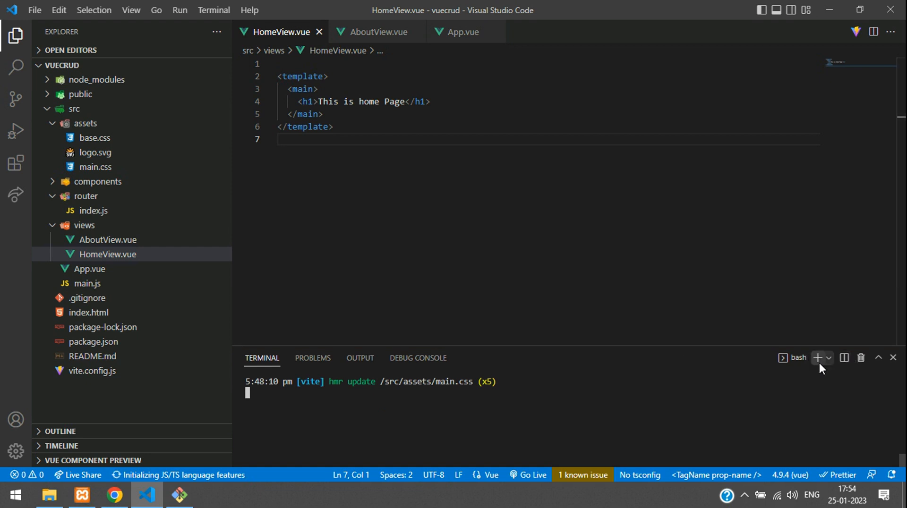
click(818, 358)
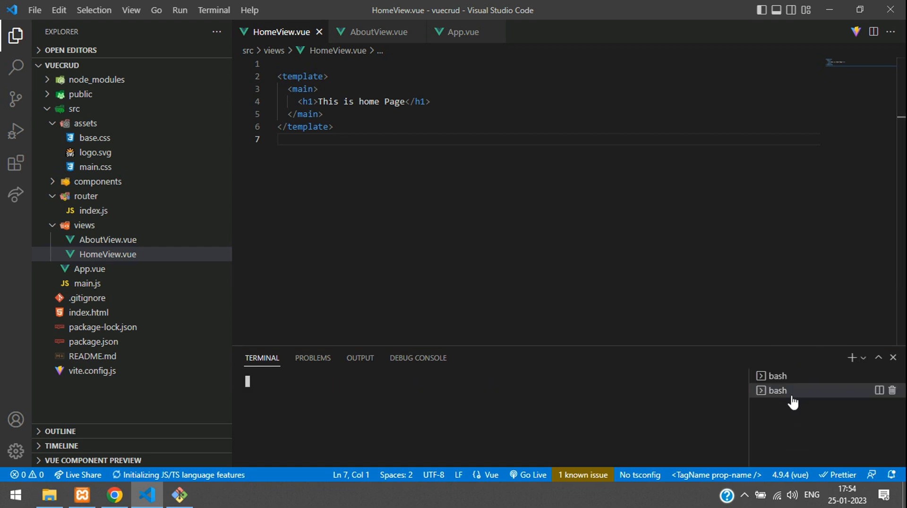
text(npm install bootstrap@5.3.0-alpha1)
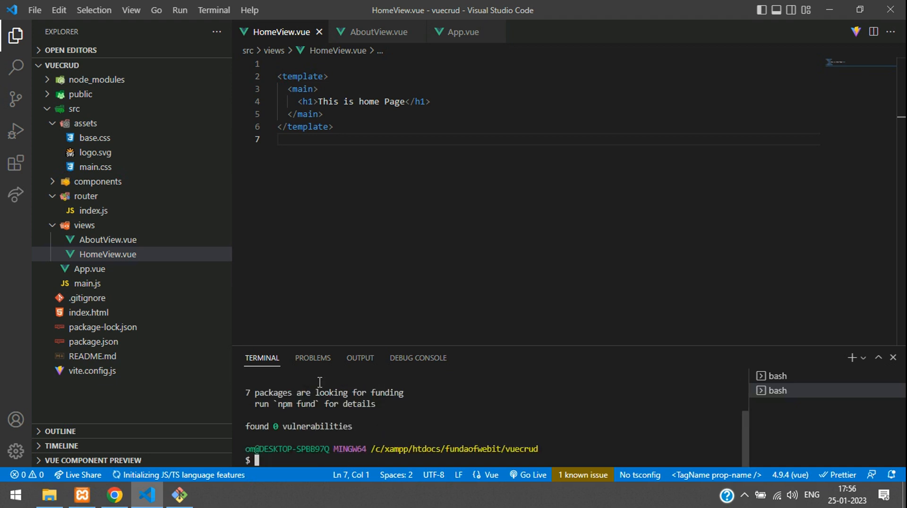
click(97, 80)
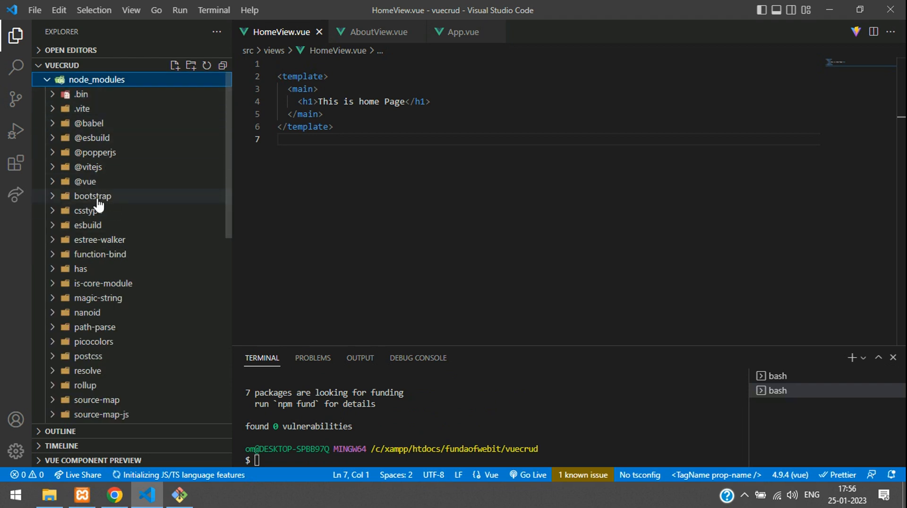
click(92, 195)
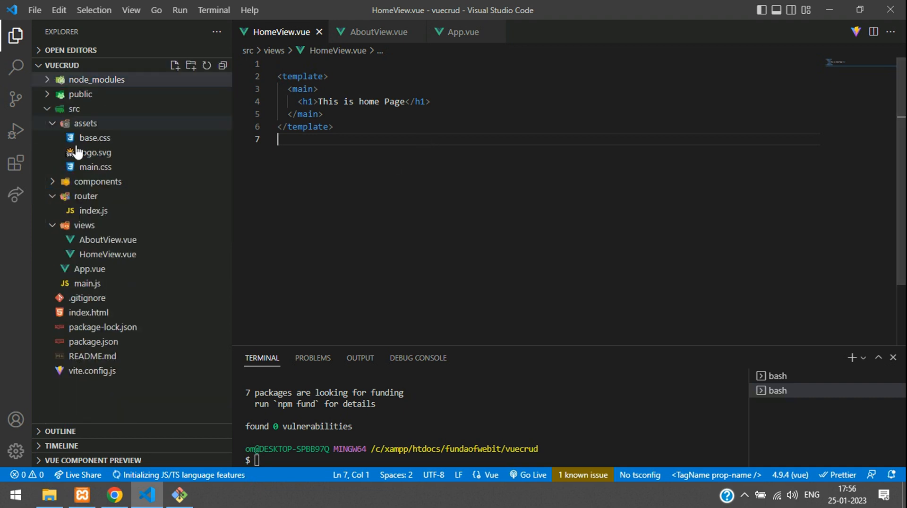
double_click(96, 166)
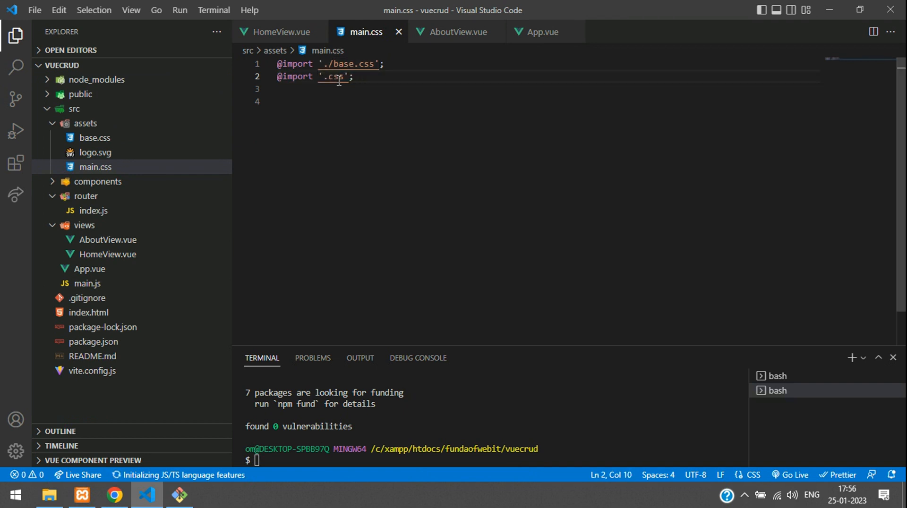
text(boo)
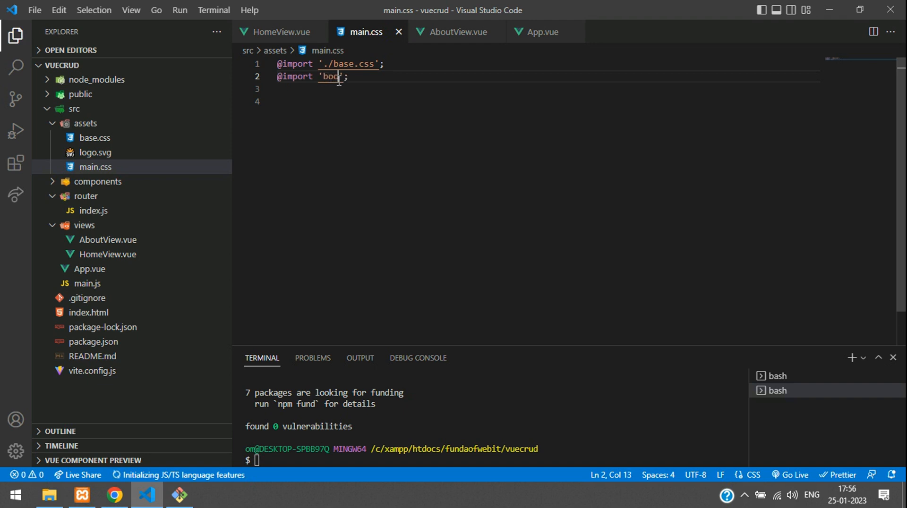
text(tstrap)
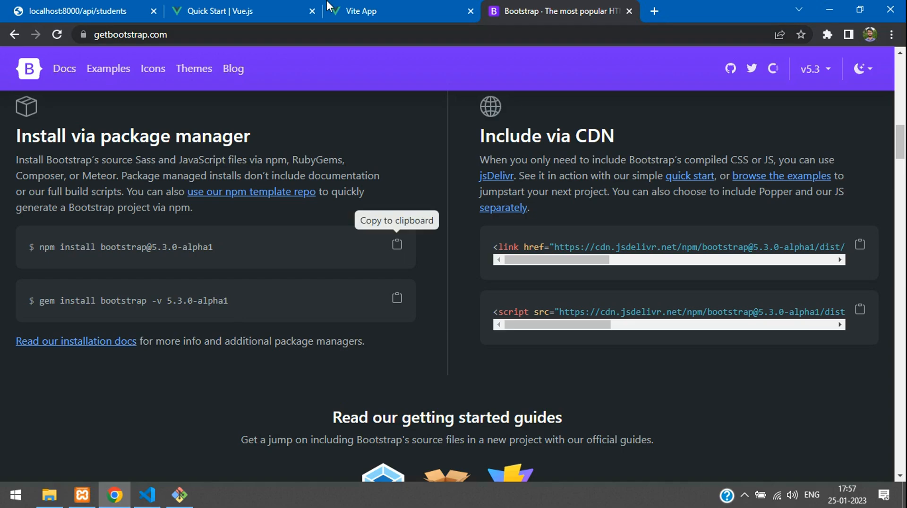
Check the Vite app's new Bootstrap styling and open the Bootstrap docs
click(401, 11)
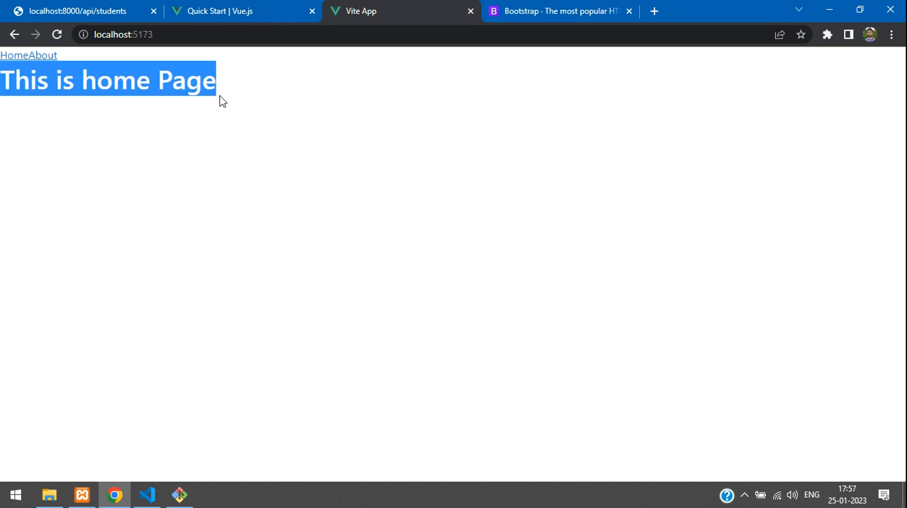
click(11, 84)
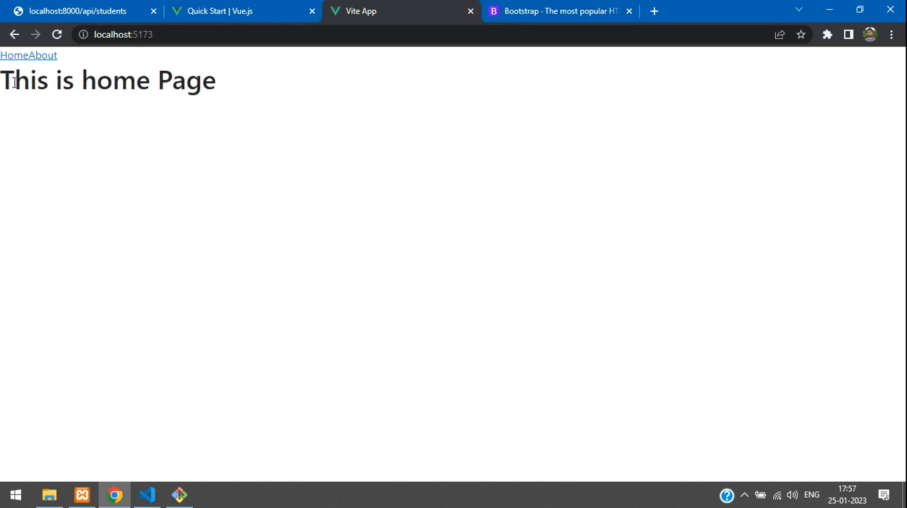
click(556, 11)
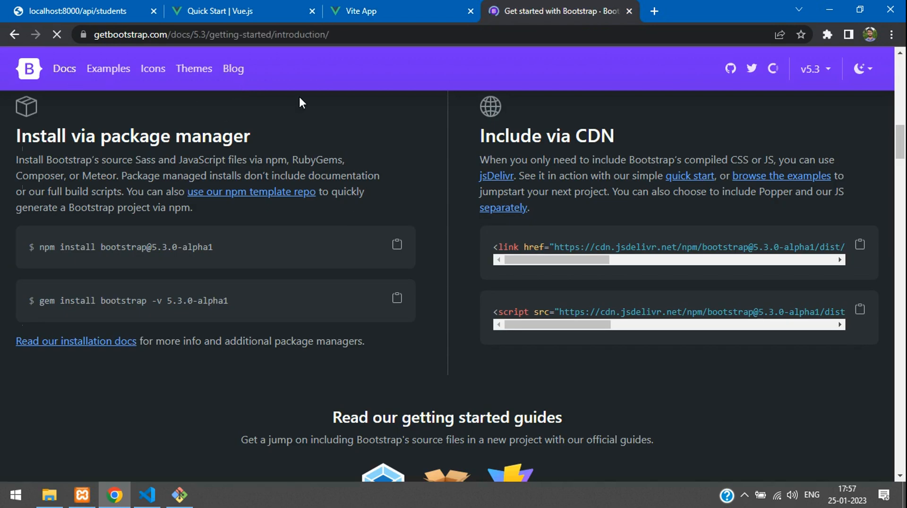
Search the docs for navbar and copy the Navbar example markup from How it works
click(445, 69)
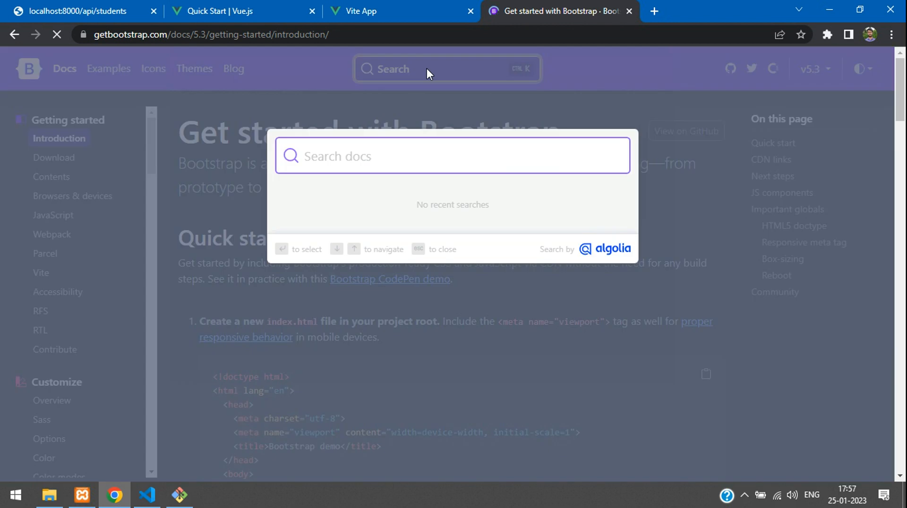
text(navbar)
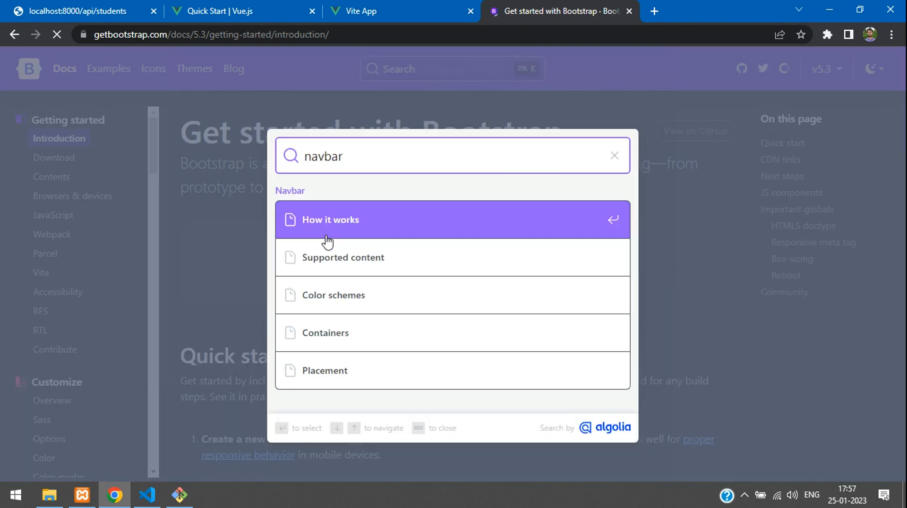
click(331, 220)
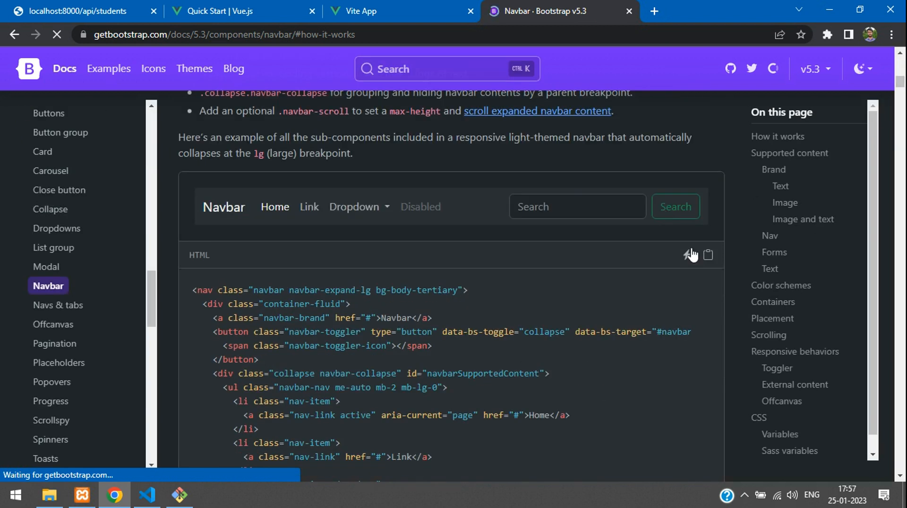
click(708, 254)
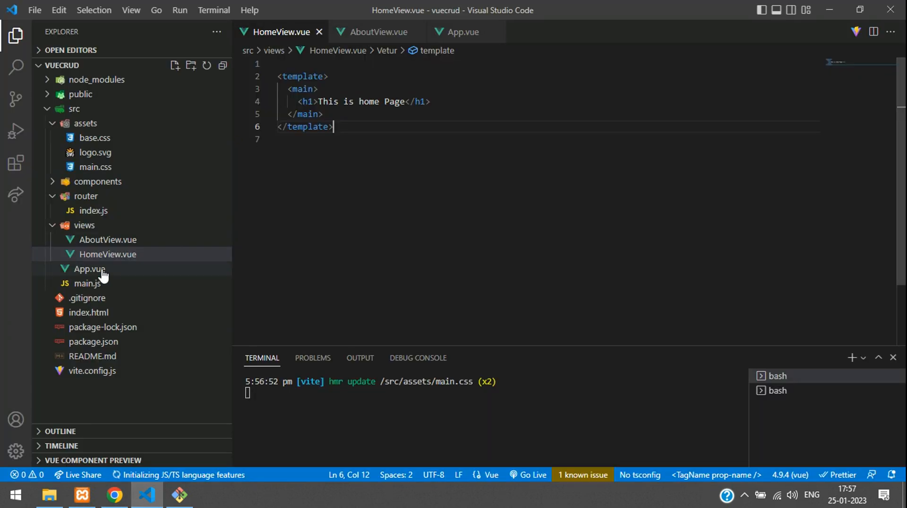
Paste the Bootstrap navbar markup into App.vue's header above the Home and About RouterLinks
click(89, 269)
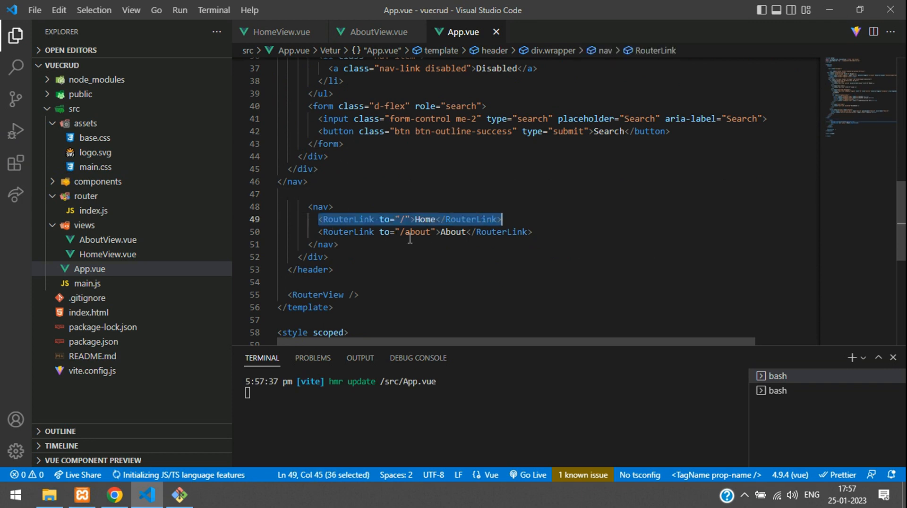
key(Delete)
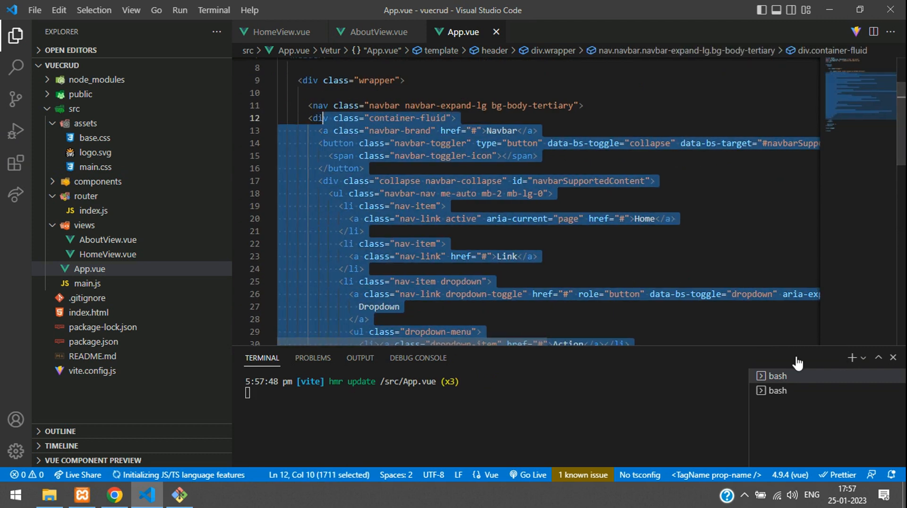
click(572, 180)
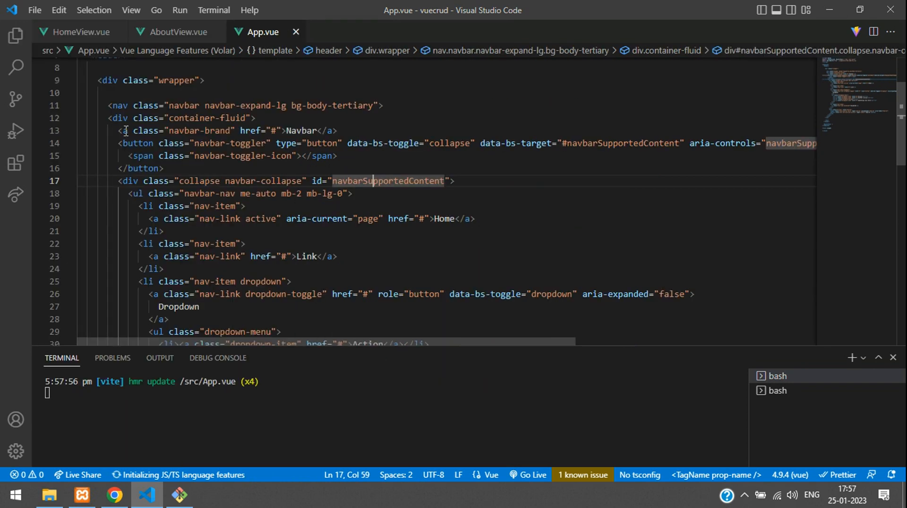
Make the navbar brand a <RouterLink to="/">Home</RouterLink> instead of an anchor
key(enter)
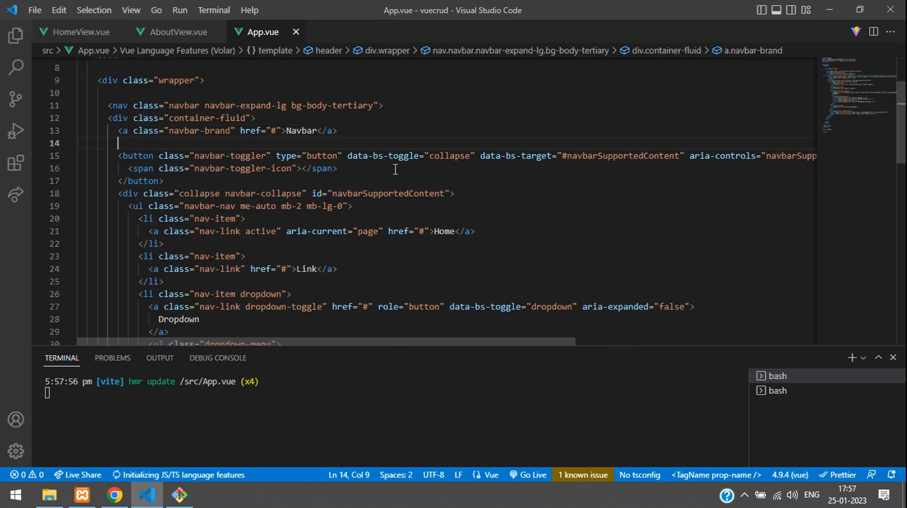
text(<RouterLink to="/">Home</RouterLink>)
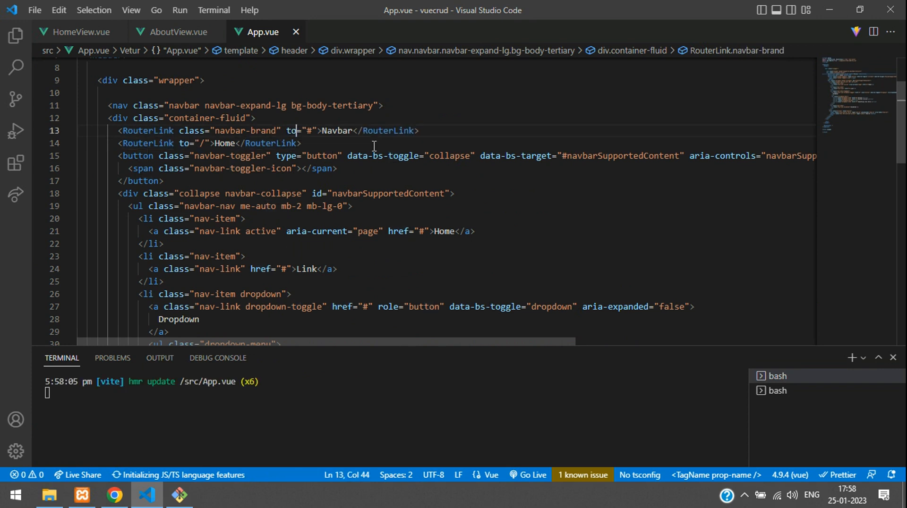
text(/)
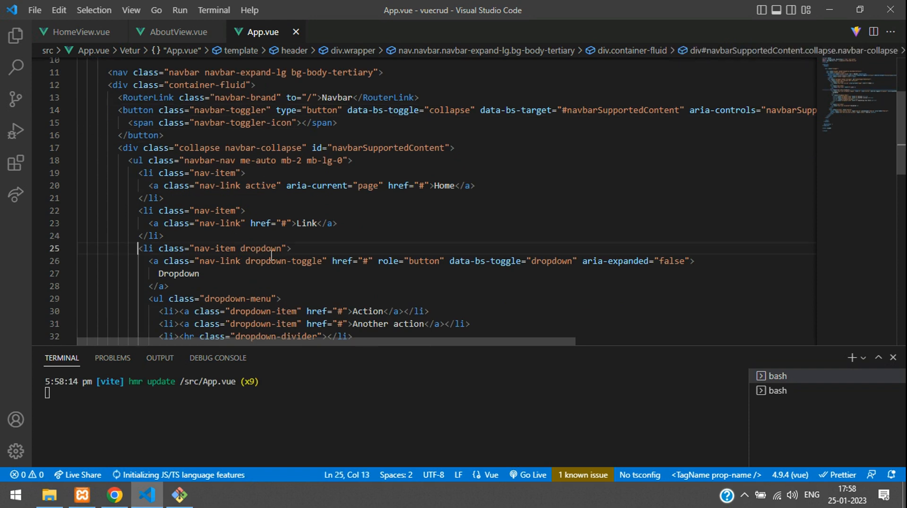
Remove the dropdown item and search form from the navbar markup
scroll(down, 3)
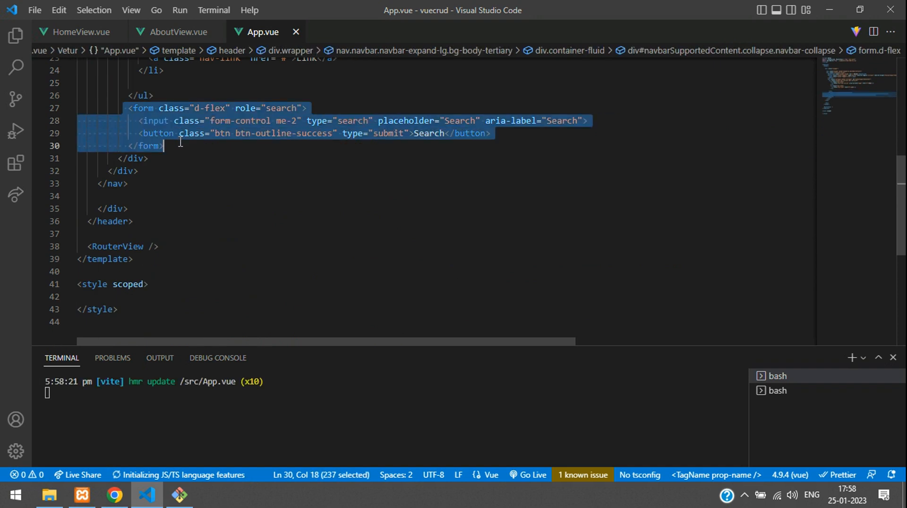
key(Delete)
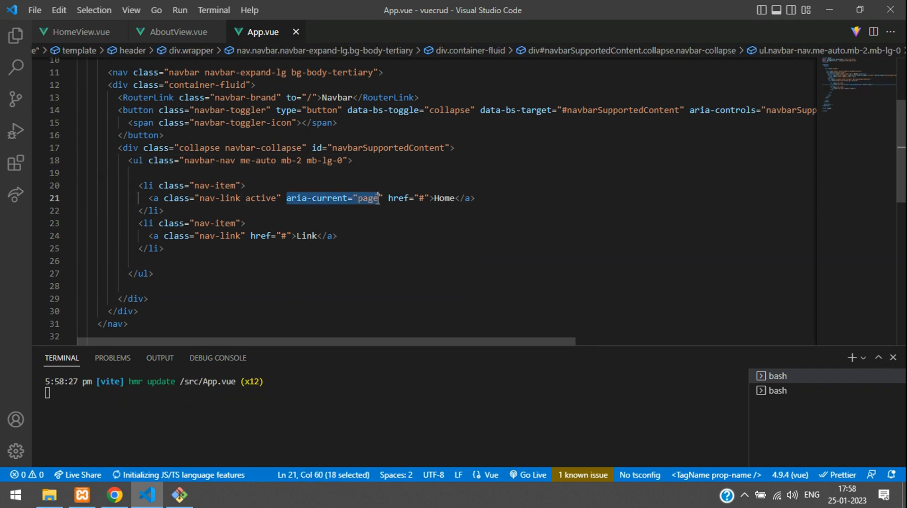
Convert the Home nav-link anchor to a RouterLink with to="/", dropping aria-current
key(Delete)
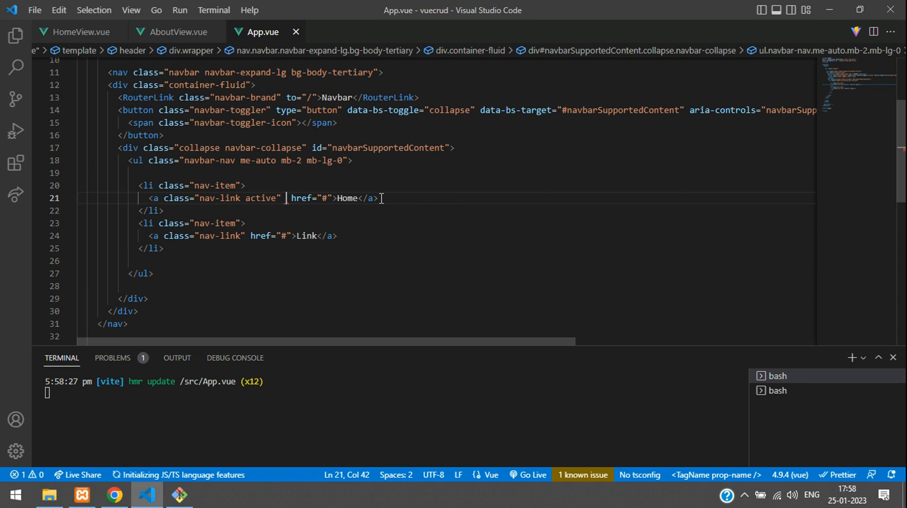
text(to)
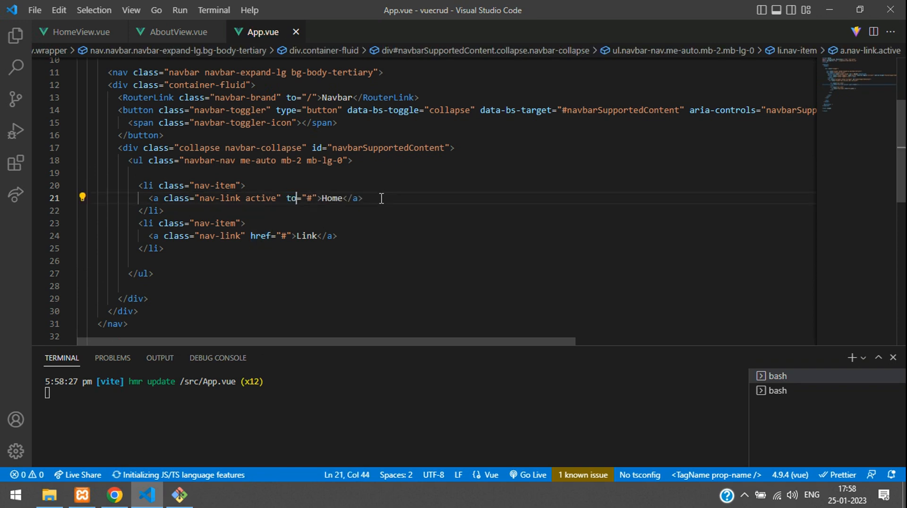
text(/)
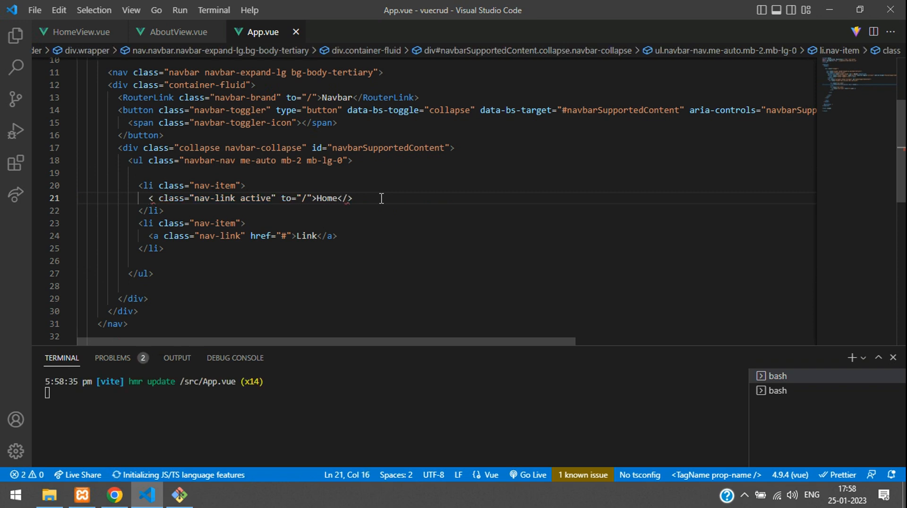
text(RouterLink)
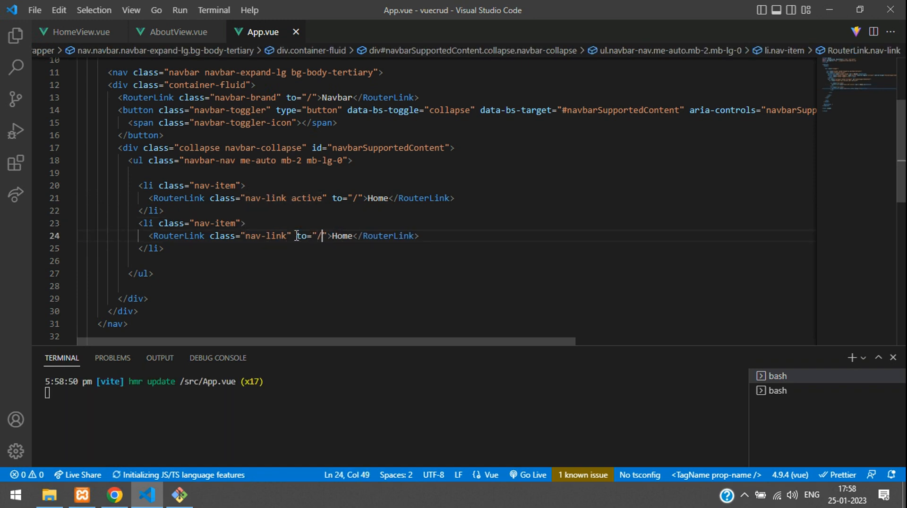
Add About Us (/about) and a duplicated Students (/students) RouterLink list items
text(about)
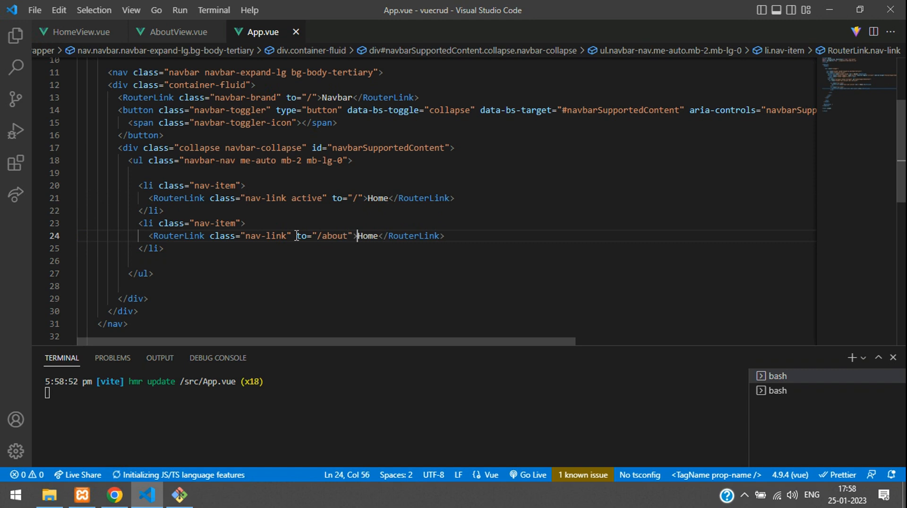
text(About Us)
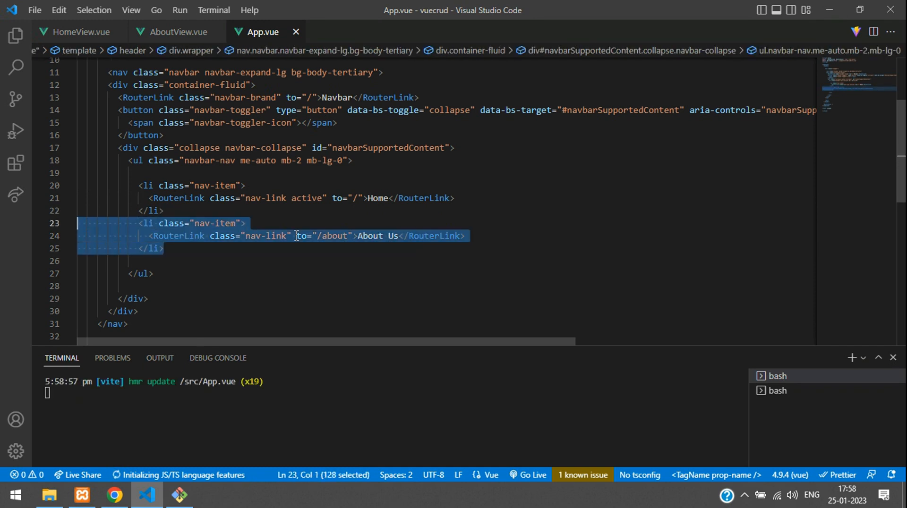
key(ctrl+v)
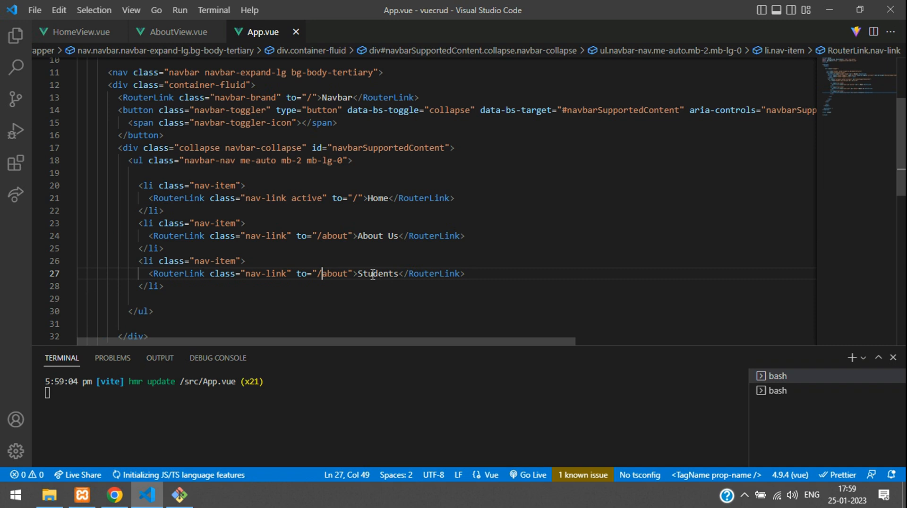
text(students)
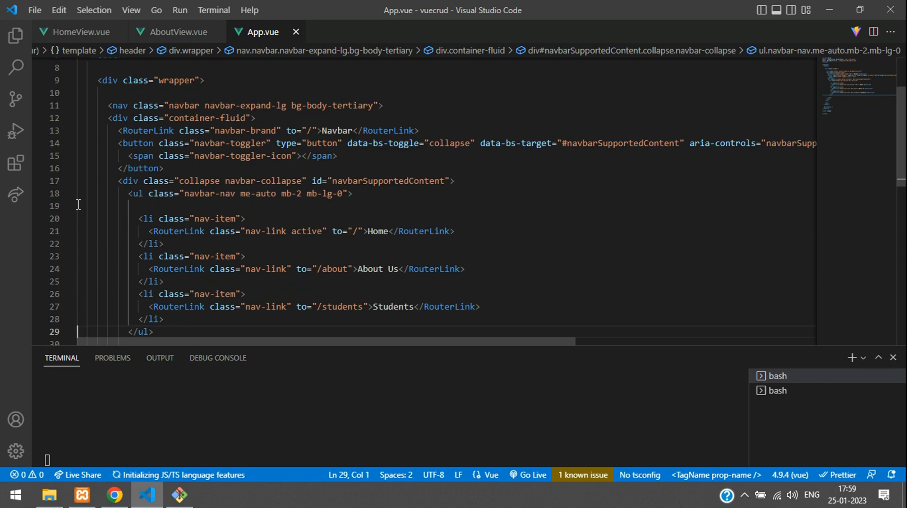
Fold the navbar link list and wrapper div blocks in App.vue
click(69, 194)
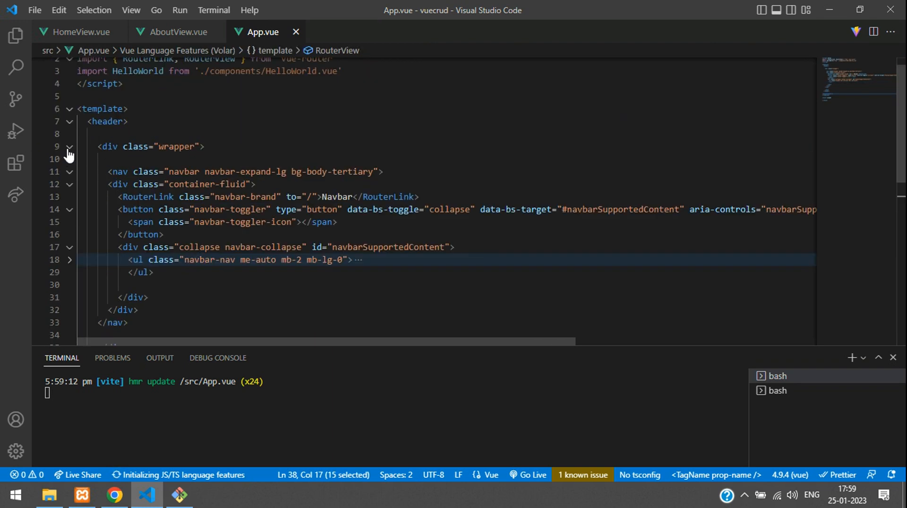
click(69, 147)
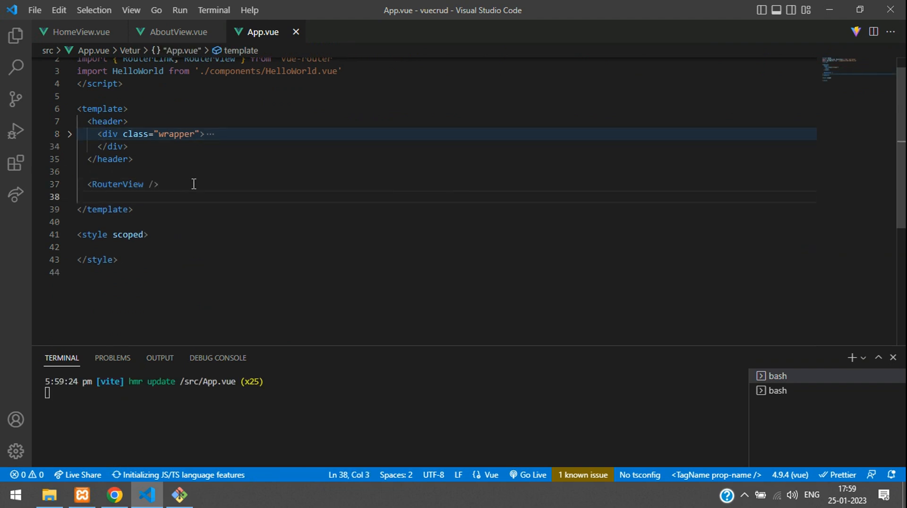
Open src/router/index.js from the Explorer and select the home route object to copy
click(16, 35)
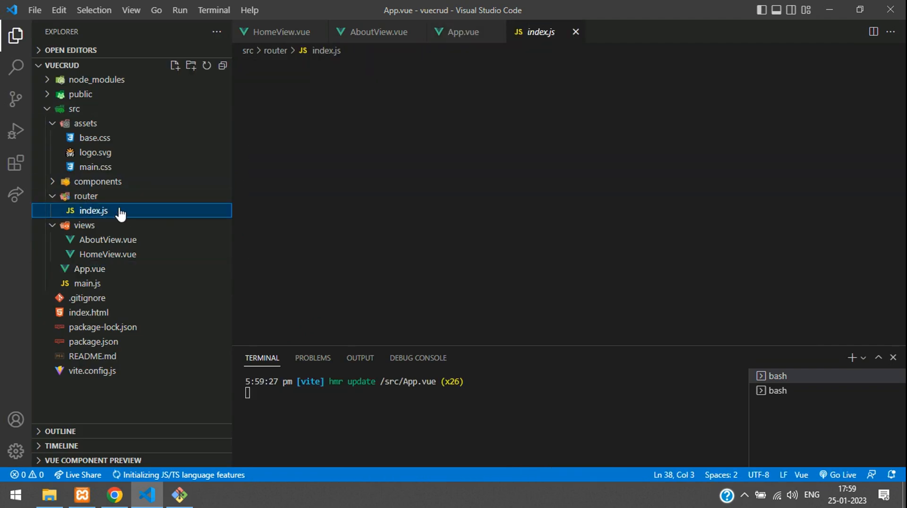
click(93, 209)
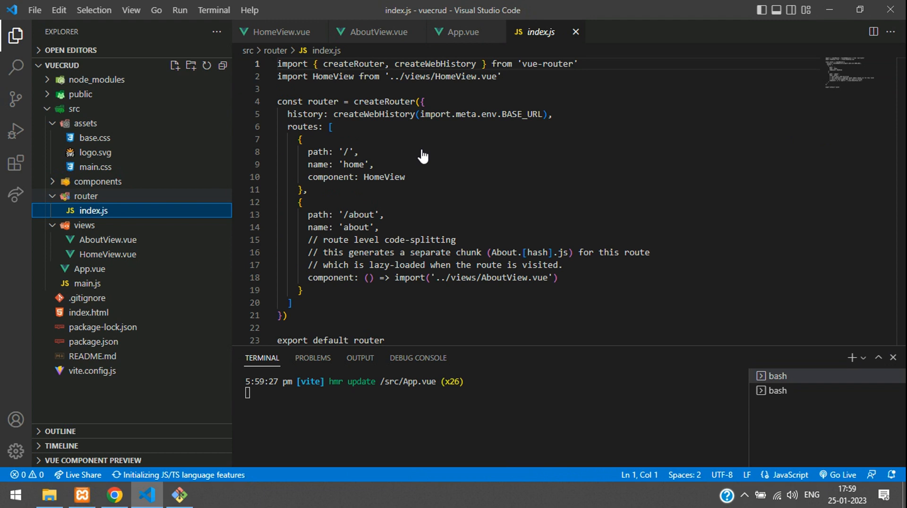
mouse_move(346, 186)
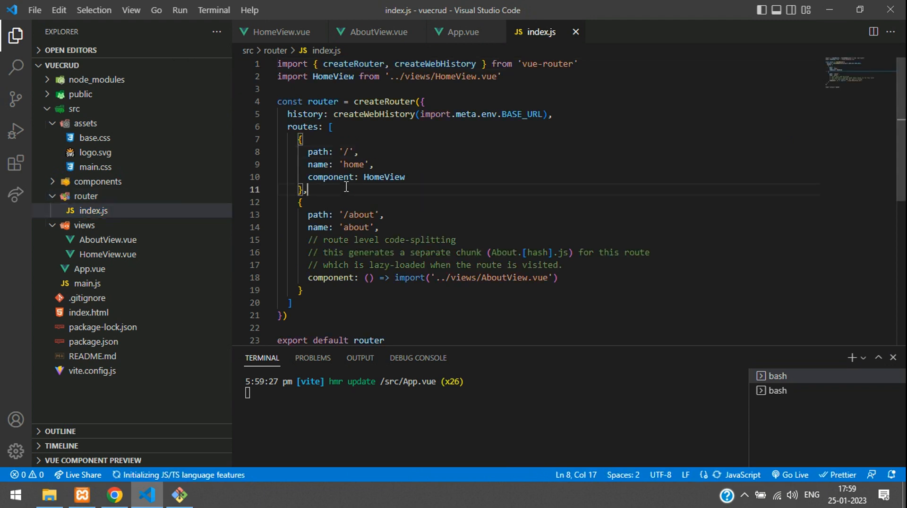
drag(298, 139, 306, 189)
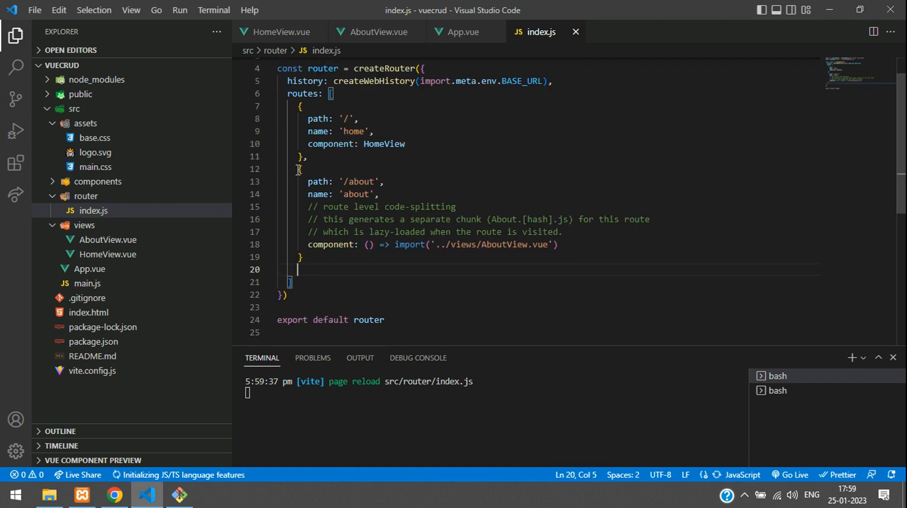
Paste a new route and set its path '/students' and name 'students'
drag(306, 118, 304, 157)
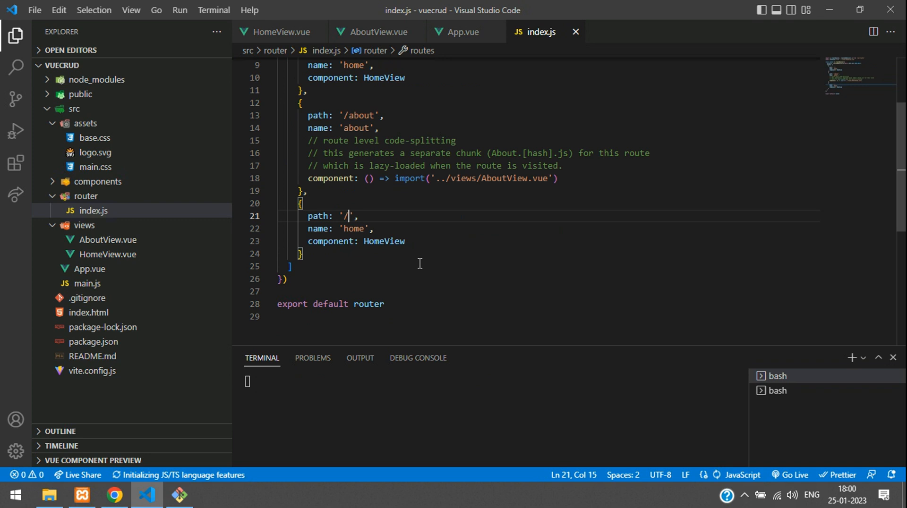
text(students)
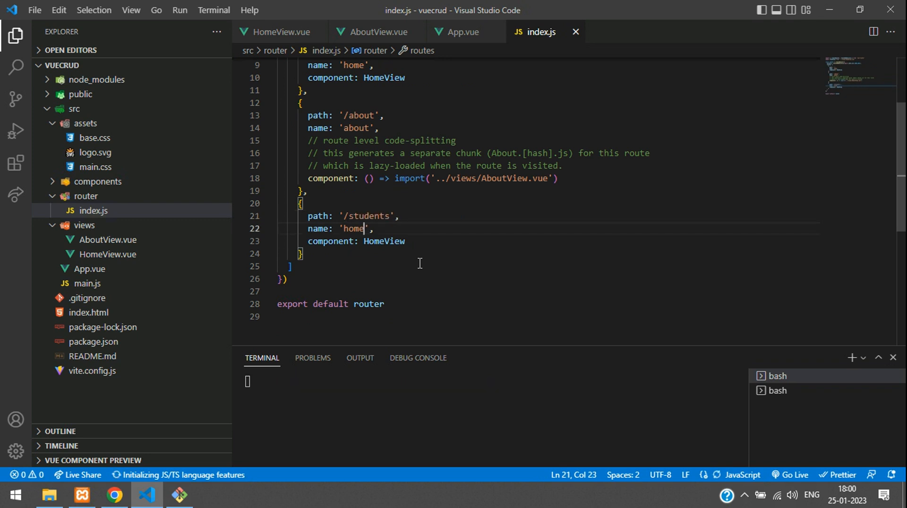
text(s)
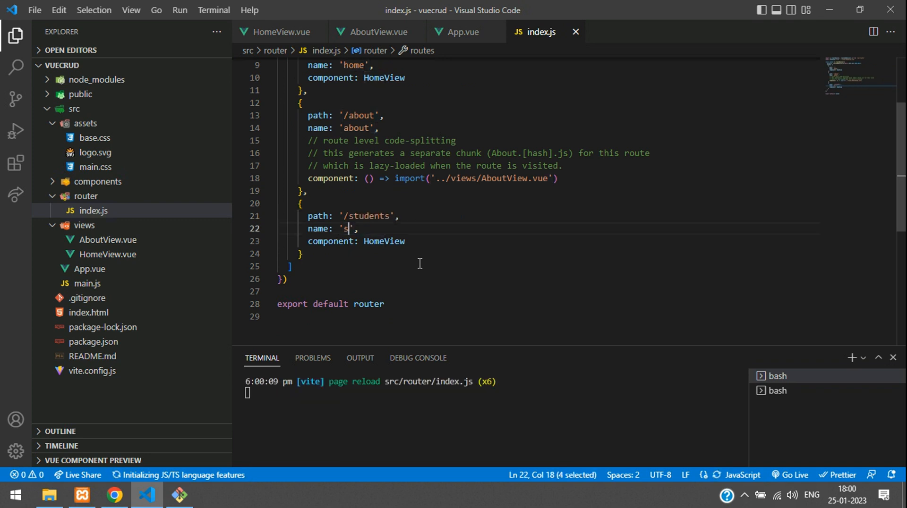
text(tudents)
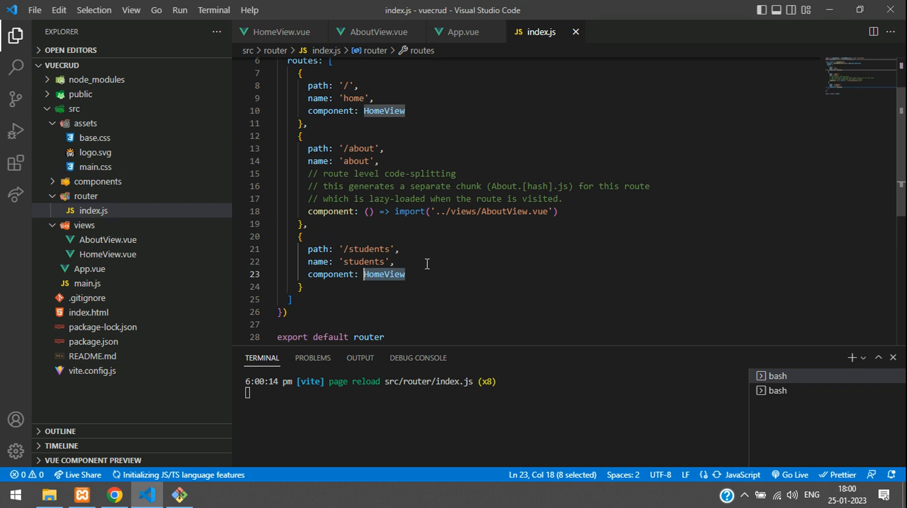
Set the route component to StudentView and start an import StudentView from '' line
text(S)
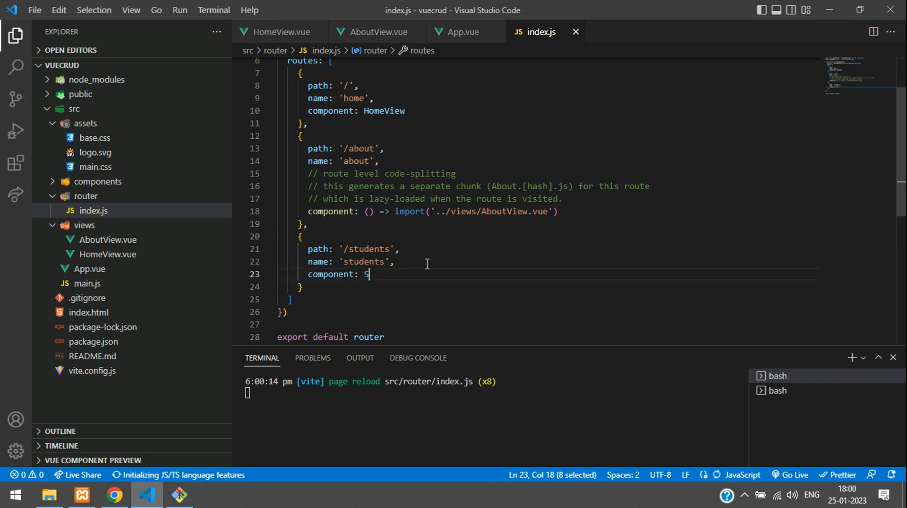
text(tudentView)
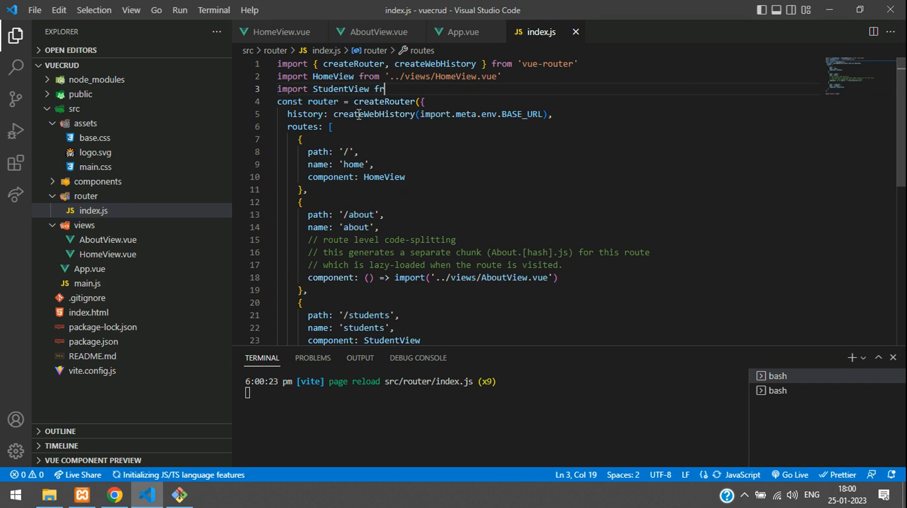
text(from '')
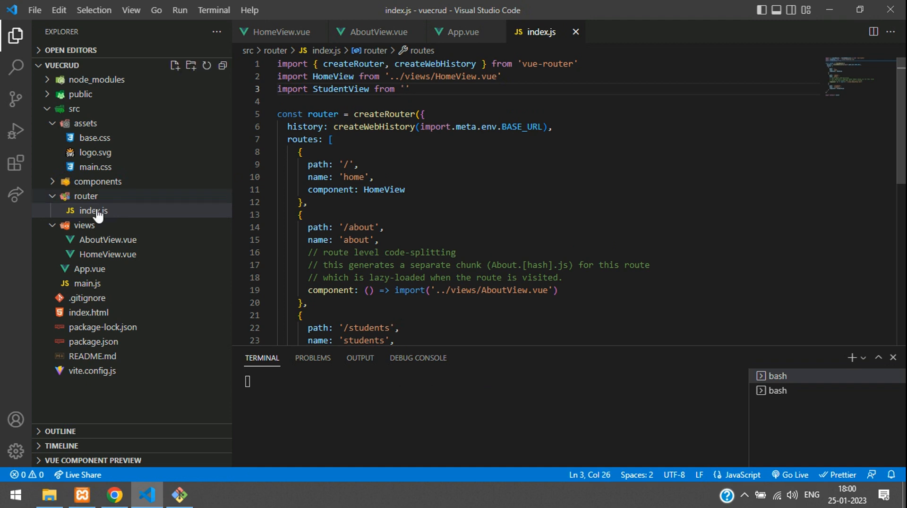
Create Students/View.vue under the views folder and open the empty file
click(91, 211)
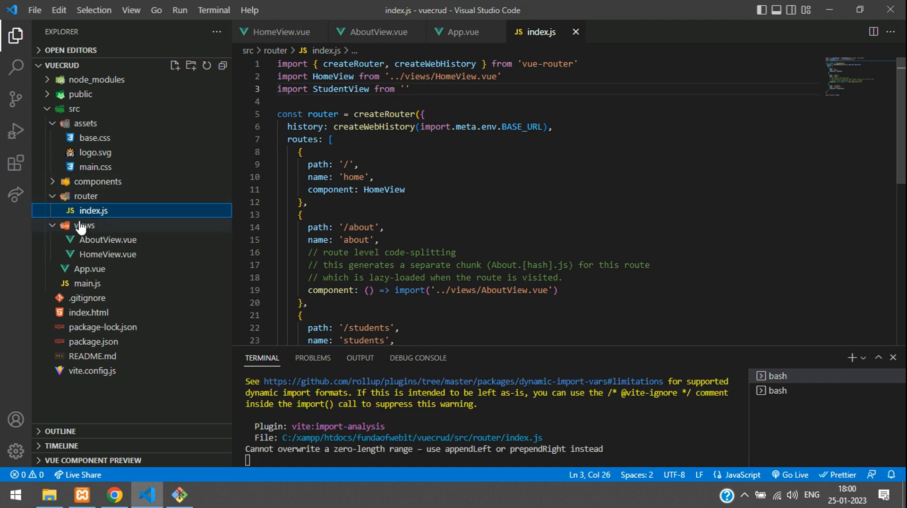
click(85, 225)
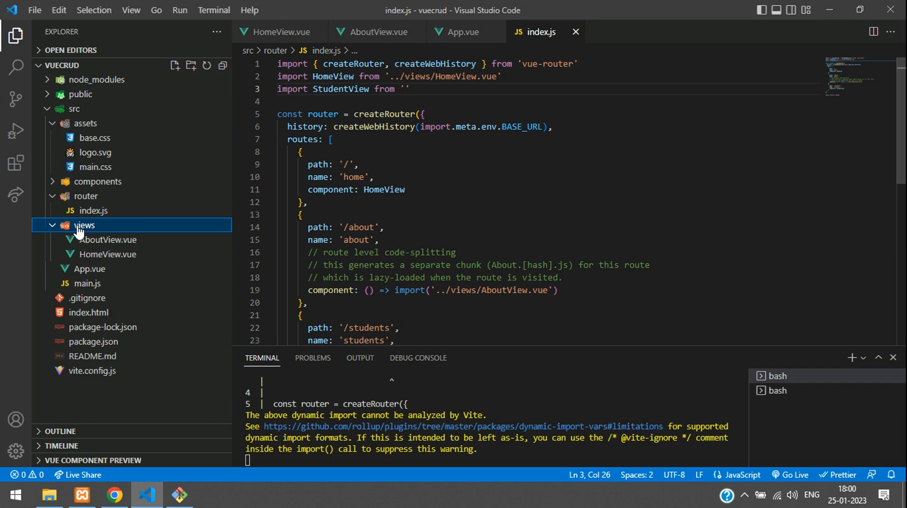
right_click(84, 225)
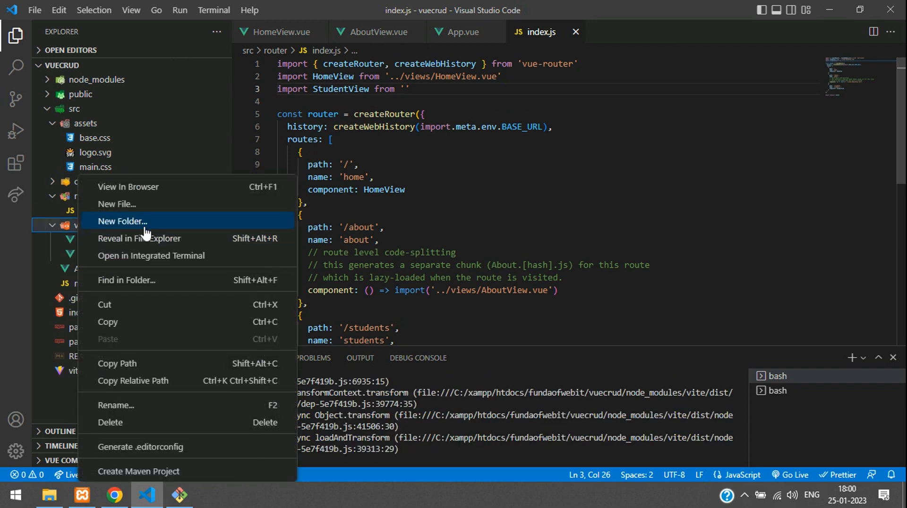
click(122, 222)
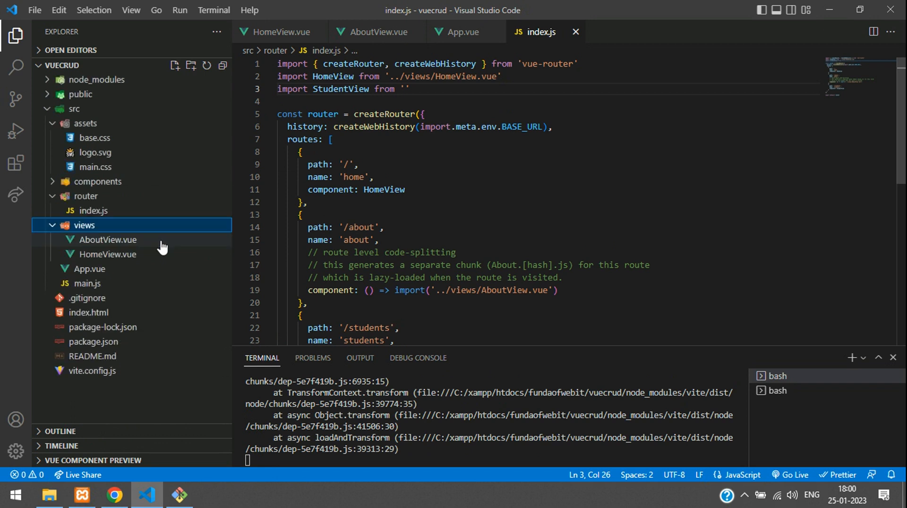
right_click(84, 225)
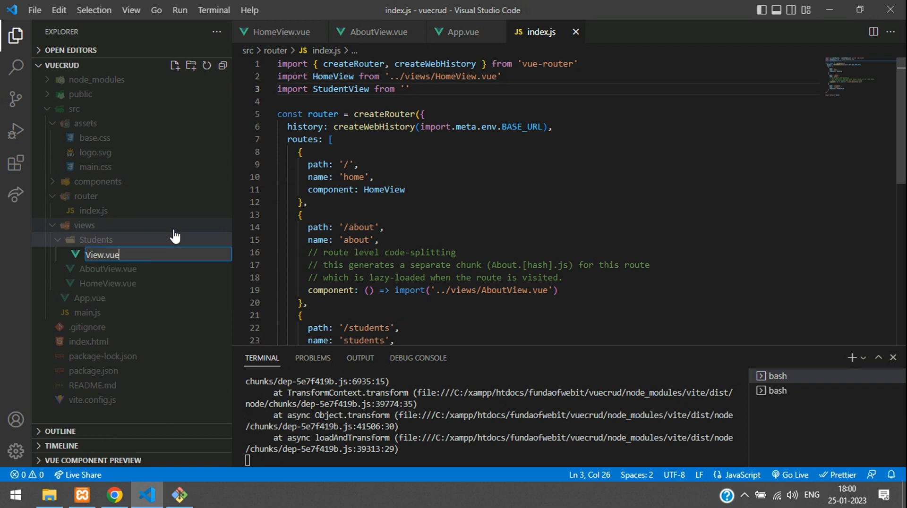
double_click(95, 255)
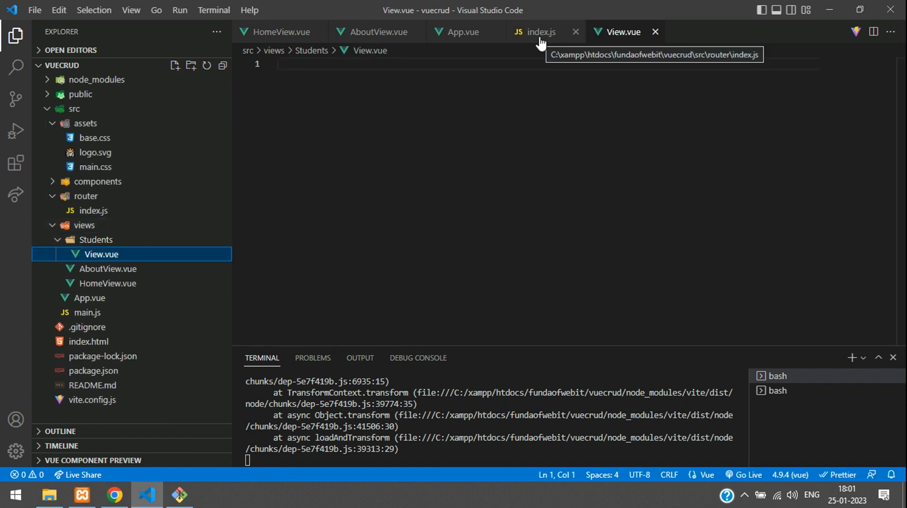
Complete the StudentView import path in index.js as '../views/Students/View.vue'
click(536, 32)
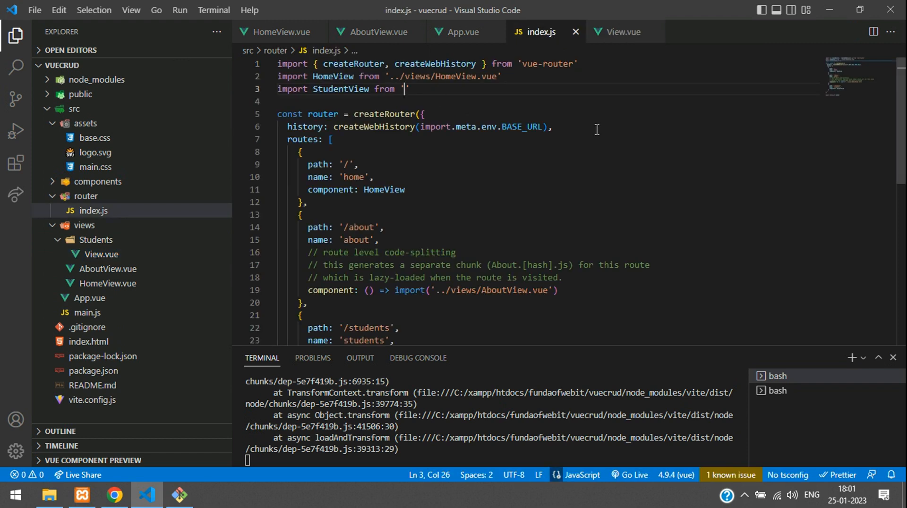
text(../)
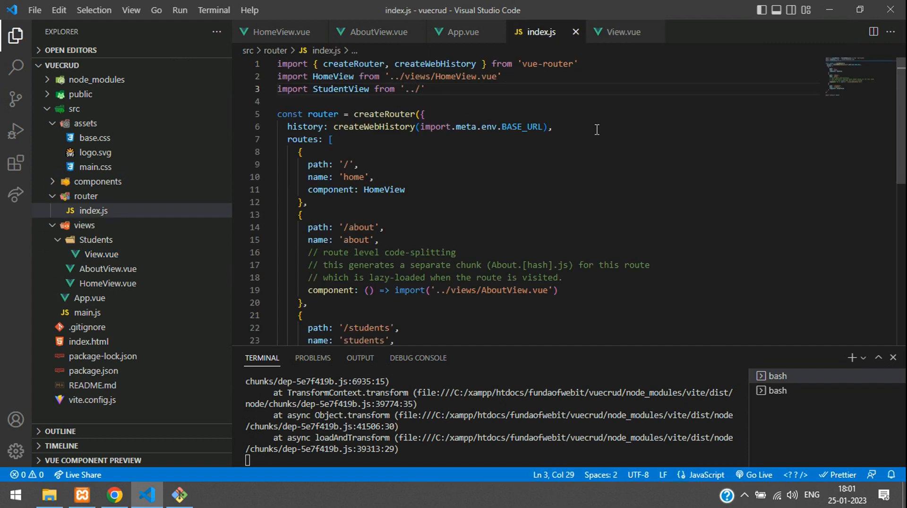
text(views)
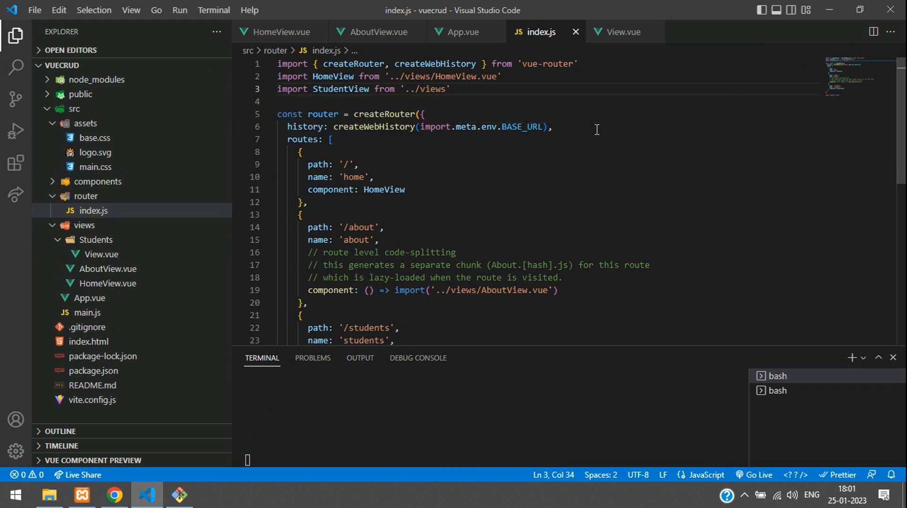
text(S/)
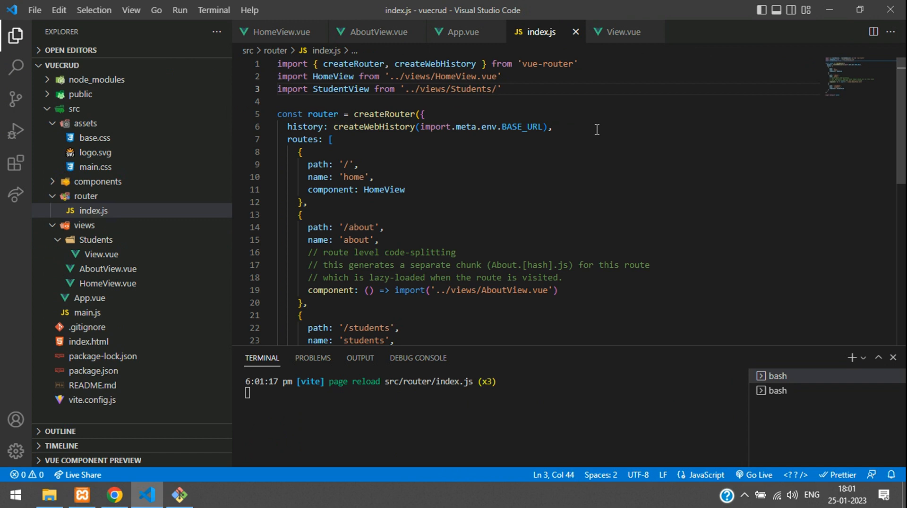
text(View)
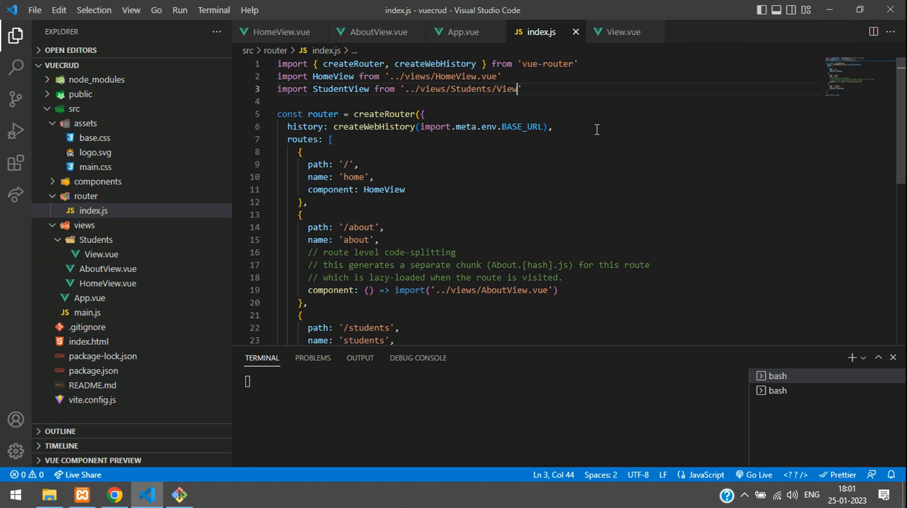
text(.vue)
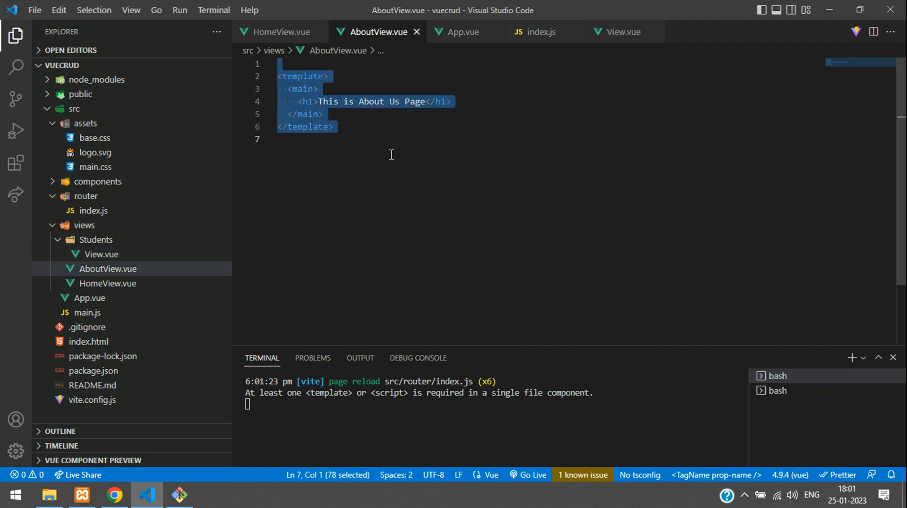
Give Students View.vue a <template> with a Student Page heading
click(101, 254)
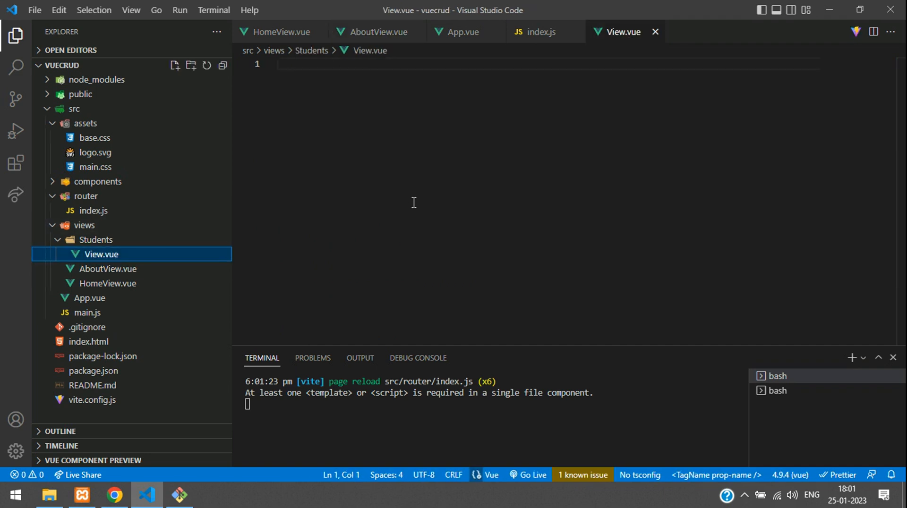
text(<template>)
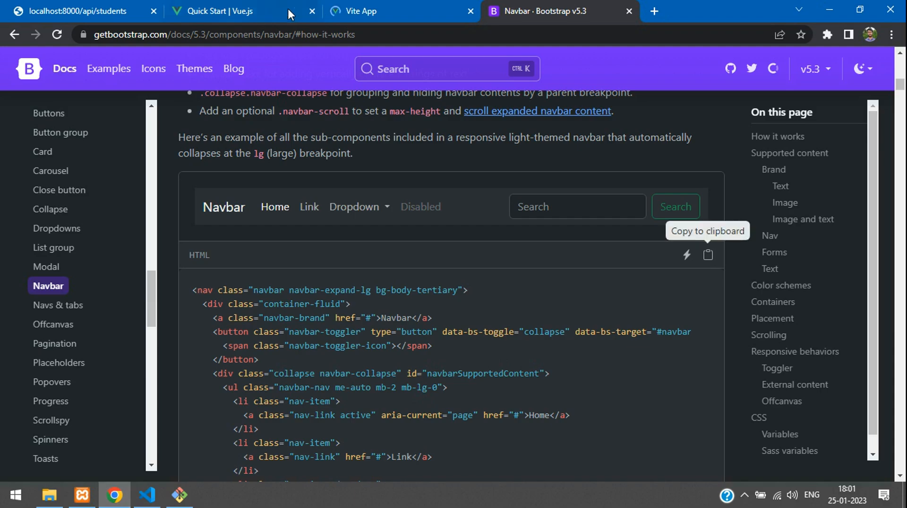
Visit About Us then Students in the running app, confirming 'This is Student Page' shows
click(401, 11)
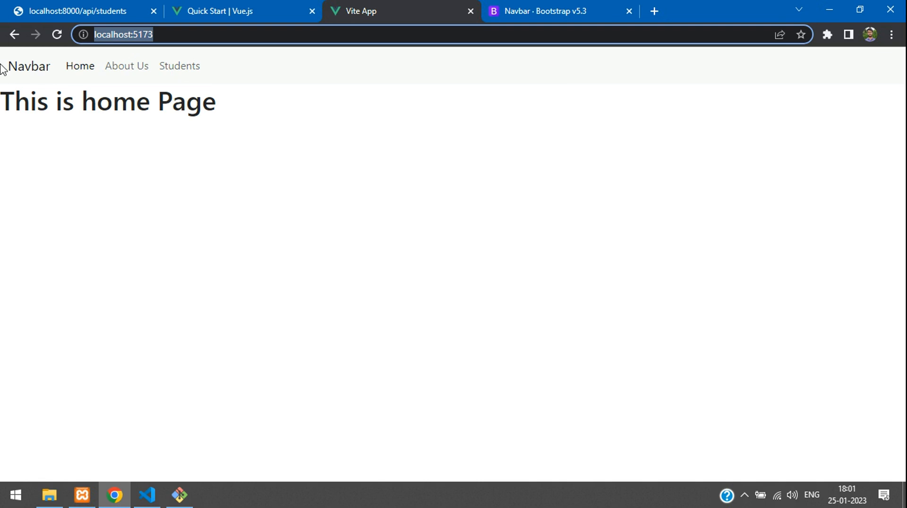
mouse_move(120, 71)
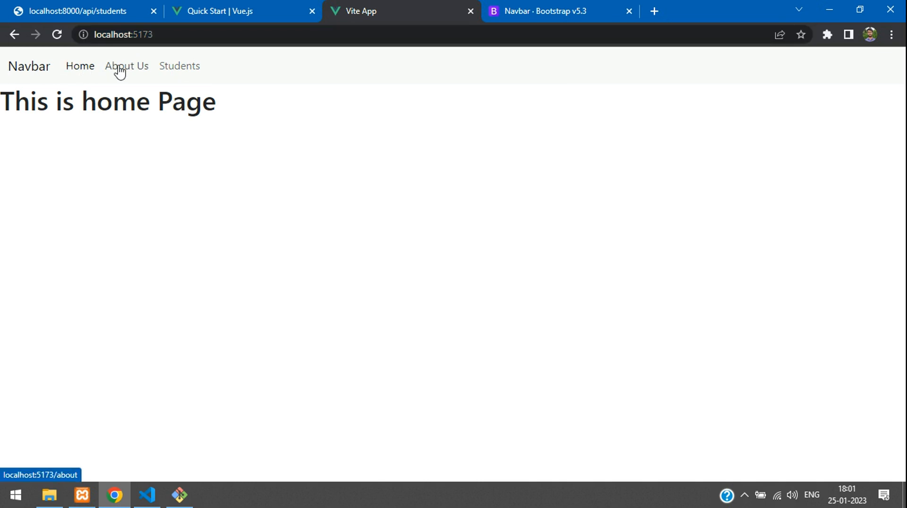
click(126, 66)
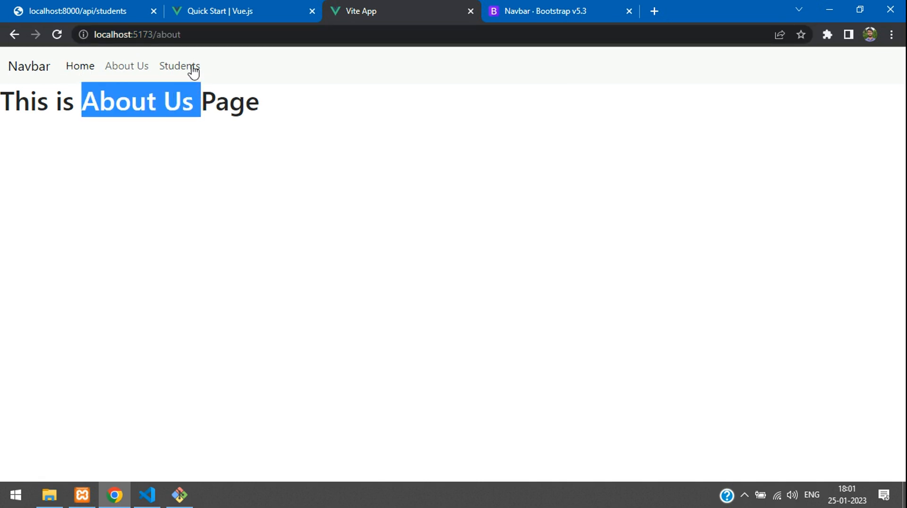
click(179, 66)
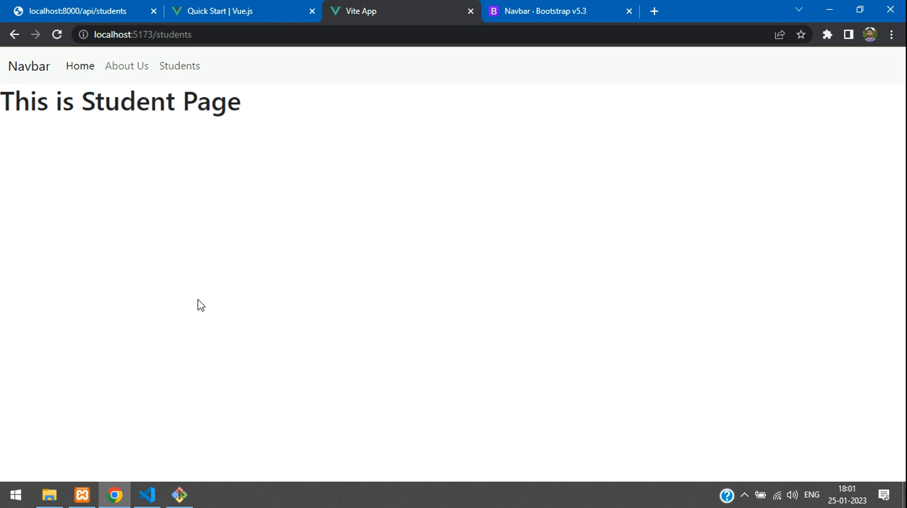
click(147, 496)
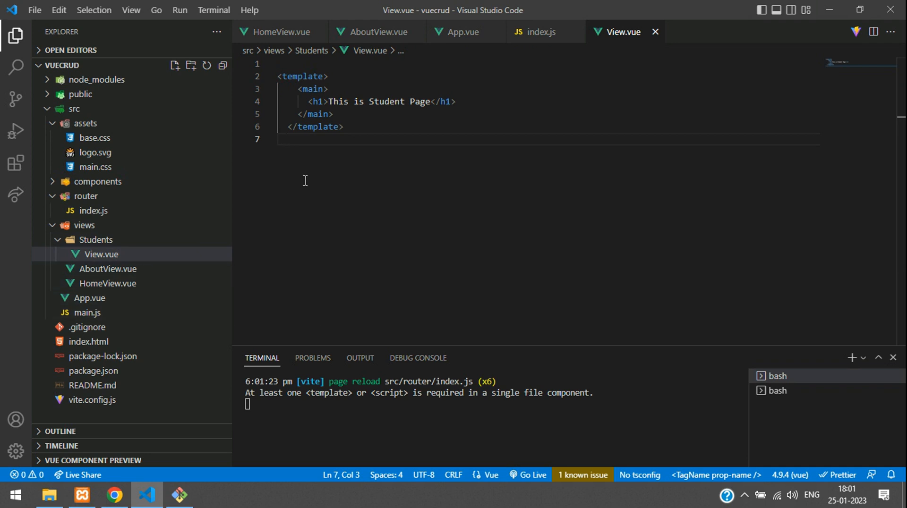
Change the App.vue nav classes to navbar-dark bg-dark with ms-auto links in a container
click(459, 32)
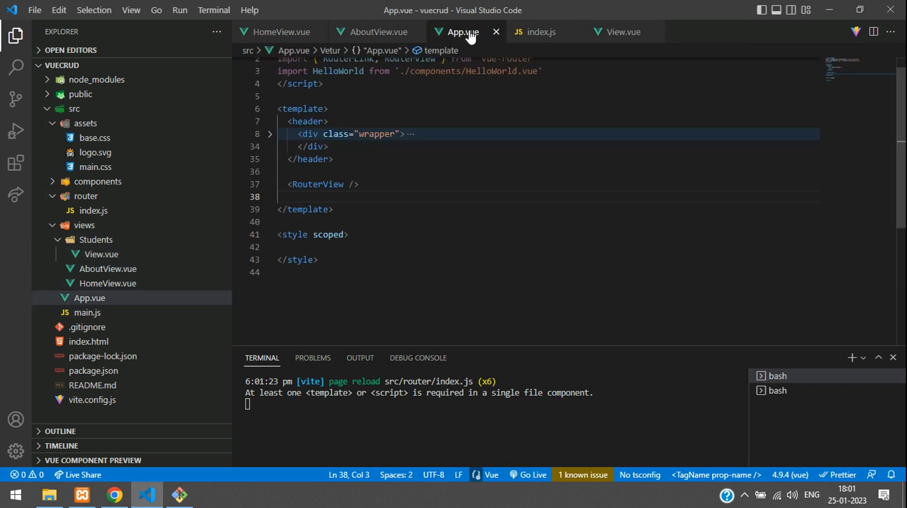
click(269, 133)
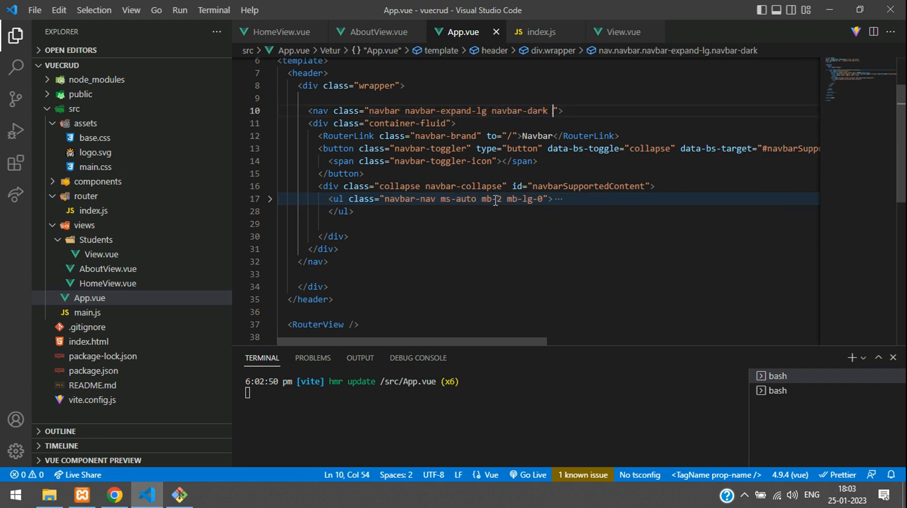
text(bg-dark)
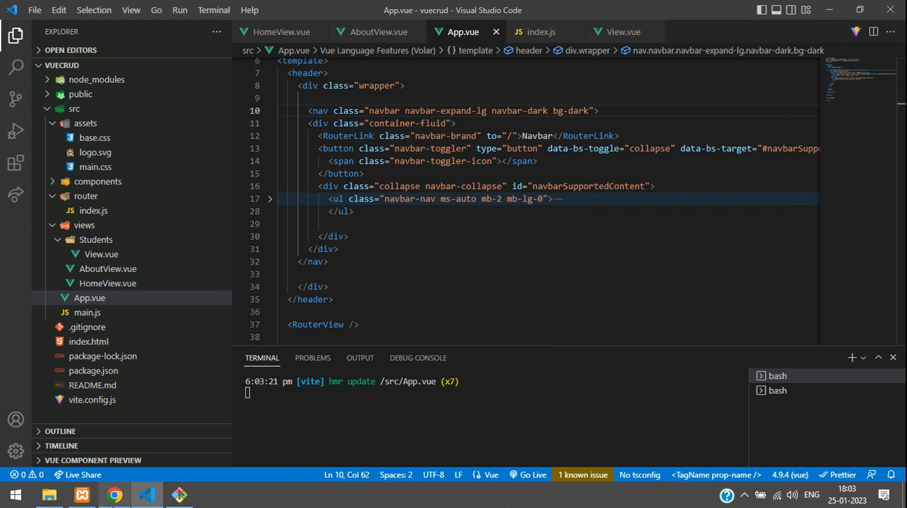
Check the dark navbar and its layout on the About Us page in Chrome
click(115, 496)
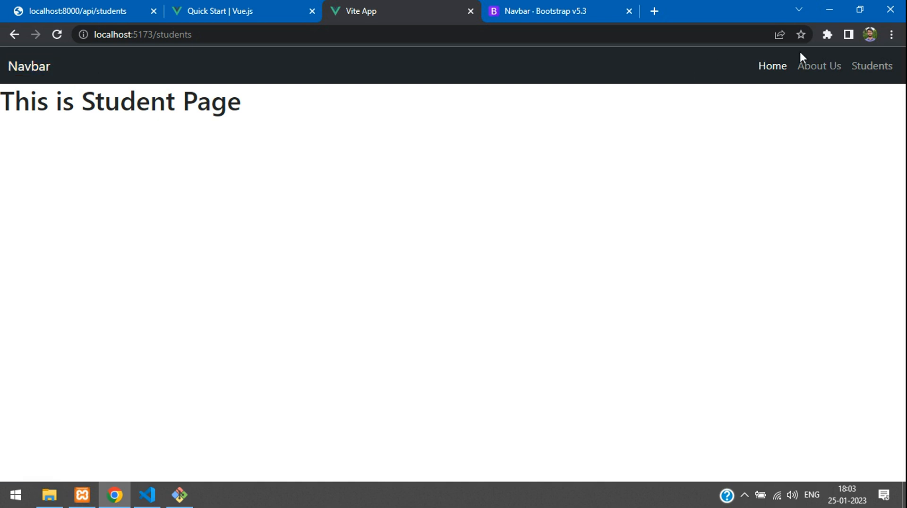
click(819, 66)
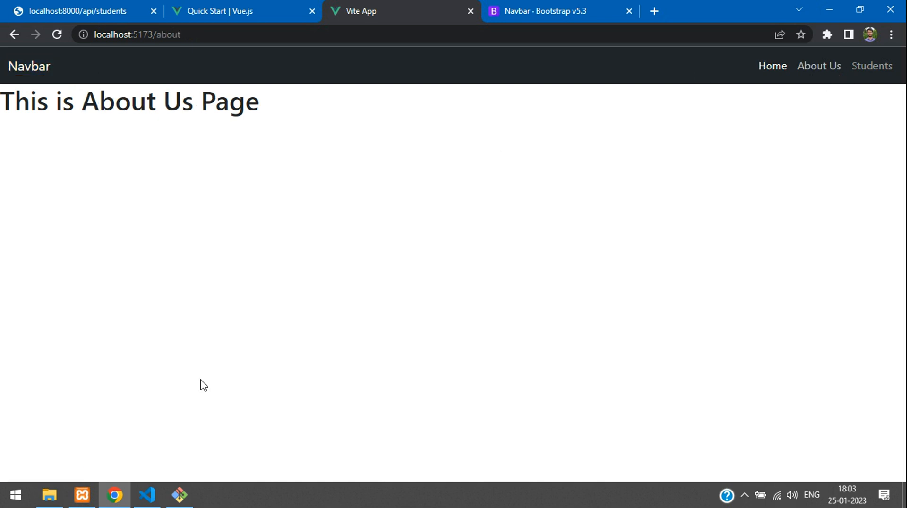
click(146, 496)
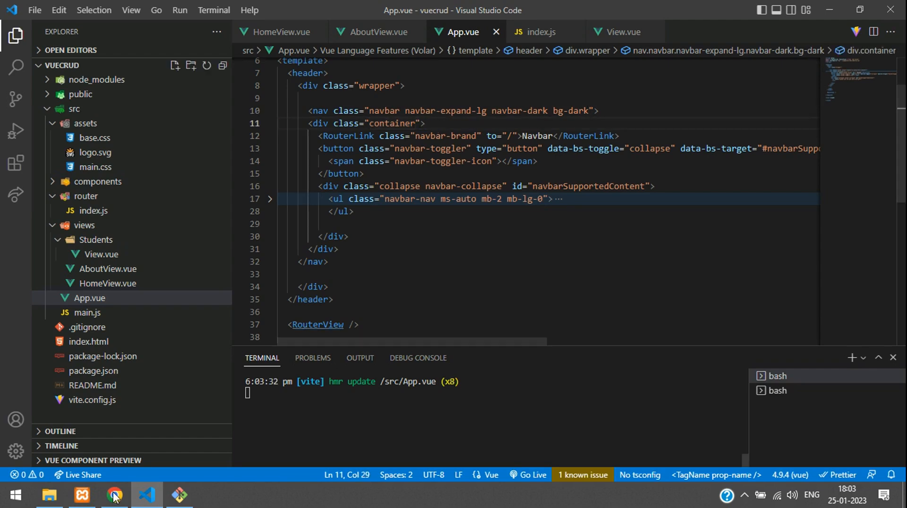
click(114, 496)
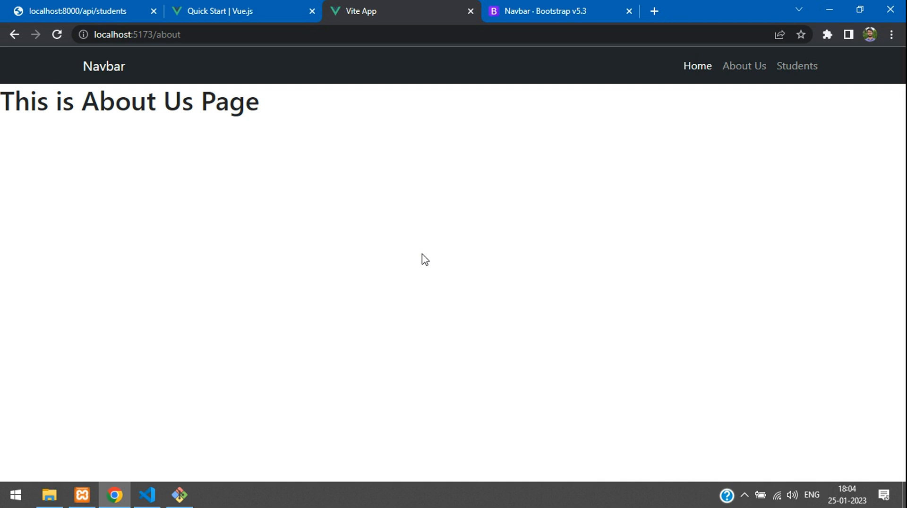
mouse_move(397, 221)
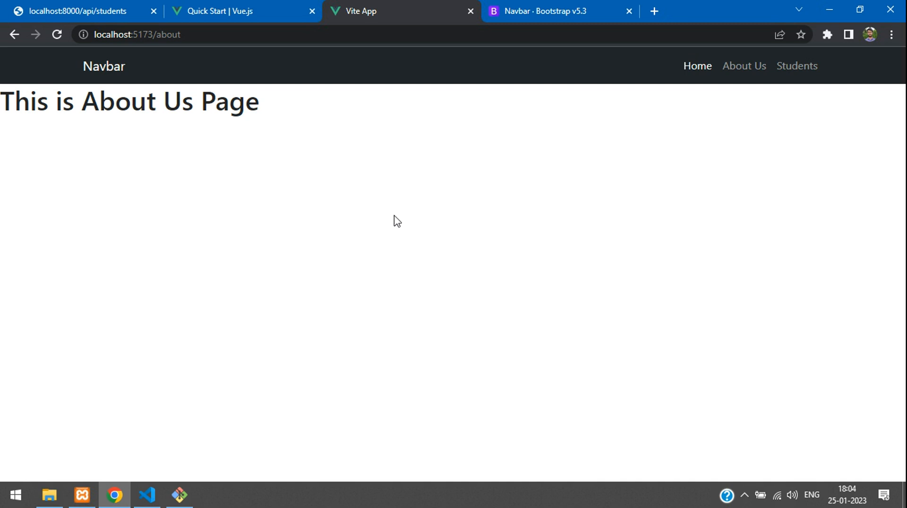
Navigate from About Us to the Students page via the dark navbar link
click(796, 65)
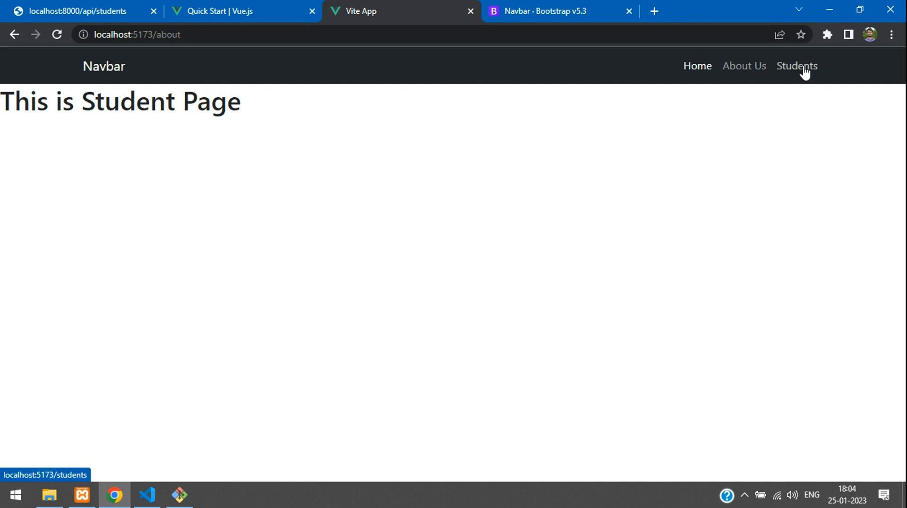
click(796, 66)
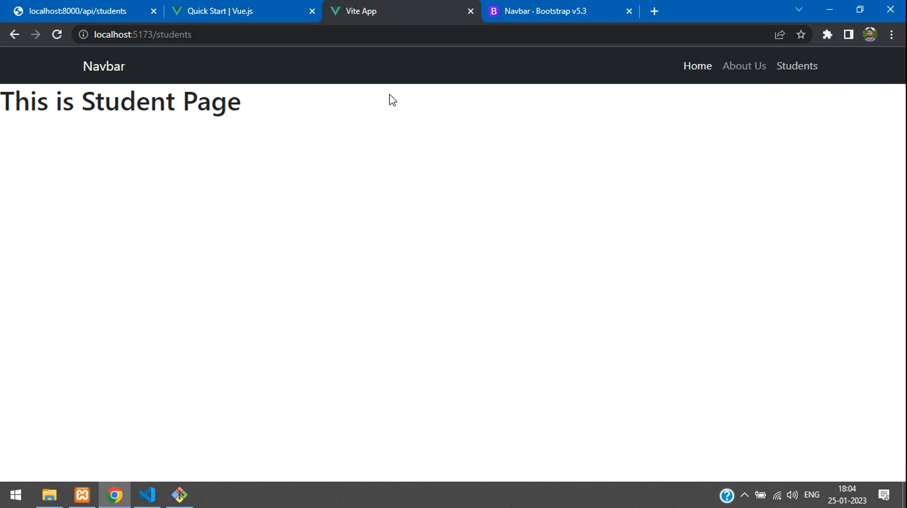
mouse_move(371, 185)
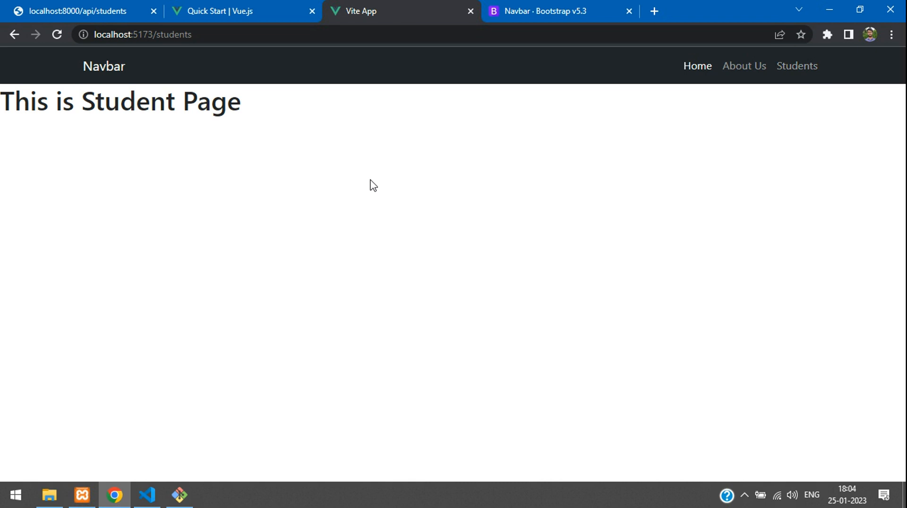